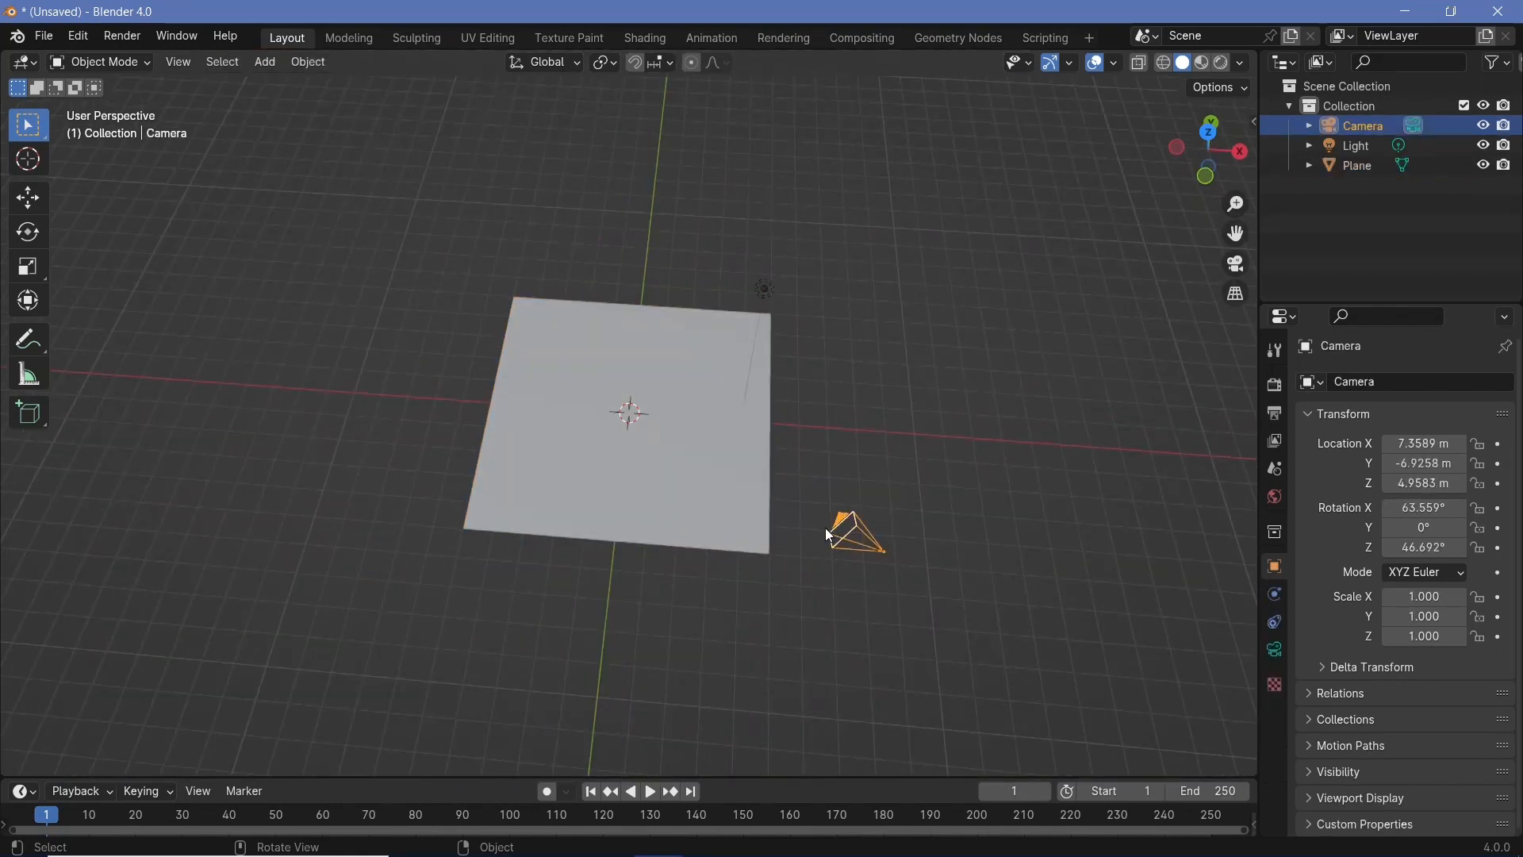
# Clear the camera's transforms and position it directly above the plane looking down
pyautogui.press('alt+g')
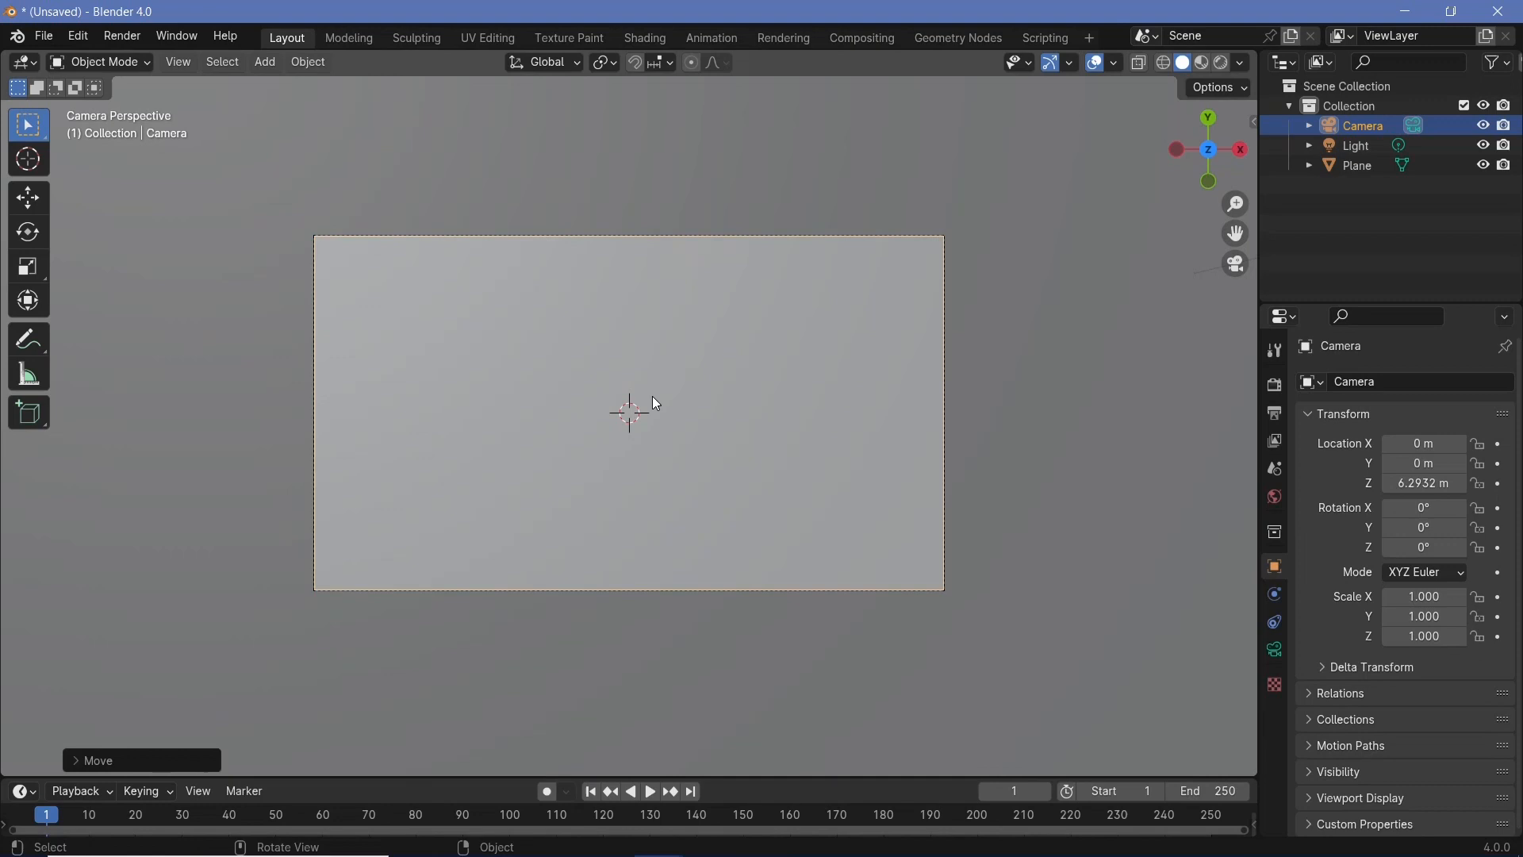
pyautogui.scroll(-3)
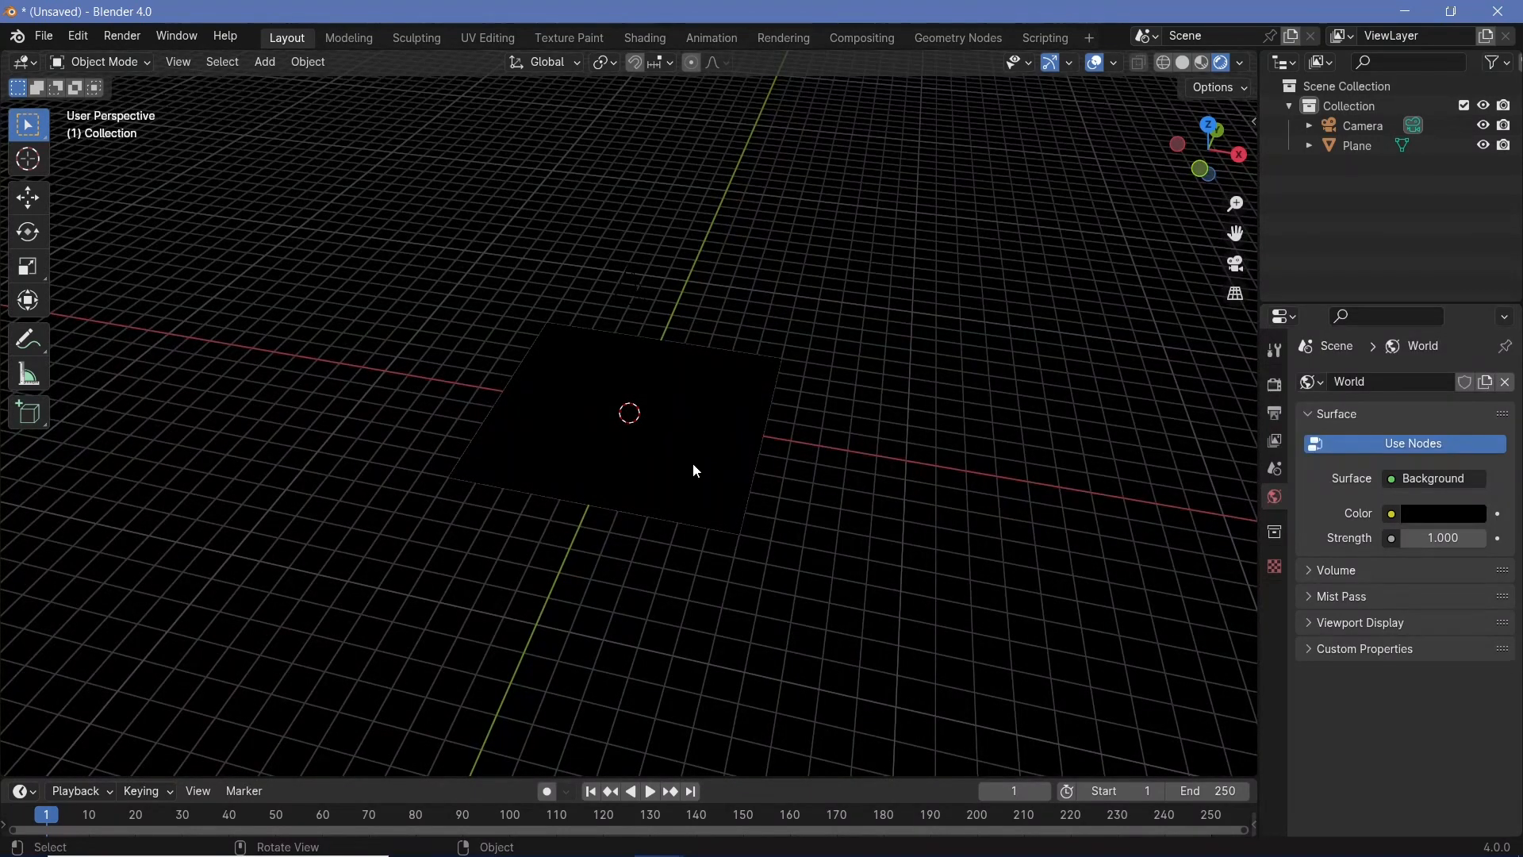
# Remove the light and select the plane ready to receive a new material
pyautogui.click(626, 437)
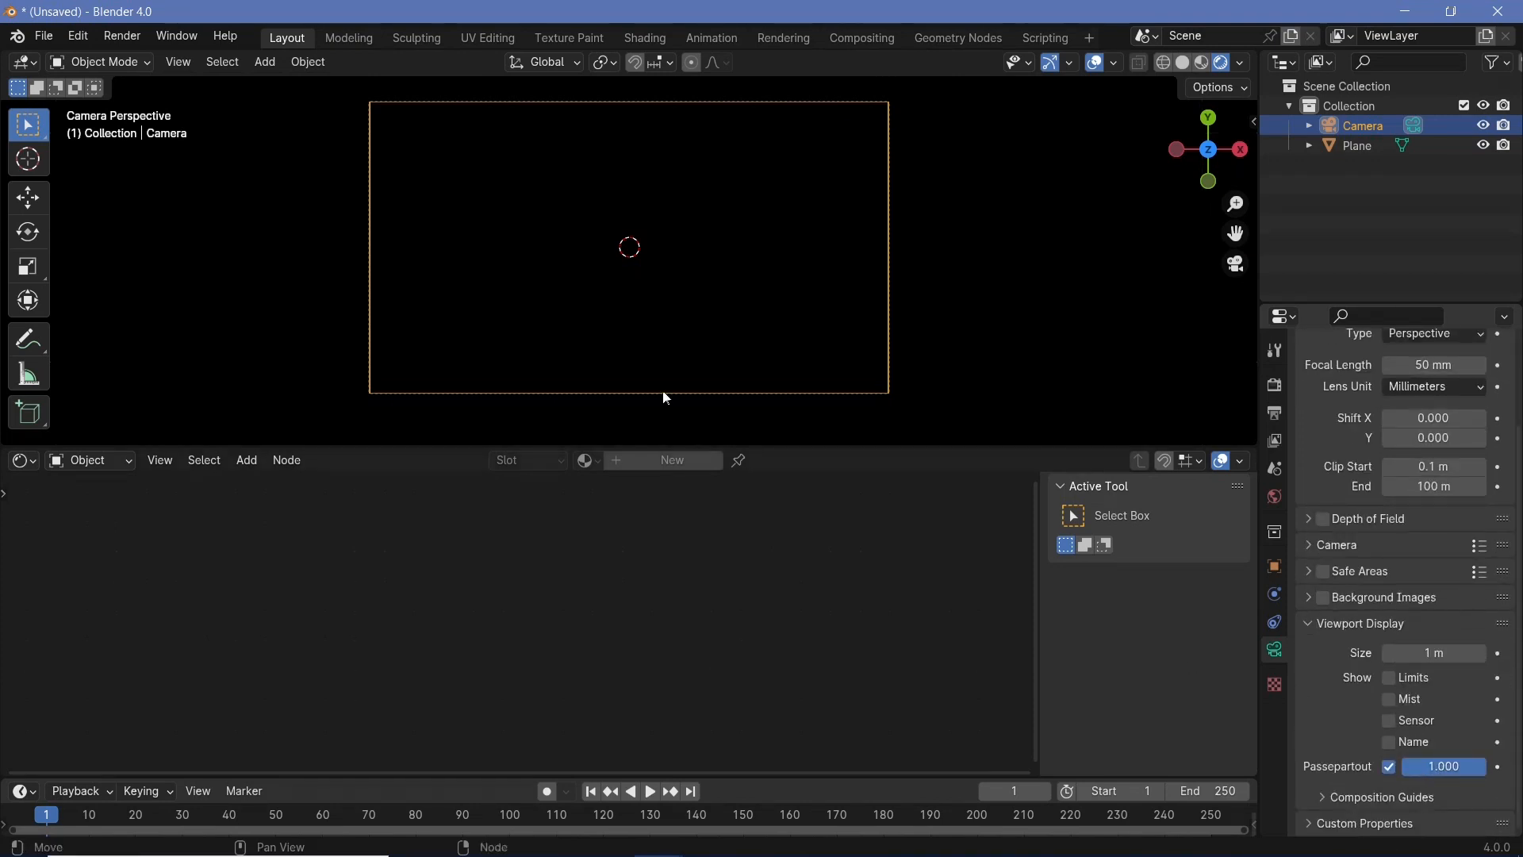
pyautogui.click(1356, 144)
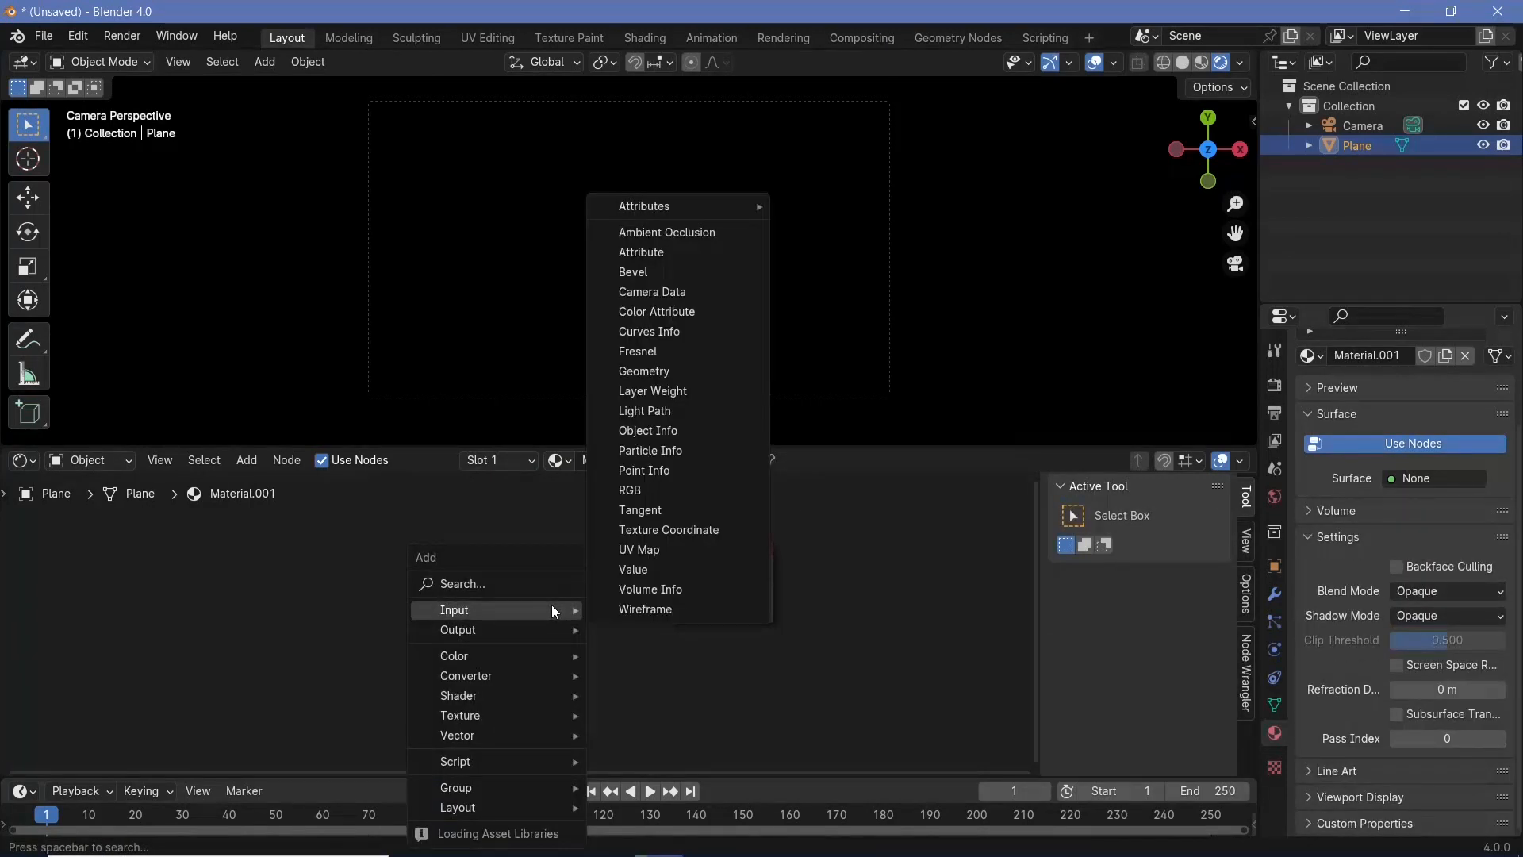
# Add an Emission shader to the plane's new material
pyautogui.write('emi')
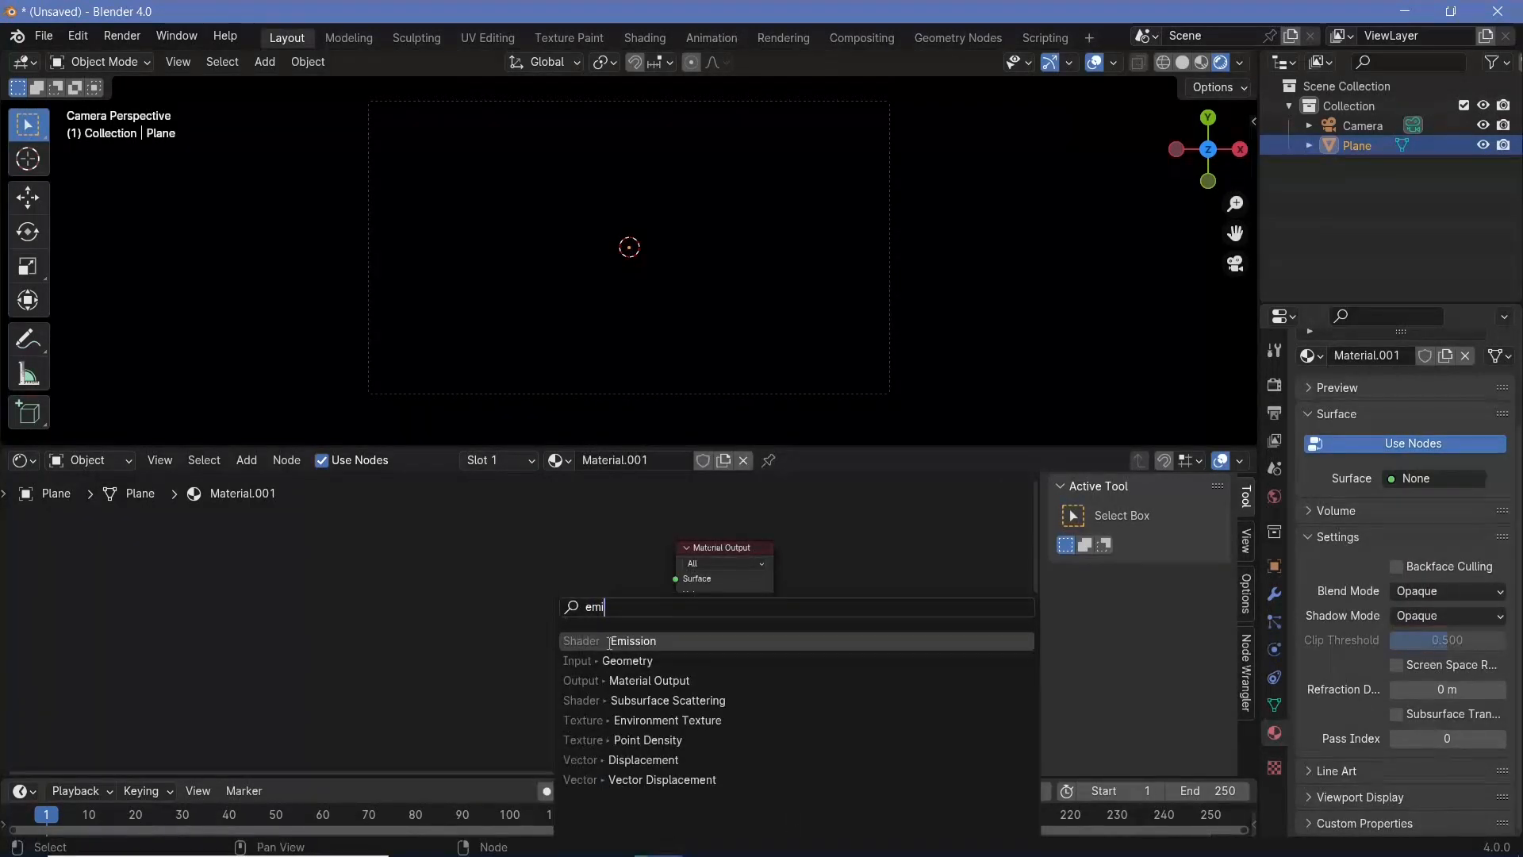
pyautogui.click(631, 639)
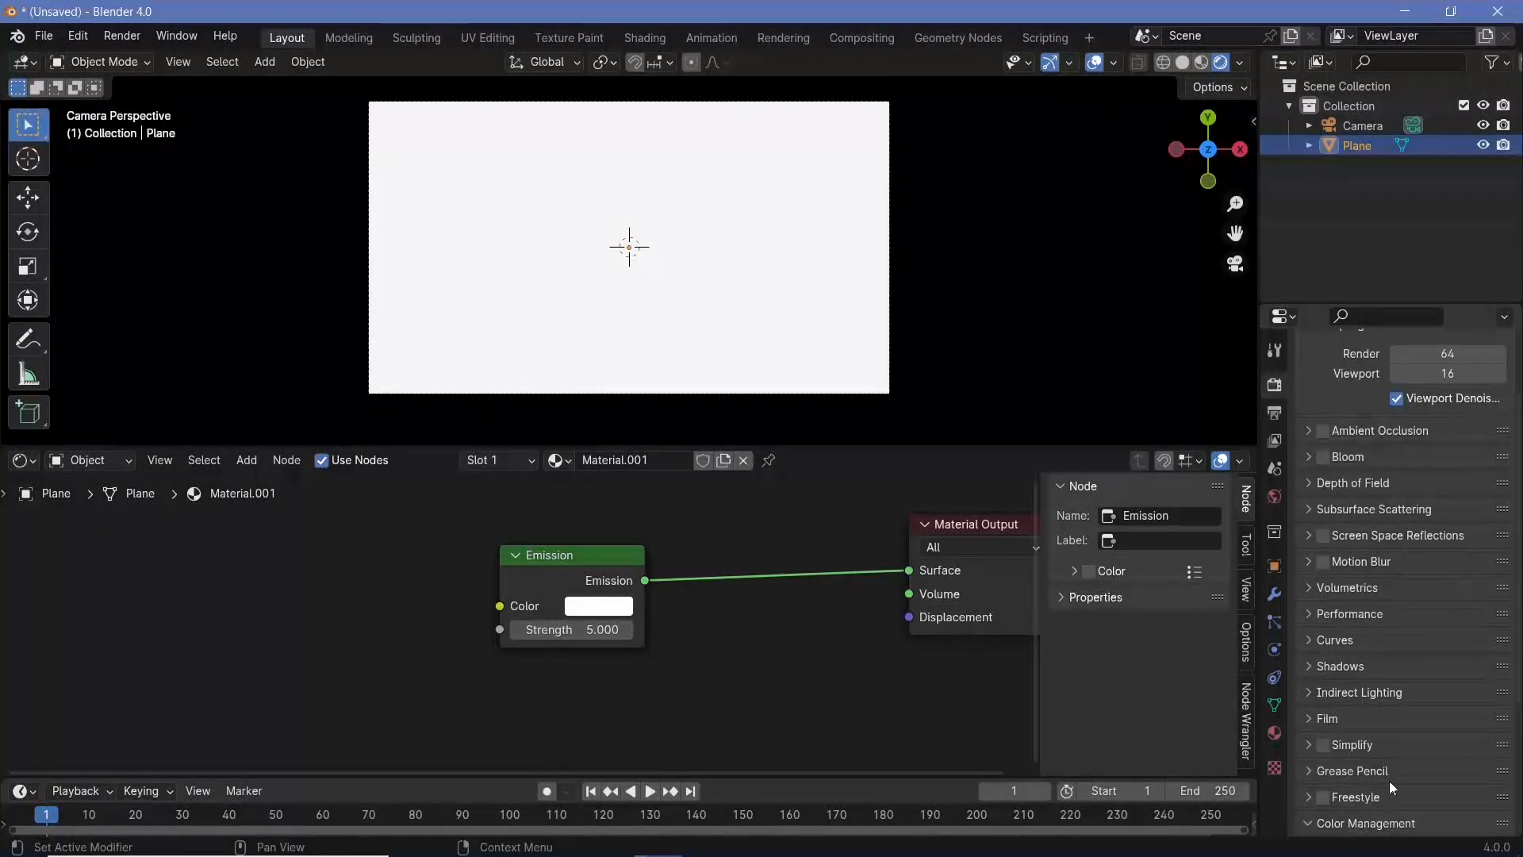
# Switch the colour management view transform to Standard
pyautogui.click(1447, 682)
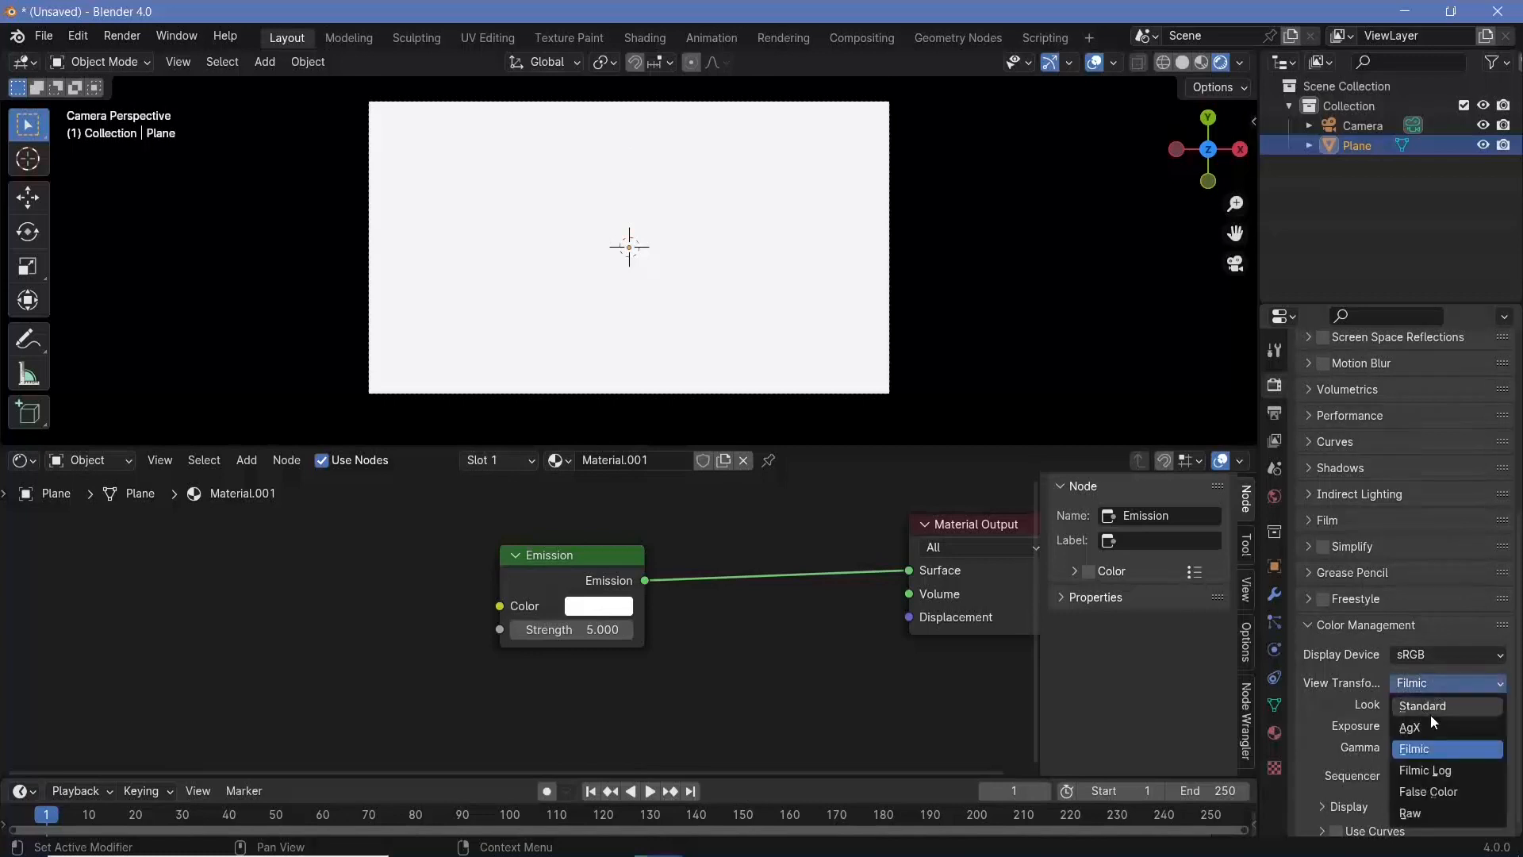
pyautogui.click(1422, 704)
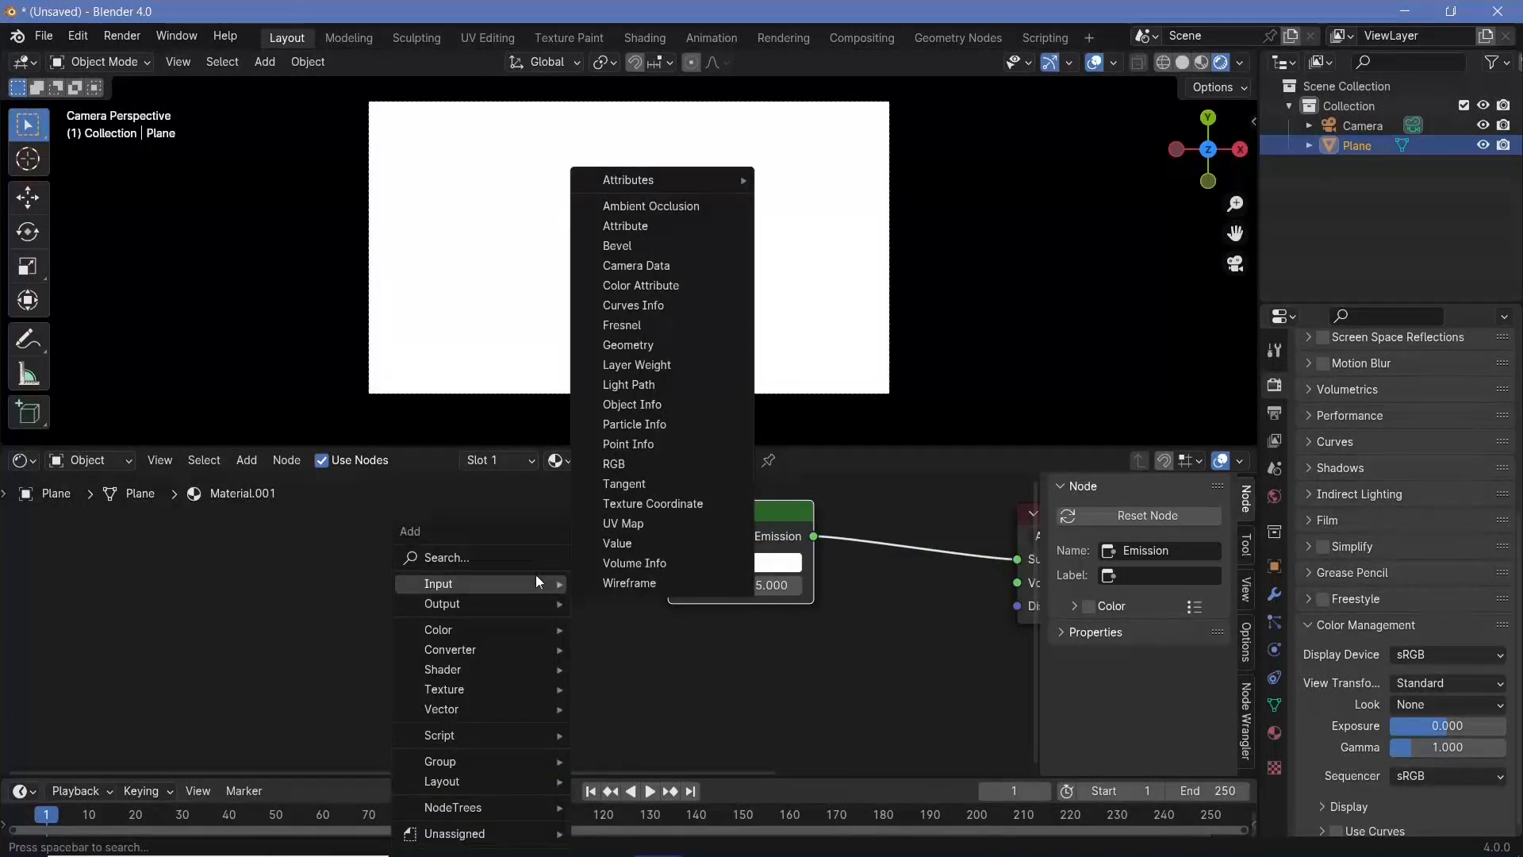
# Add a Color Ramp feeding the Emission colour and set its interpolation to Constant
pyautogui.write('colo')
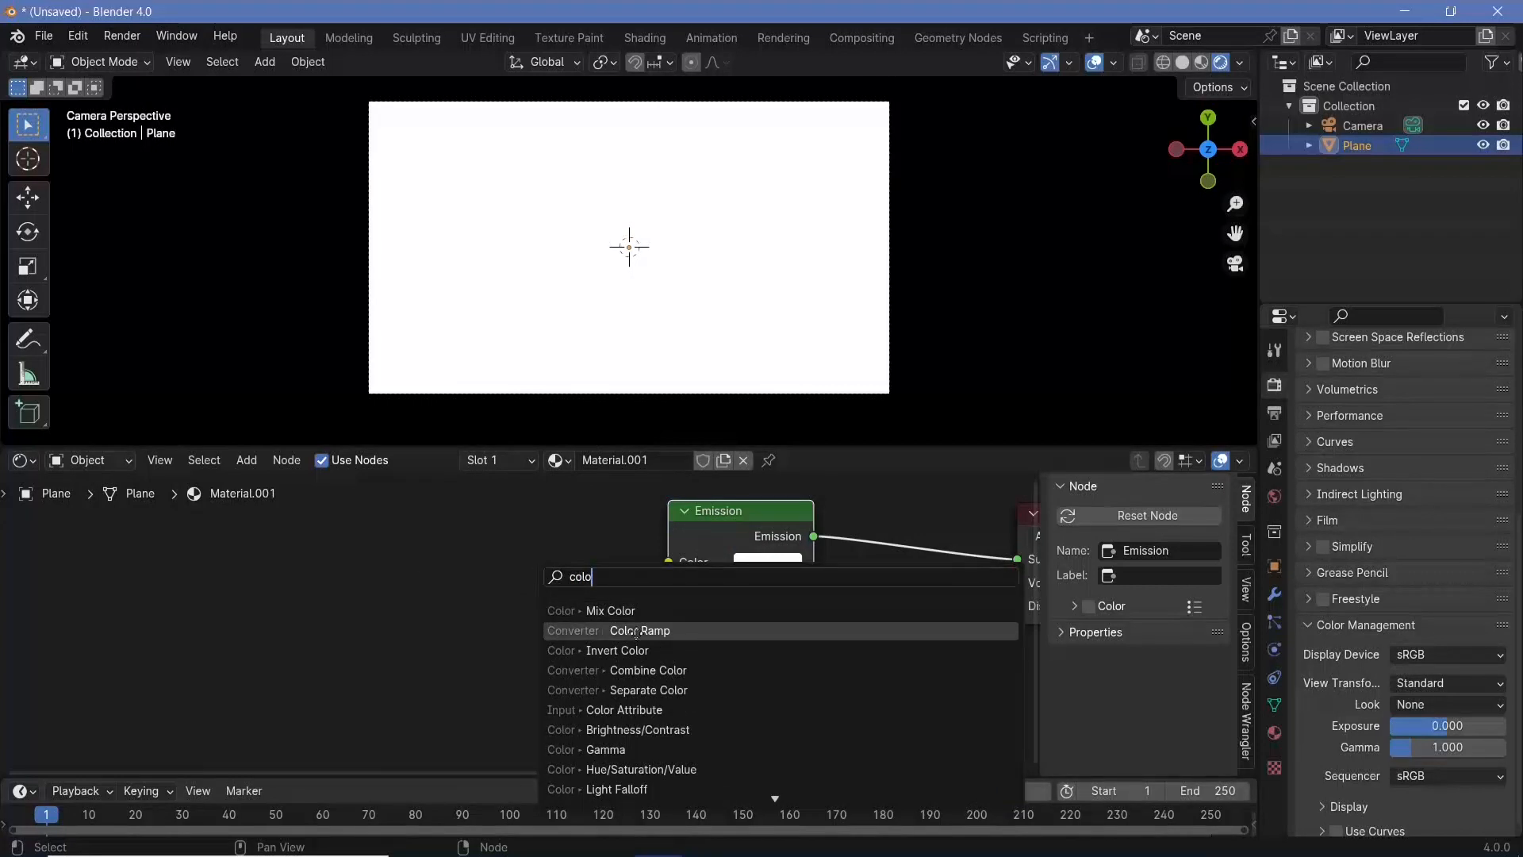
pyautogui.click(640, 629)
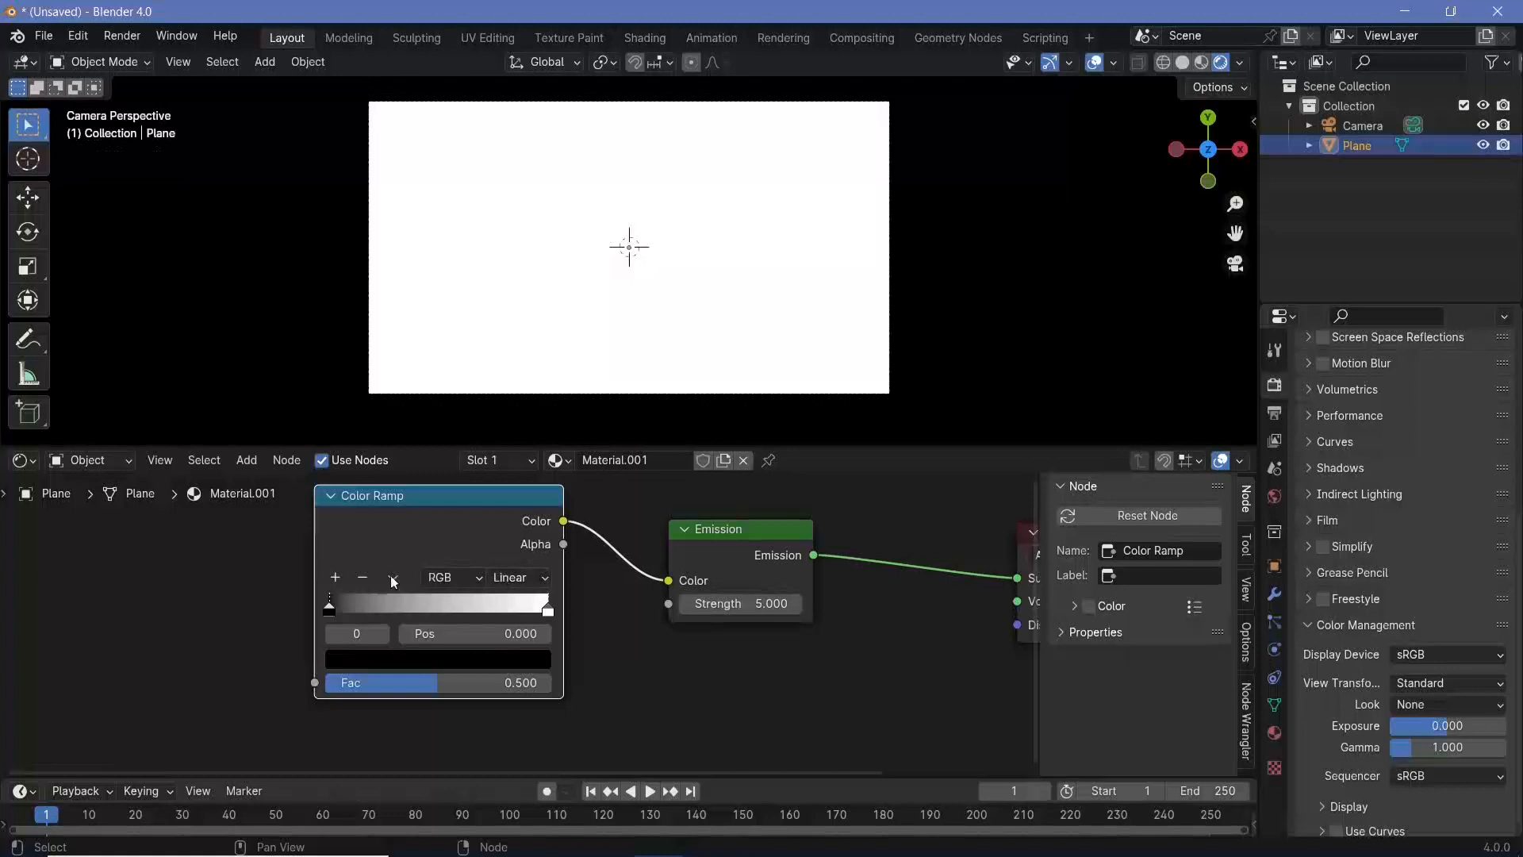
pyautogui.click(517, 578)
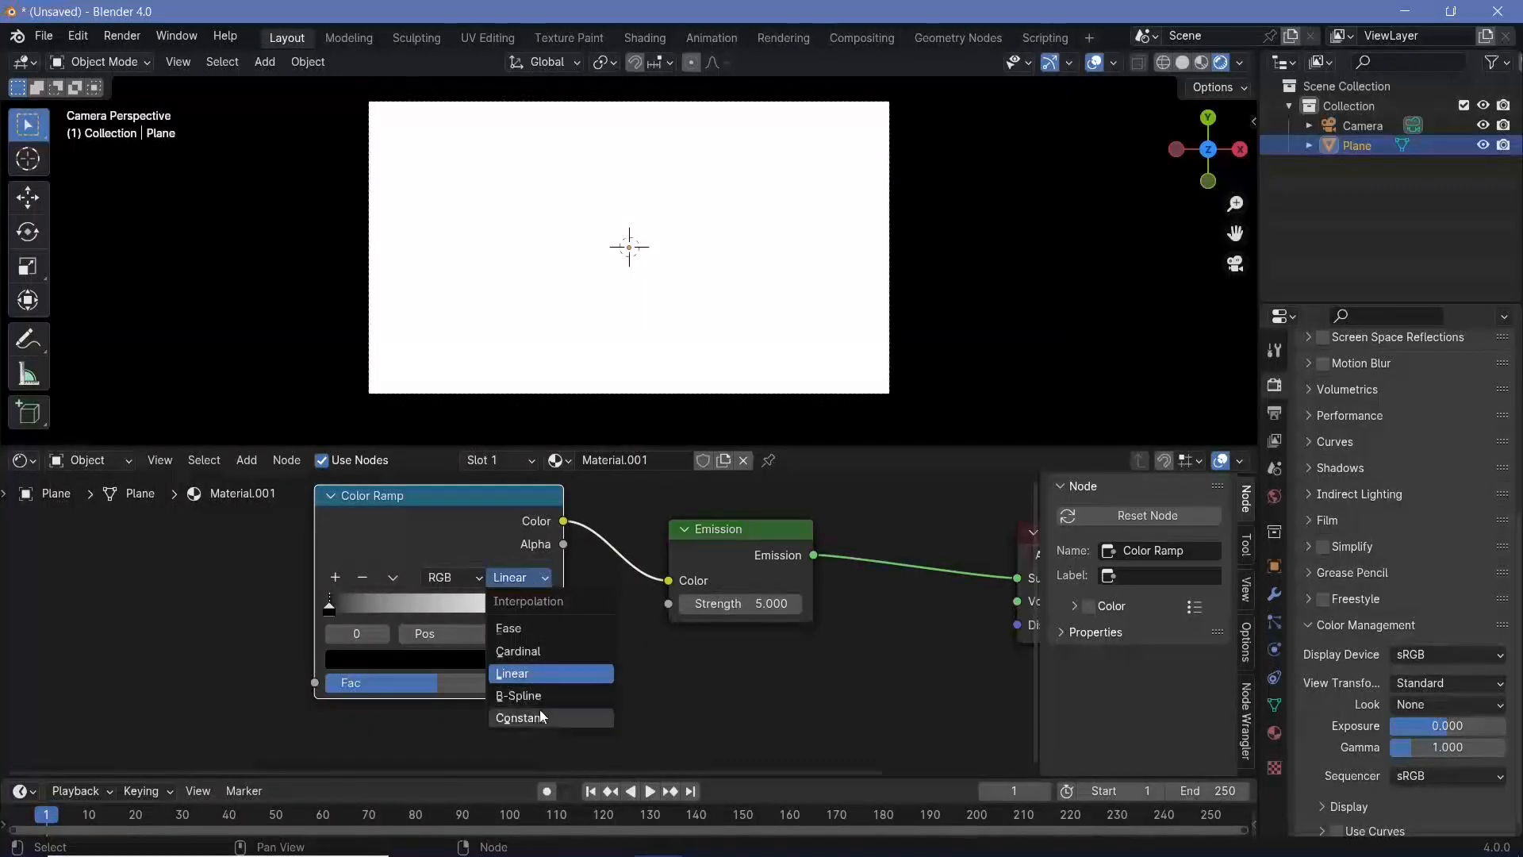
pyautogui.click(522, 717)
pyautogui.write('voro')
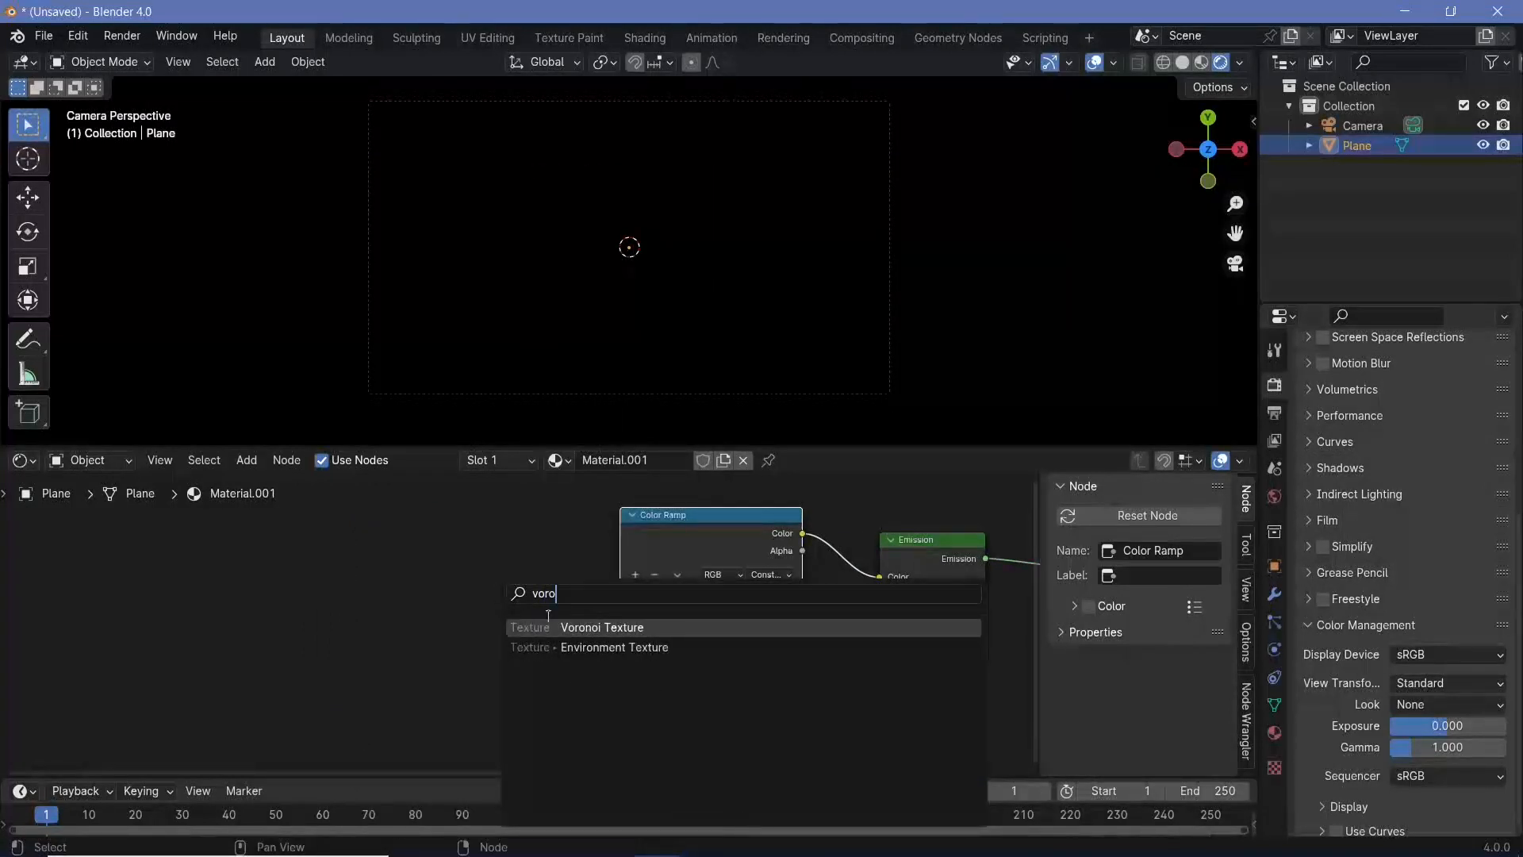
# Add a Voronoi Texture driving the Color Ramp and raise its scale
pyautogui.click(601, 626)
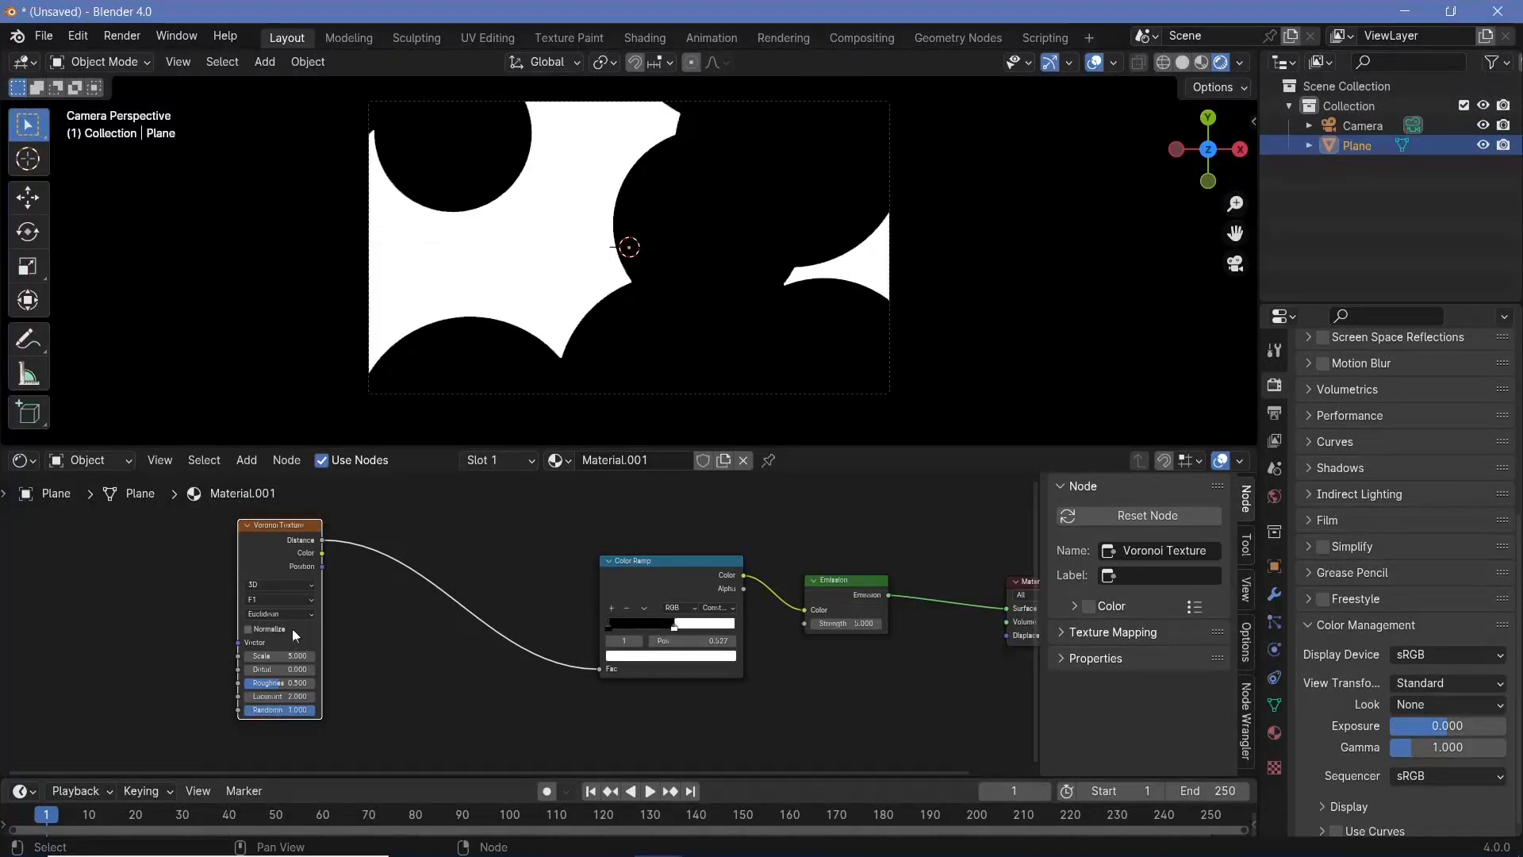
pyautogui.moveTo(279, 655); pyautogui.dragTo(330, 655)
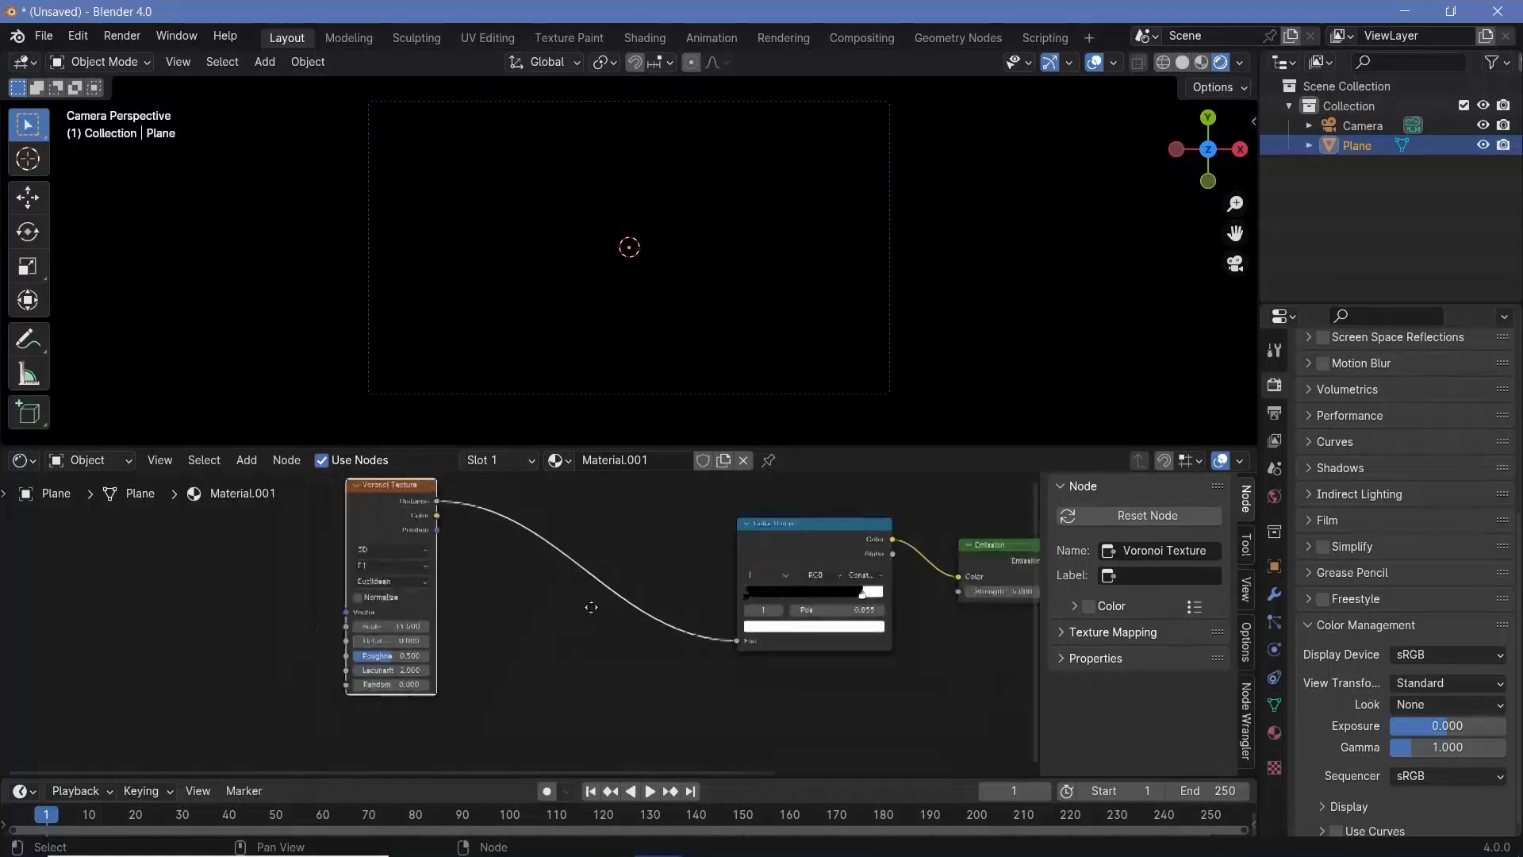
# Add a Wave Texture to the shader and nudge its phase offset
pyautogui.write('wave')
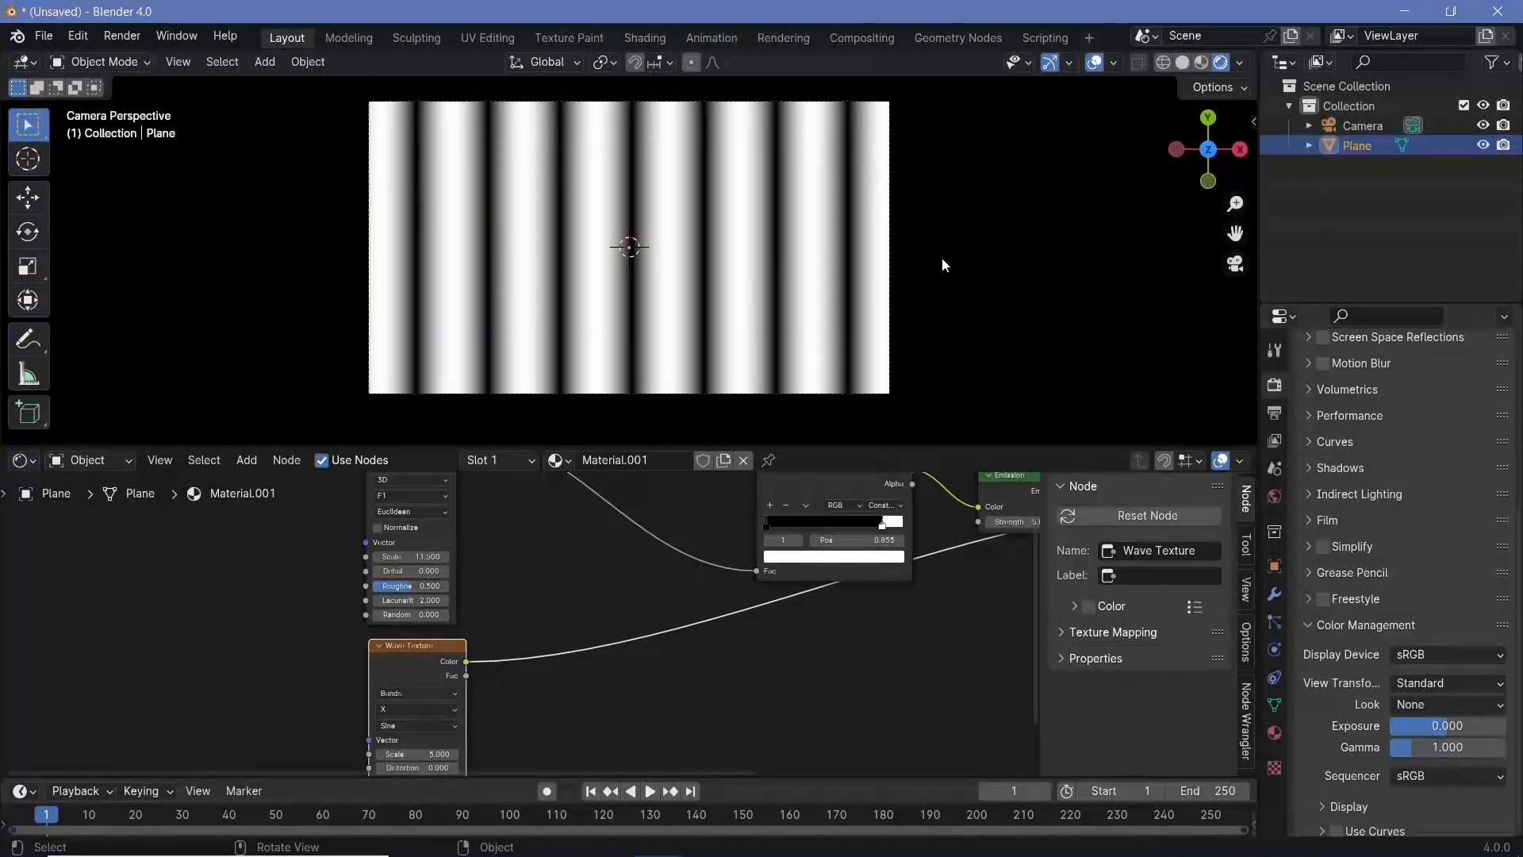
pyautogui.moveTo(526, 253)
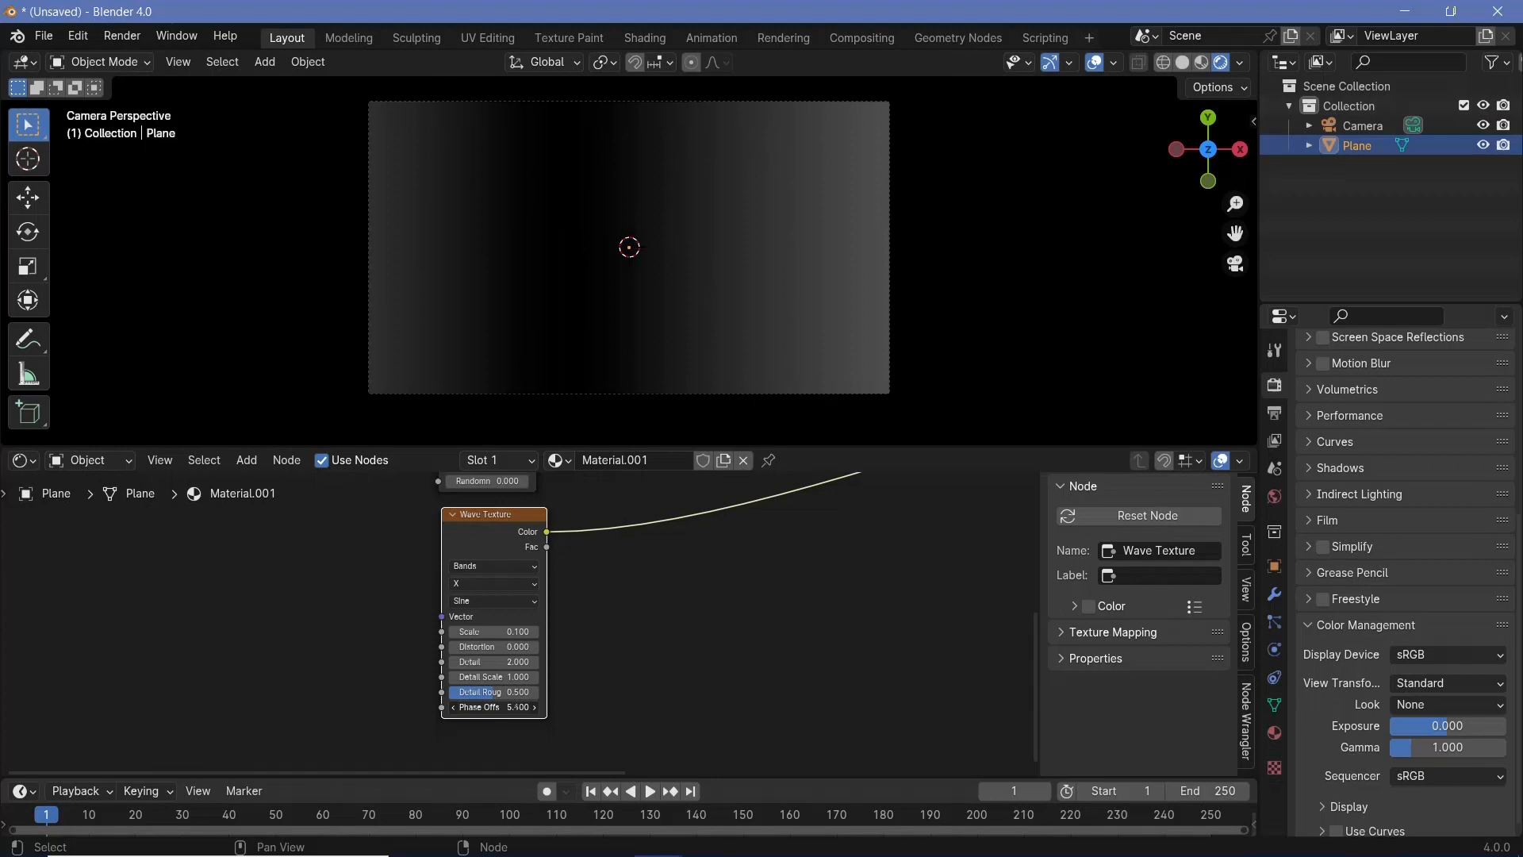
pyautogui.moveTo(476, 706); pyautogui.dragTo(525, 706)
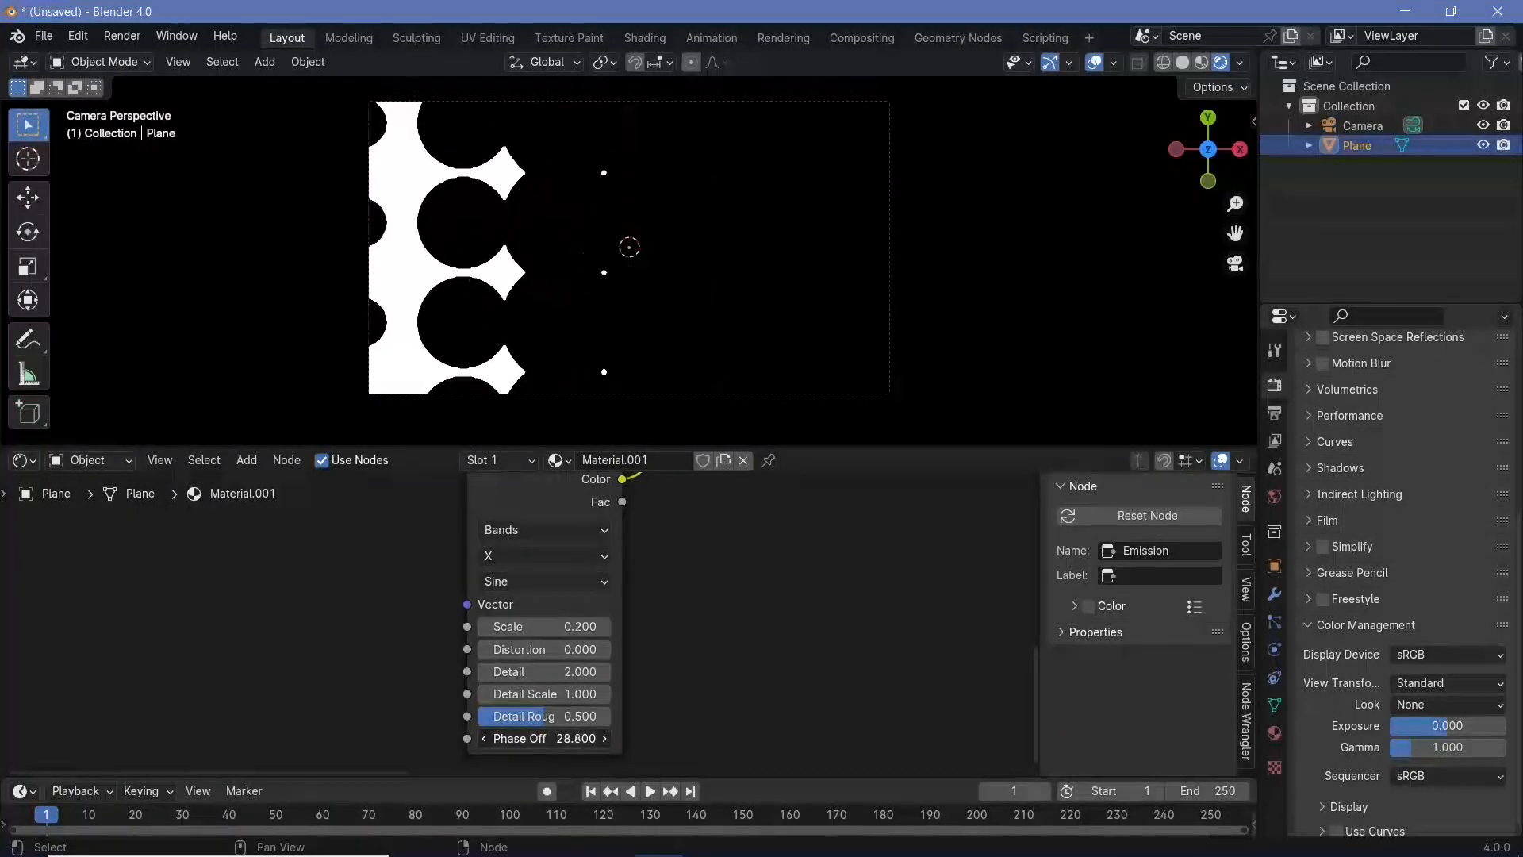
# Scrub the Wave Texture's phase offset to about 29.4 so the wipe nearly clears
pyautogui.moveTo(542, 738); pyautogui.dragTo(554, 737)
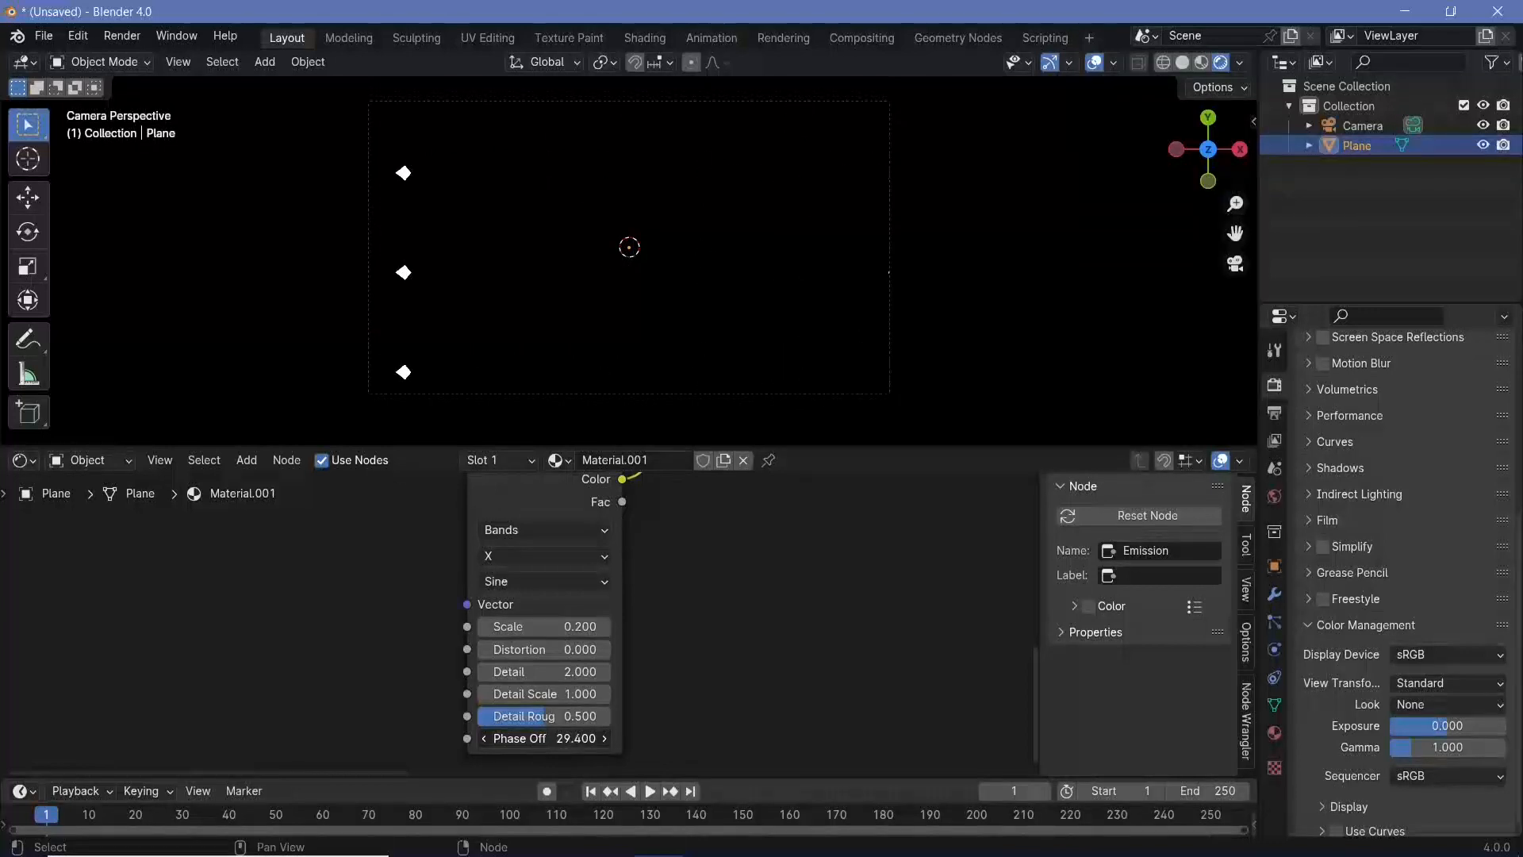
pyautogui.click(602, 738)
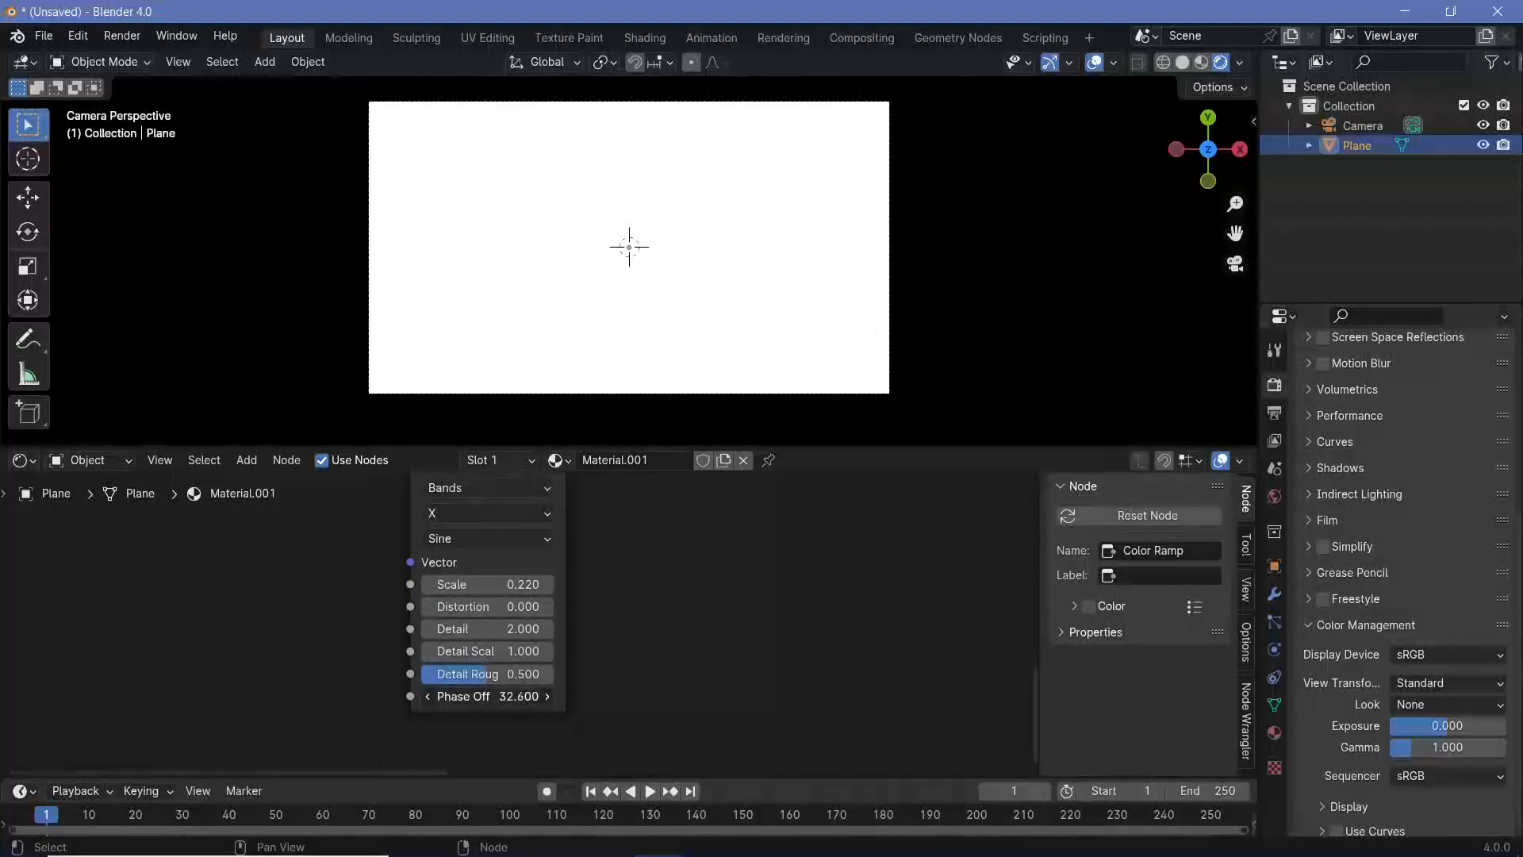
# Adjust the wave phase offset further to preview the wipe with scale 0.22
pyautogui.moveTo(486, 695); pyautogui.dragTo(457, 695)
pyautogui.write('m')
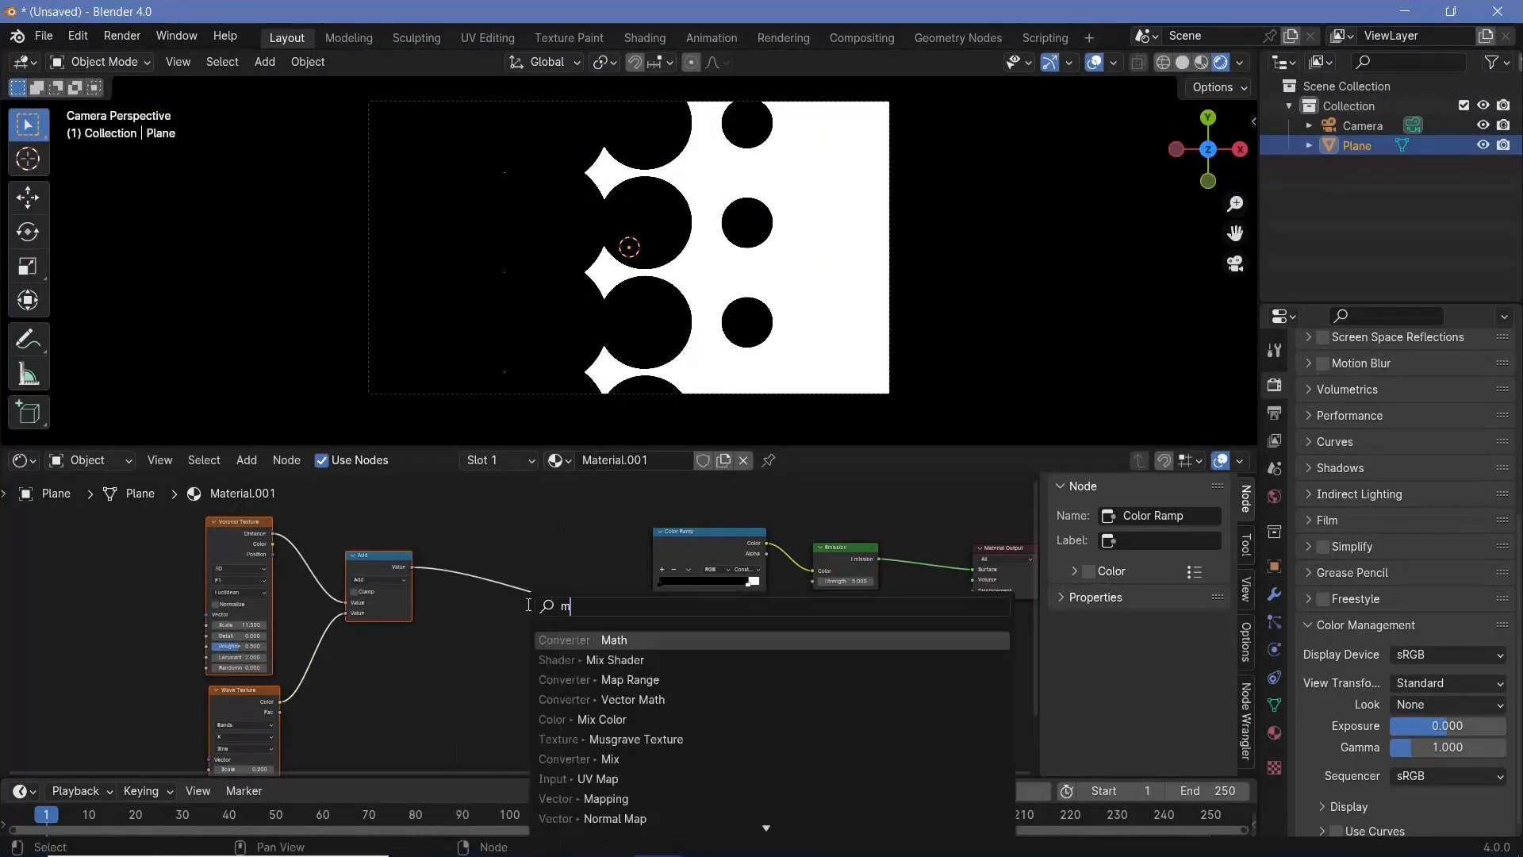
# Insert a Truncated Modulo math node with value 2 before the Color Ramp
pyautogui.click(613, 639)
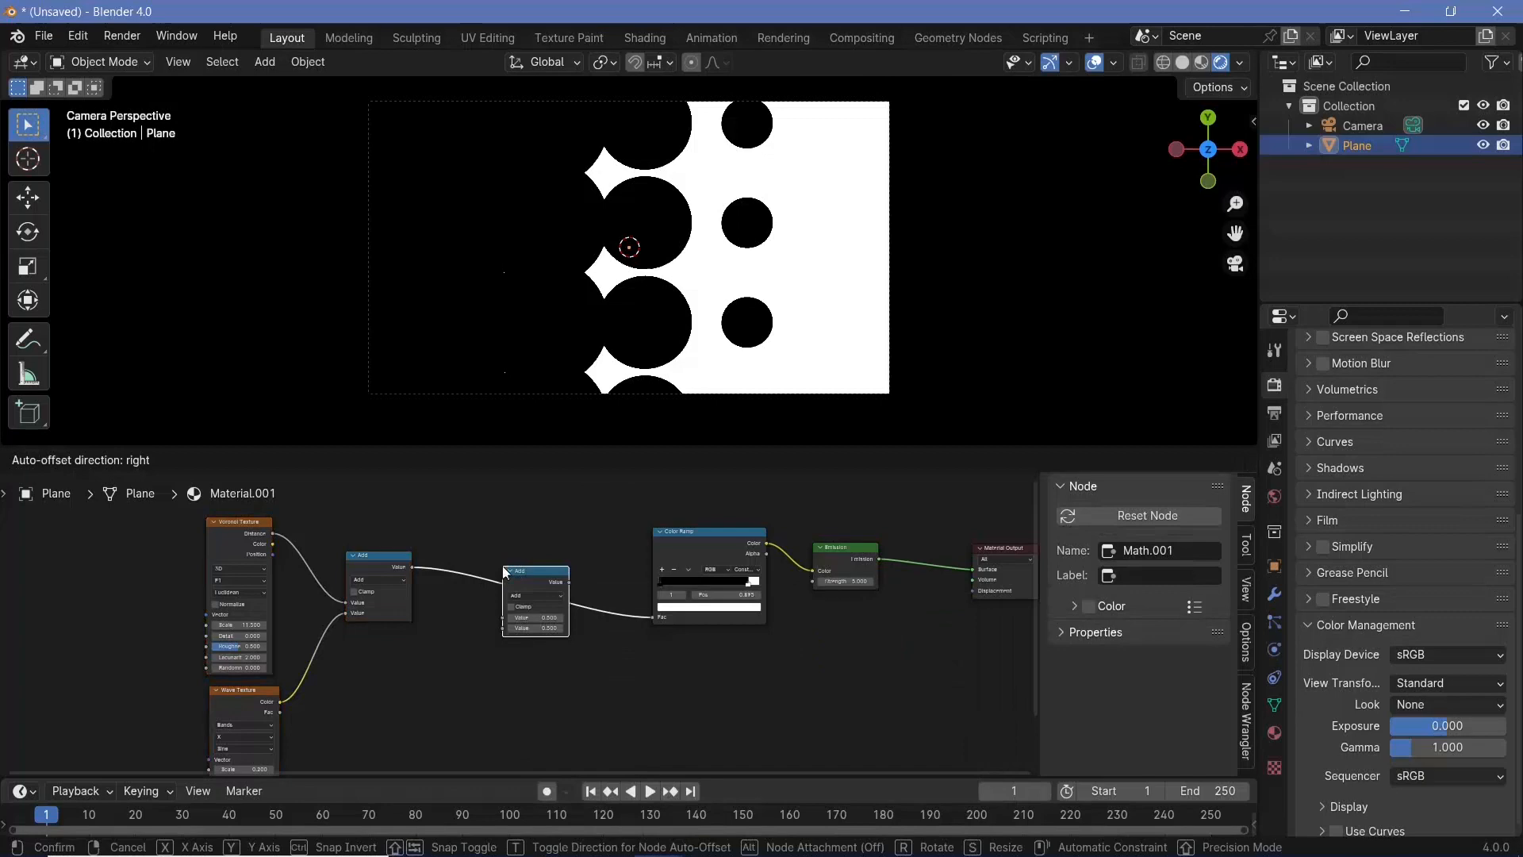
pyautogui.rightClick(536, 609)
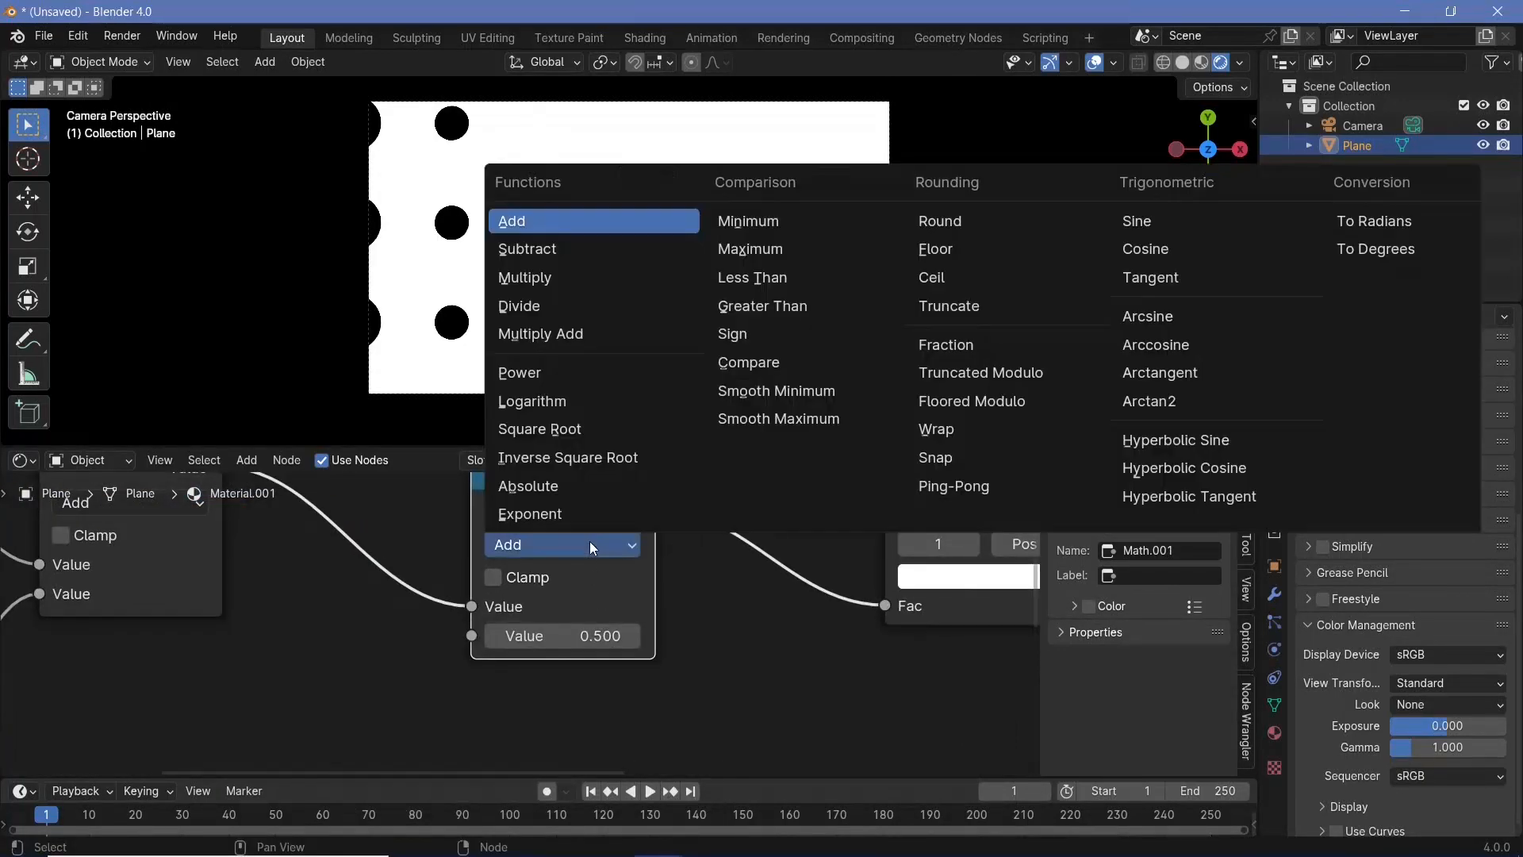
pyautogui.click(980, 371)
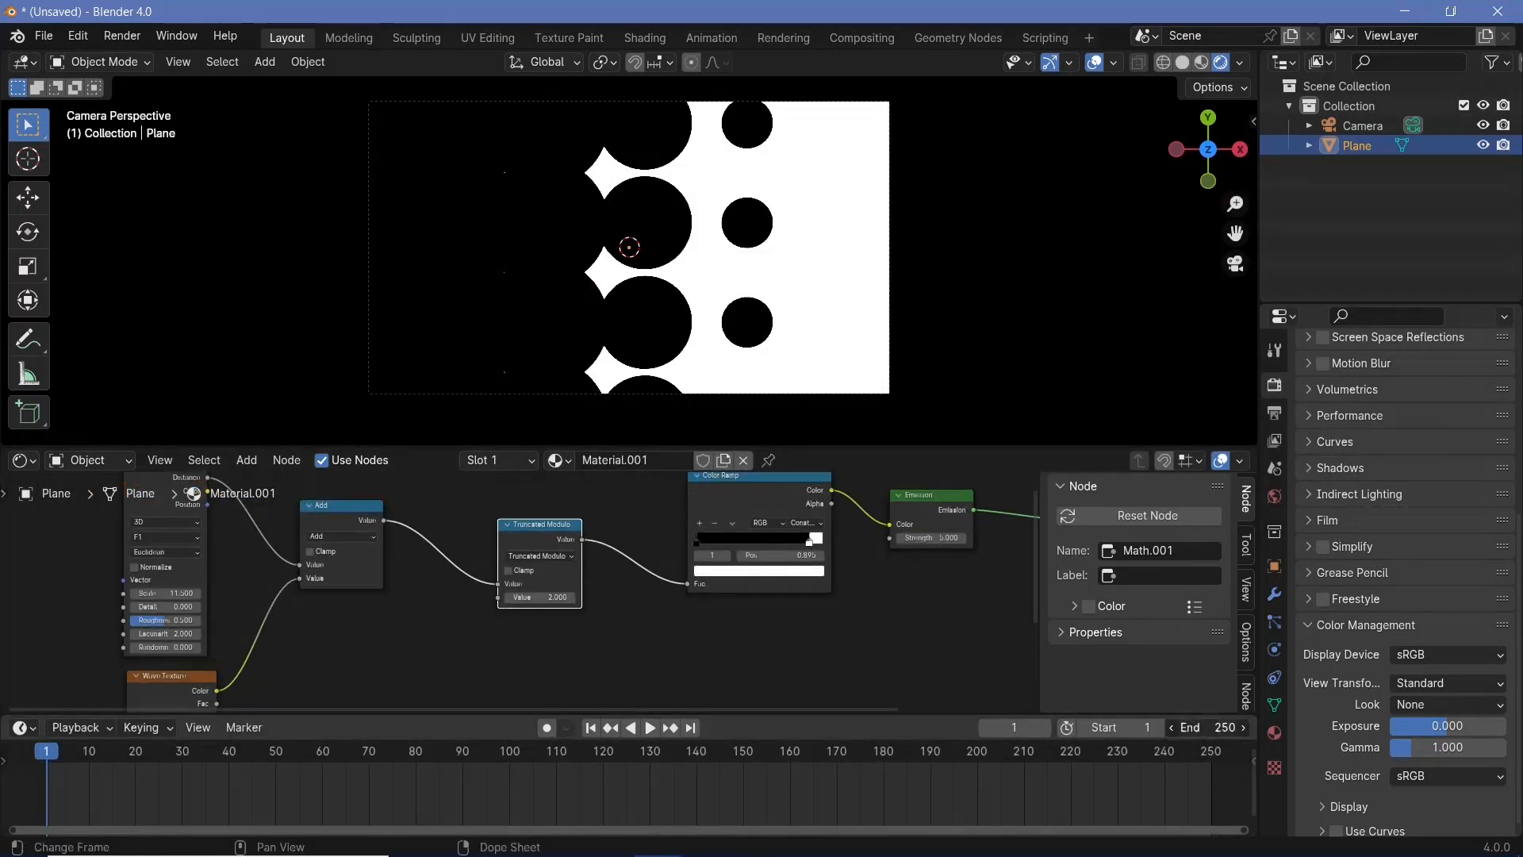
pyautogui.click(649, 726)
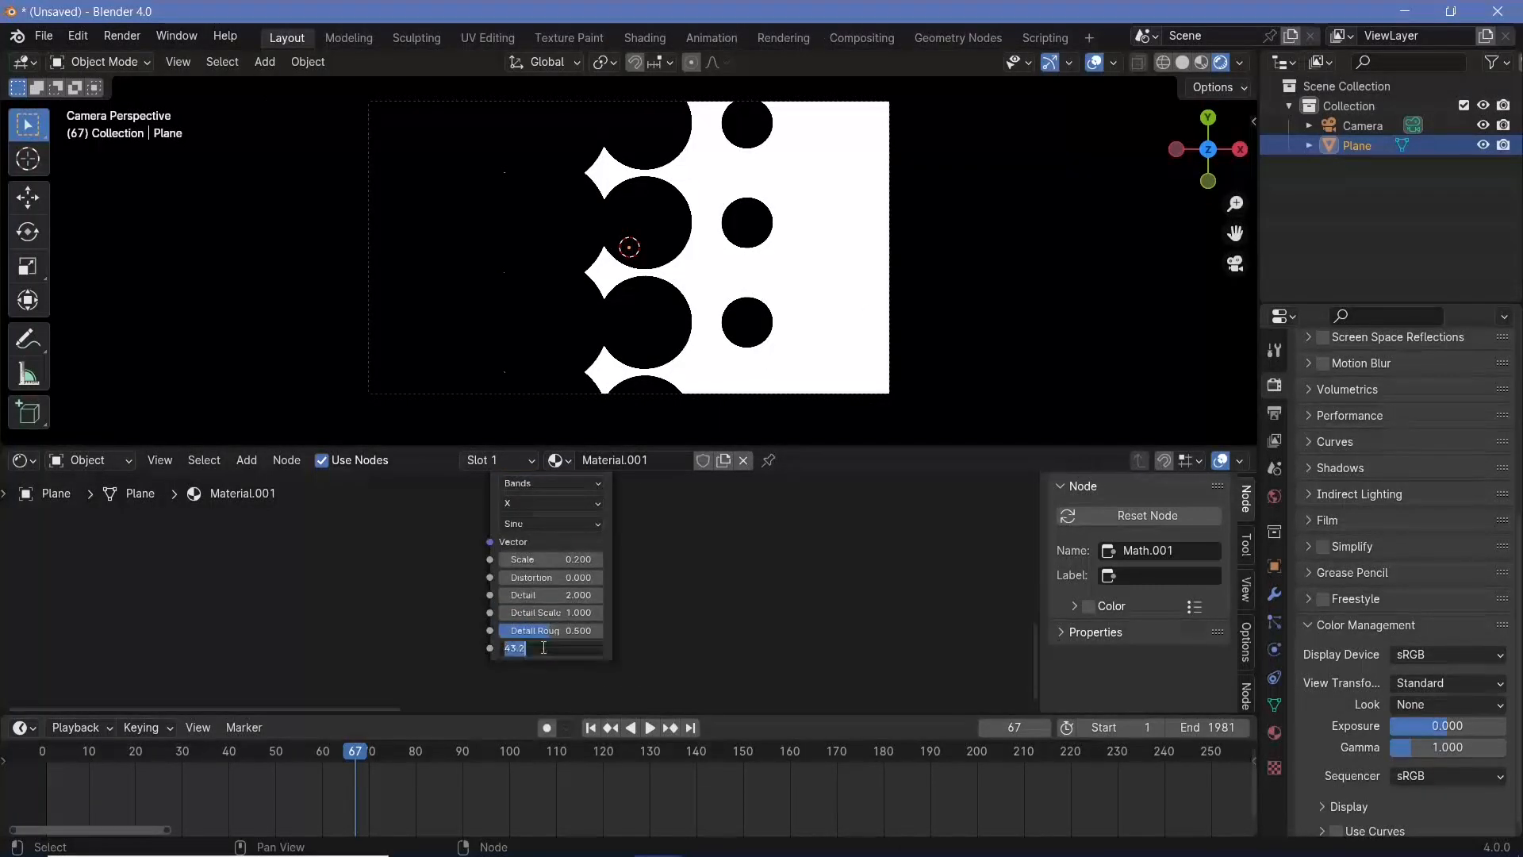
# Drive the wave phase offset with the expression '#frame/10' and play the animation
pyautogui.write('#')
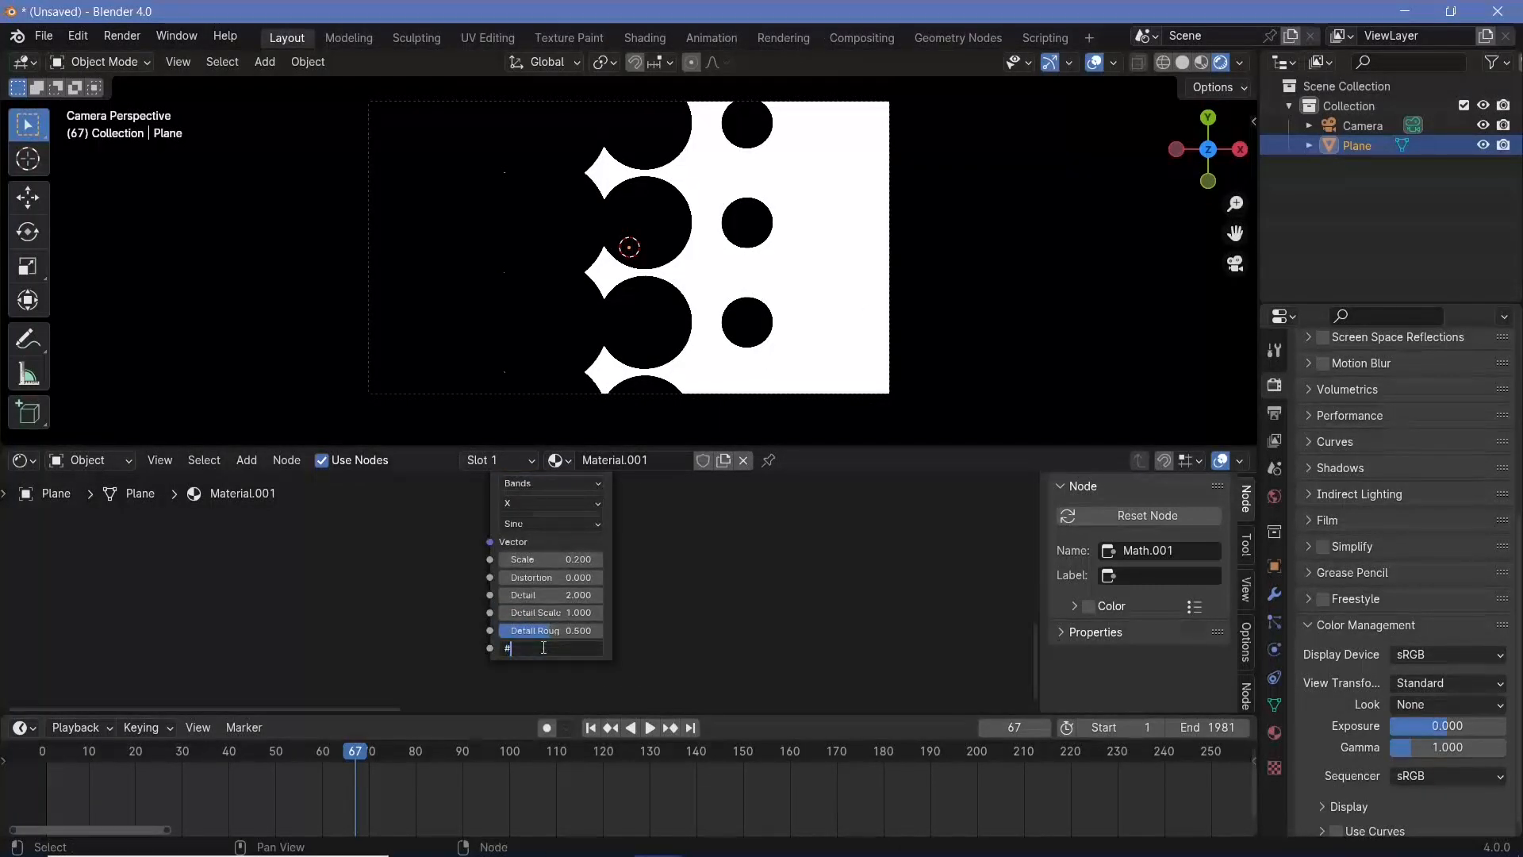
pyautogui.write('frame')
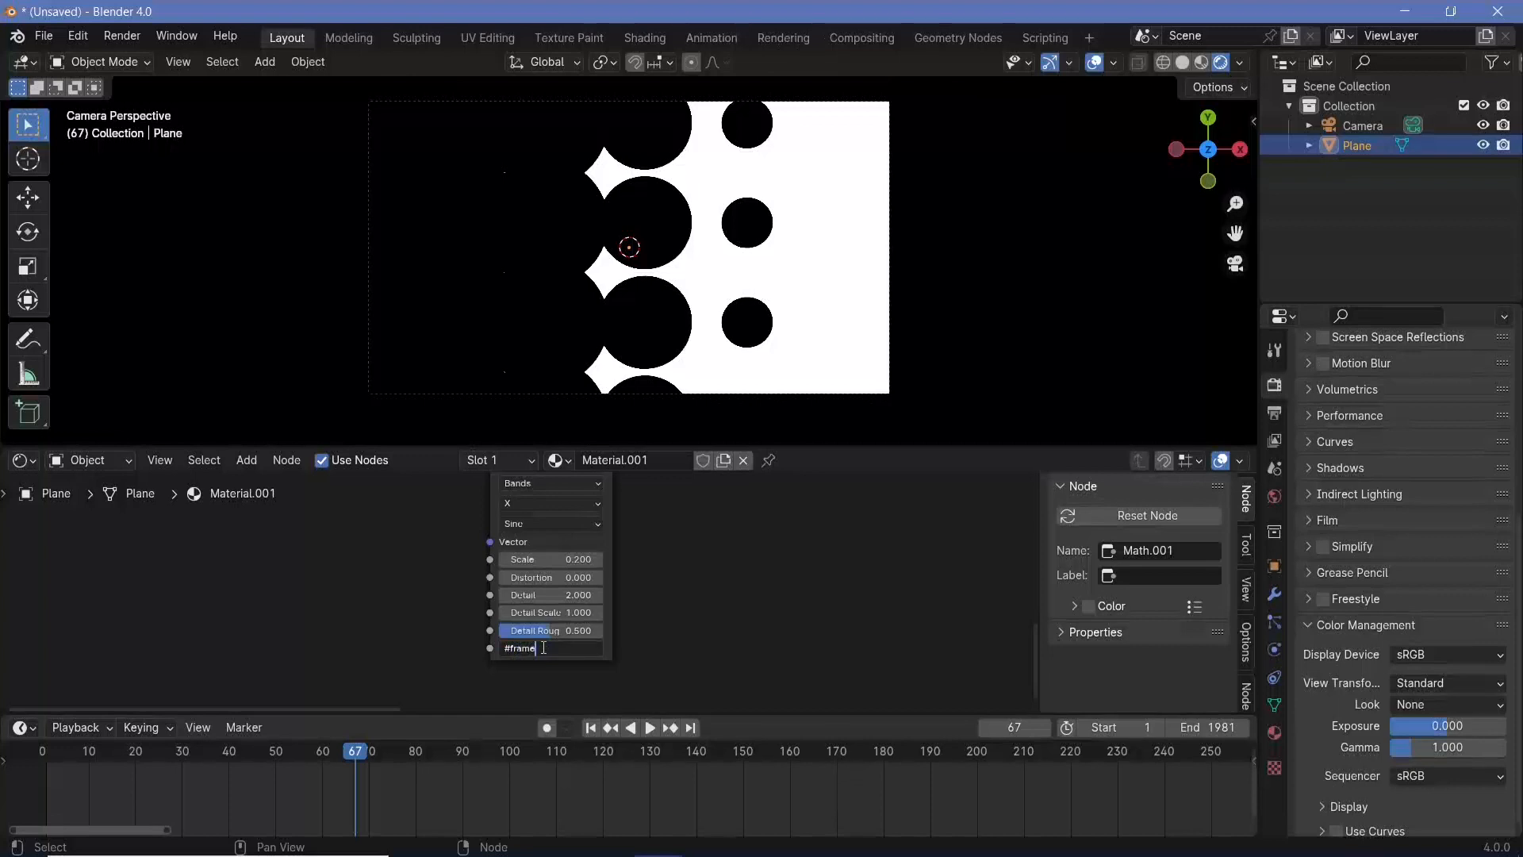
pyautogui.write('/10')
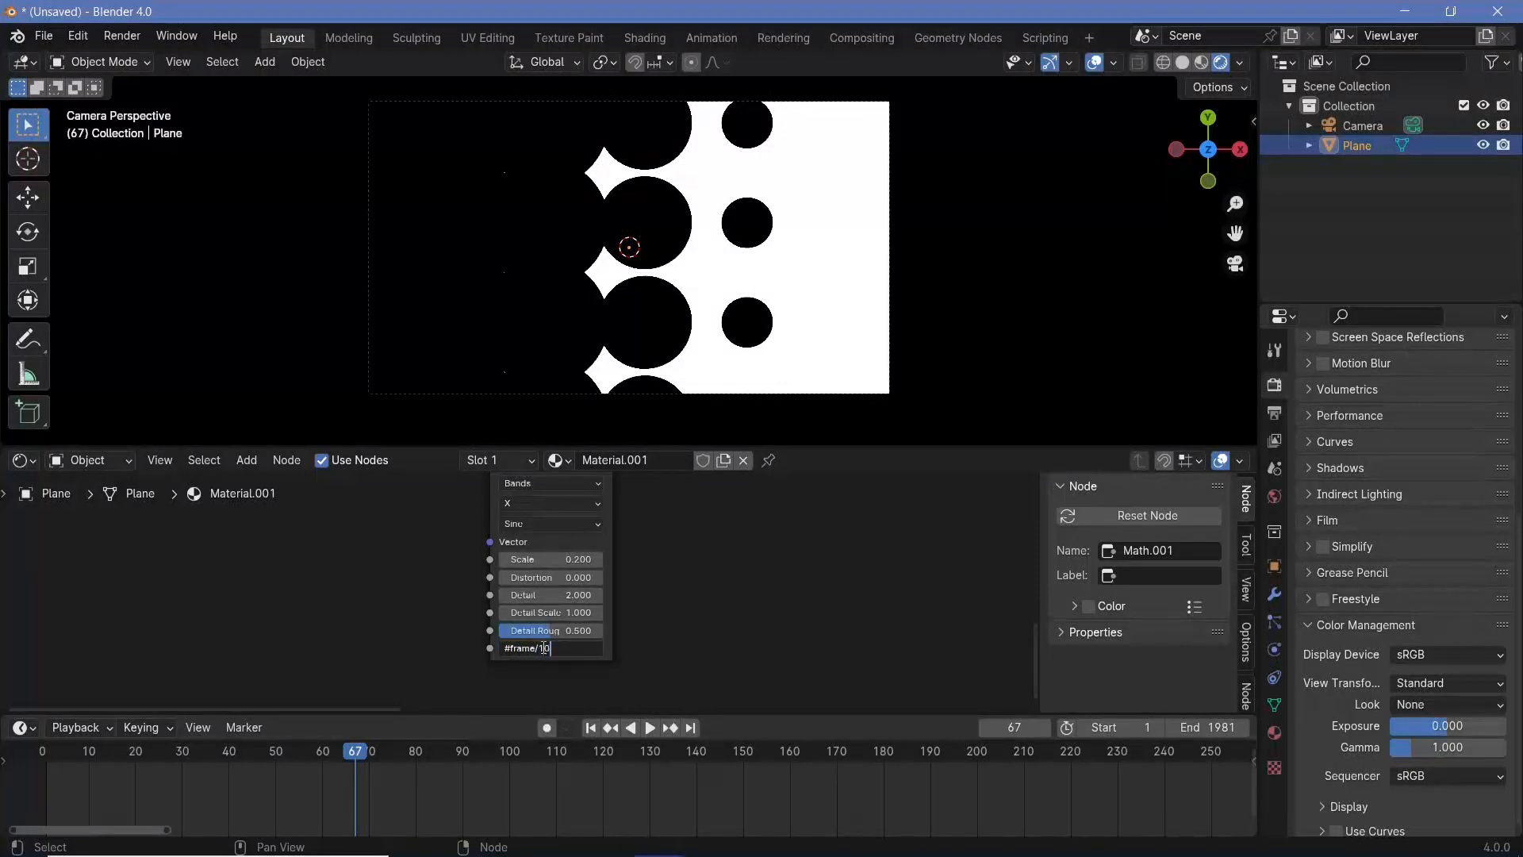
pyautogui.click(649, 726)
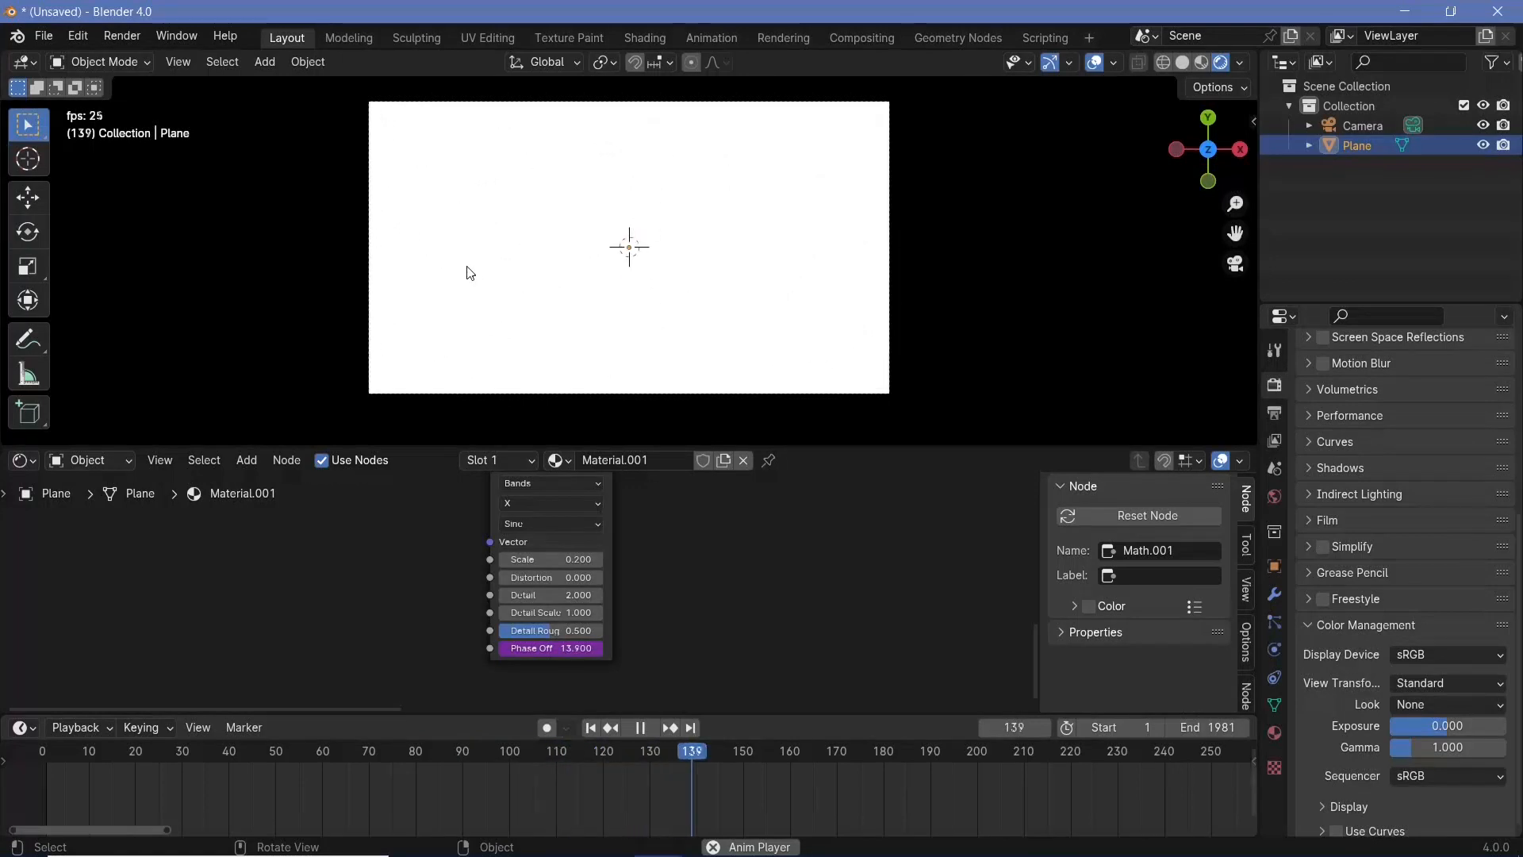
pyautogui.click(639, 727)
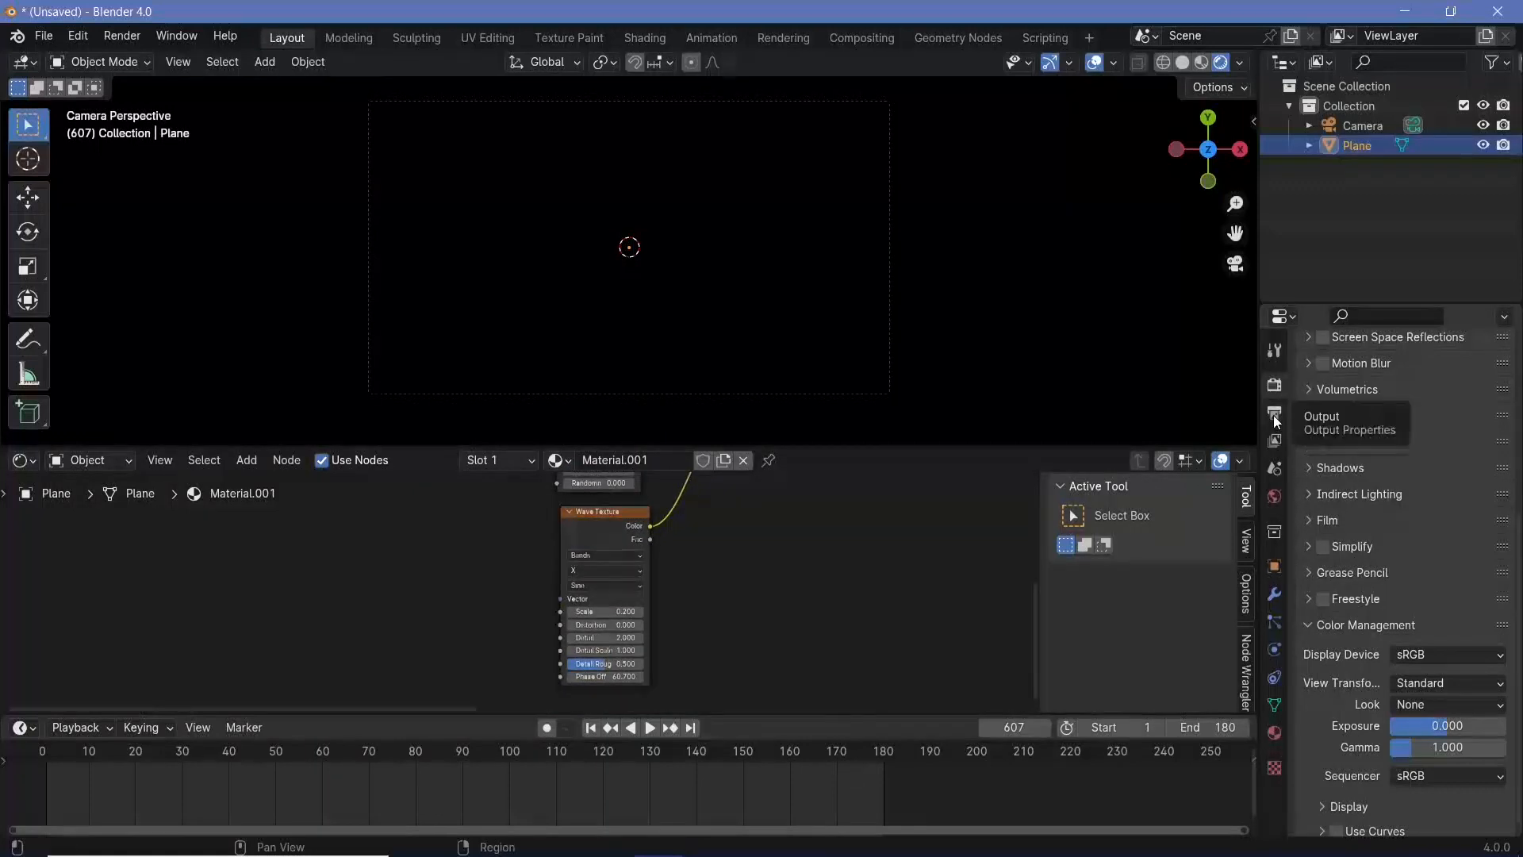
# Set Output Properties to 60 fps frame rate, FFmpeg Video format and MPEG-4 container
pyautogui.click(1273, 412)
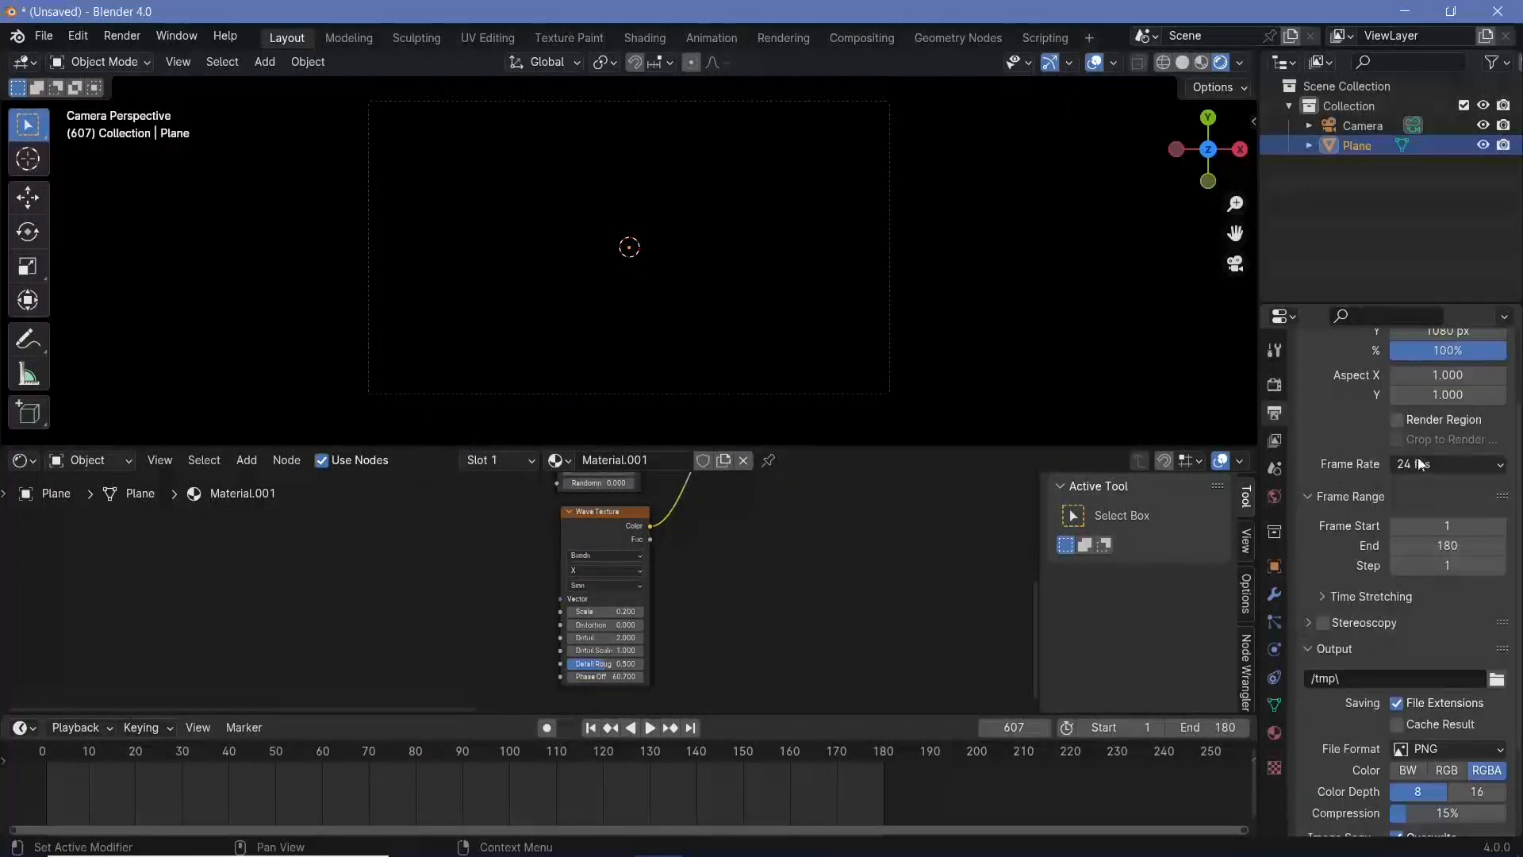
pyautogui.click(1446, 463)
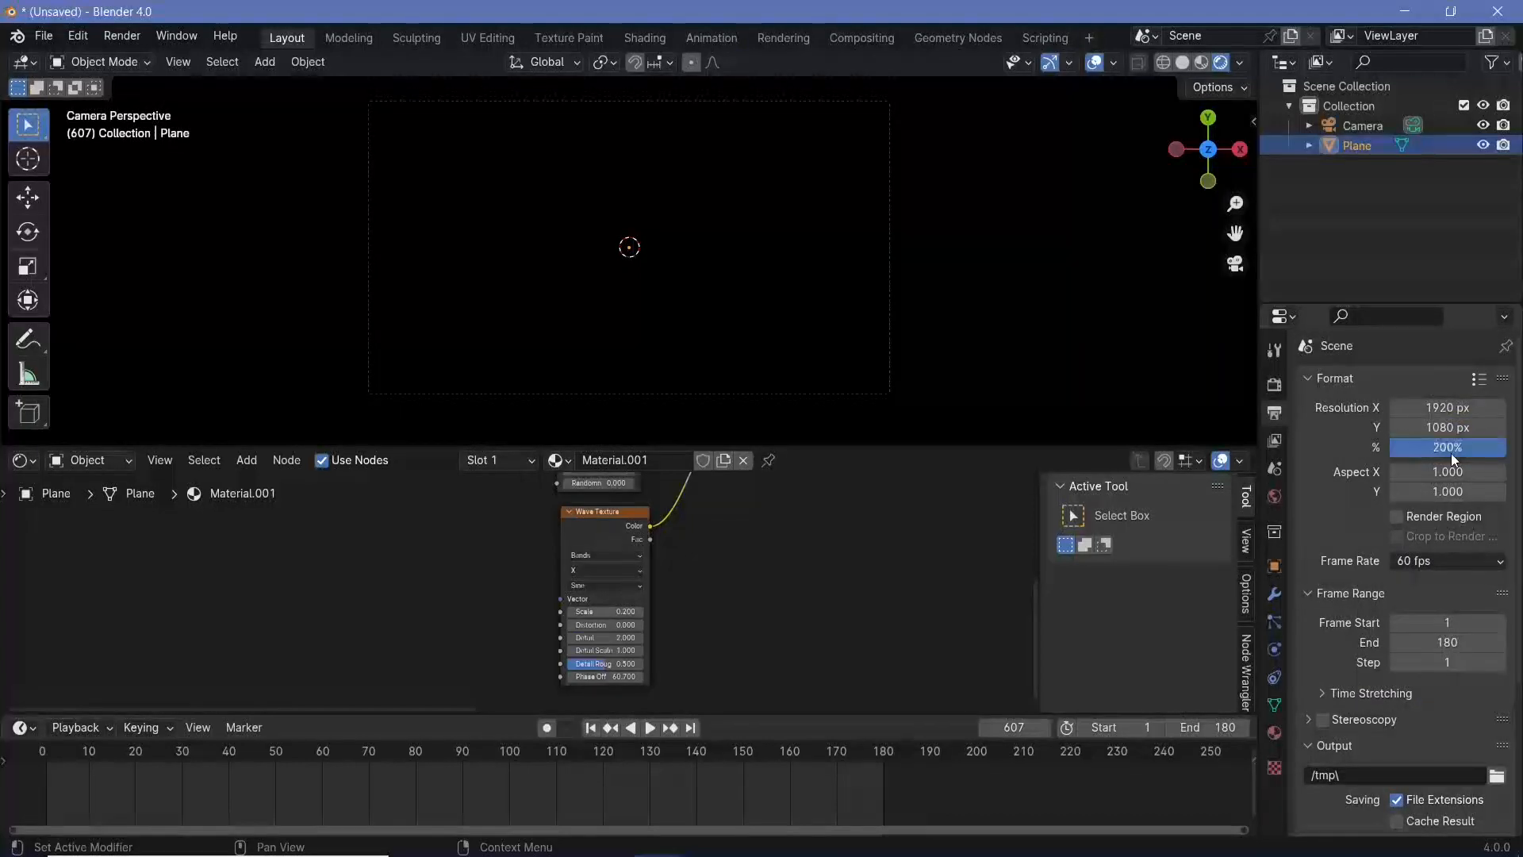
pyautogui.click(1445, 628)
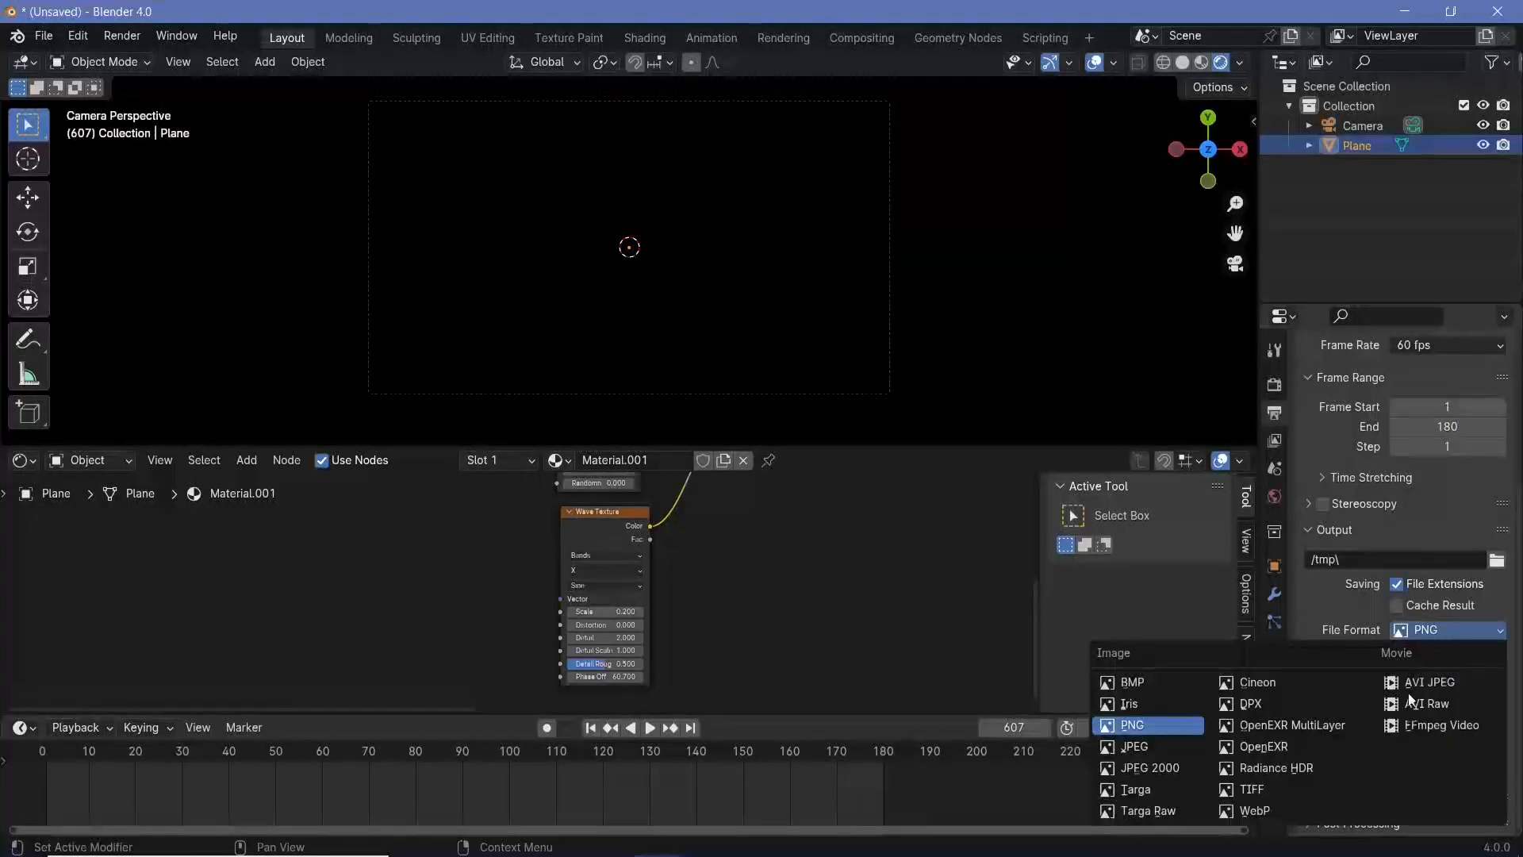
pyautogui.click(1441, 725)
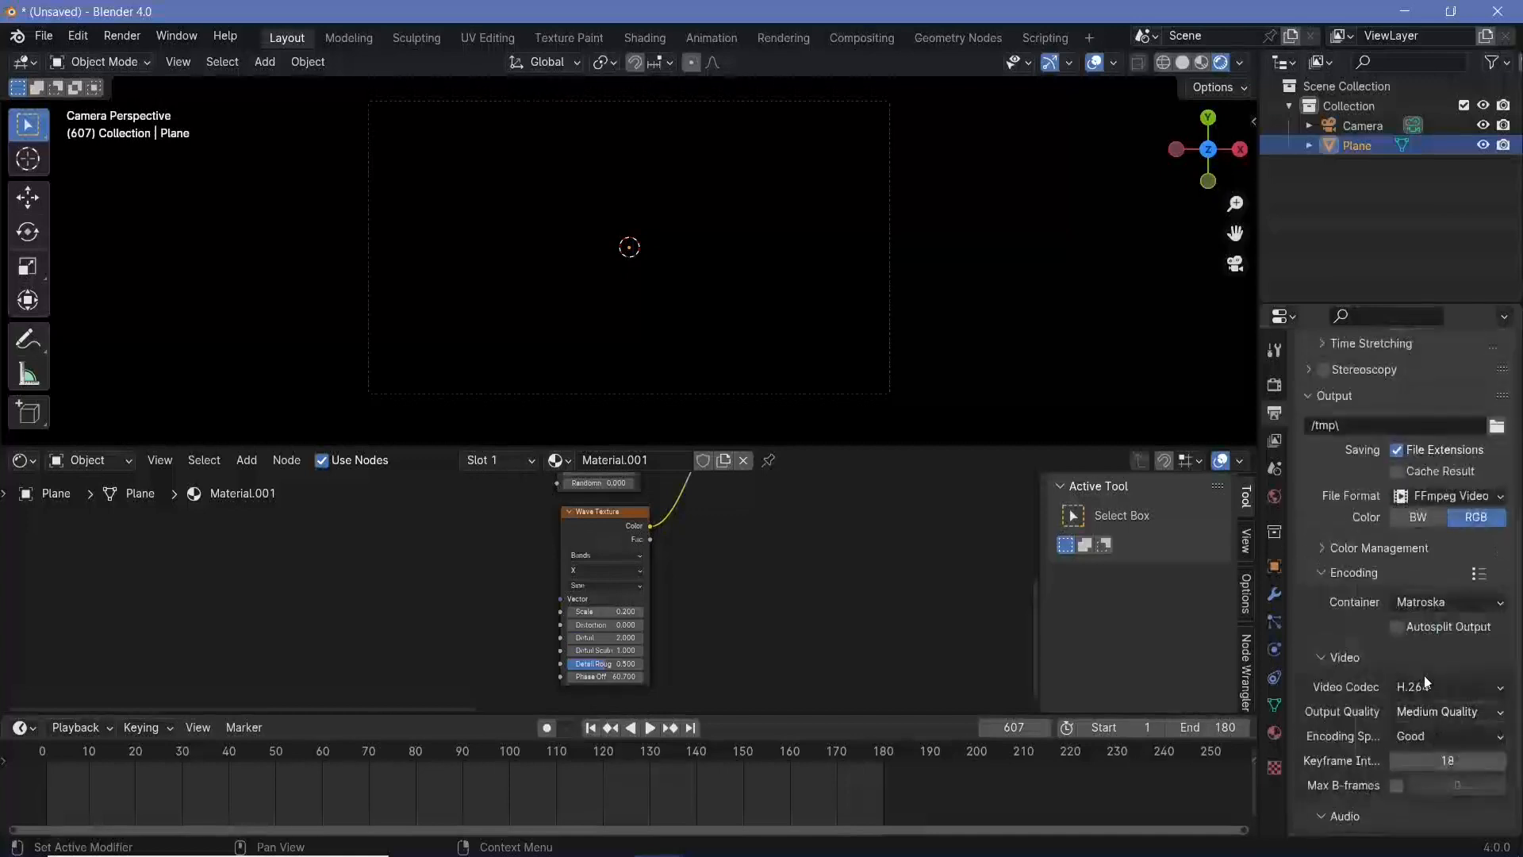
pyautogui.click(1447, 601)
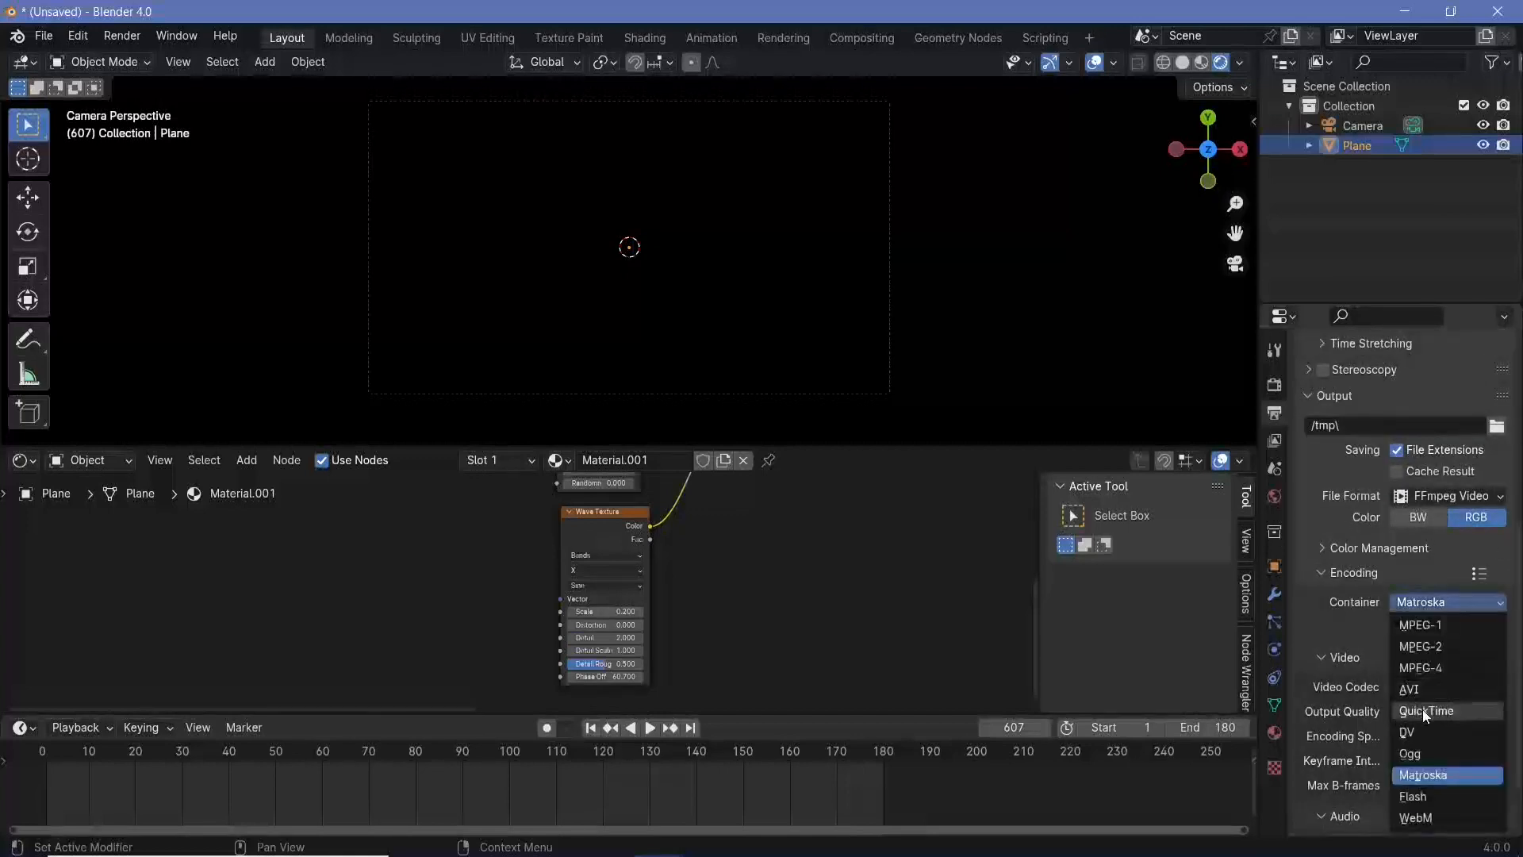
pyautogui.click(1419, 668)
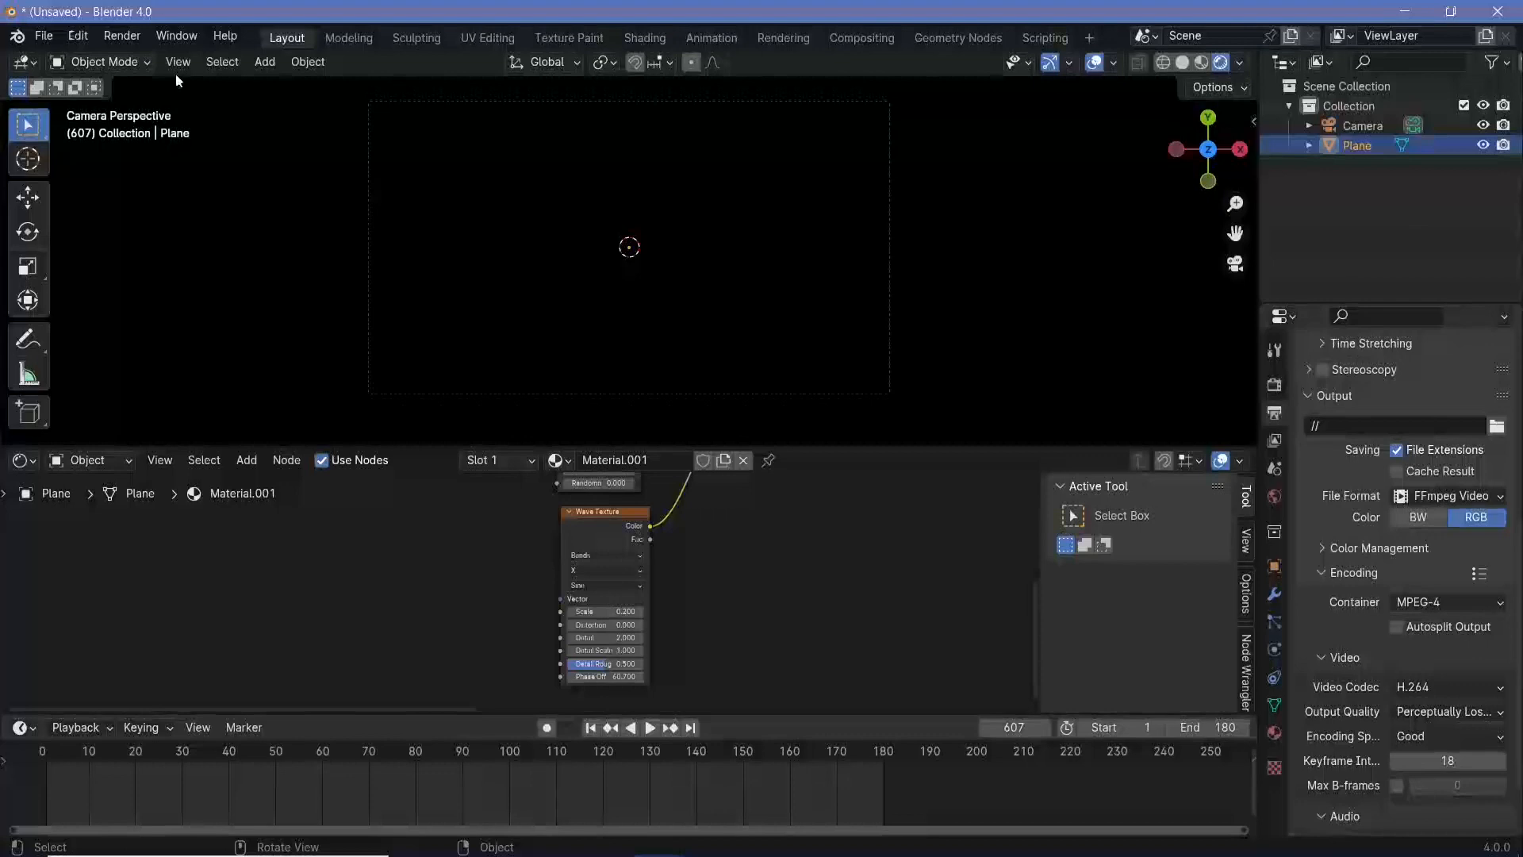
# Keyframe the Wave Texture Phase Offset at frame 0 and again at frame 180 with value tau
pyautogui.click(41, 750)
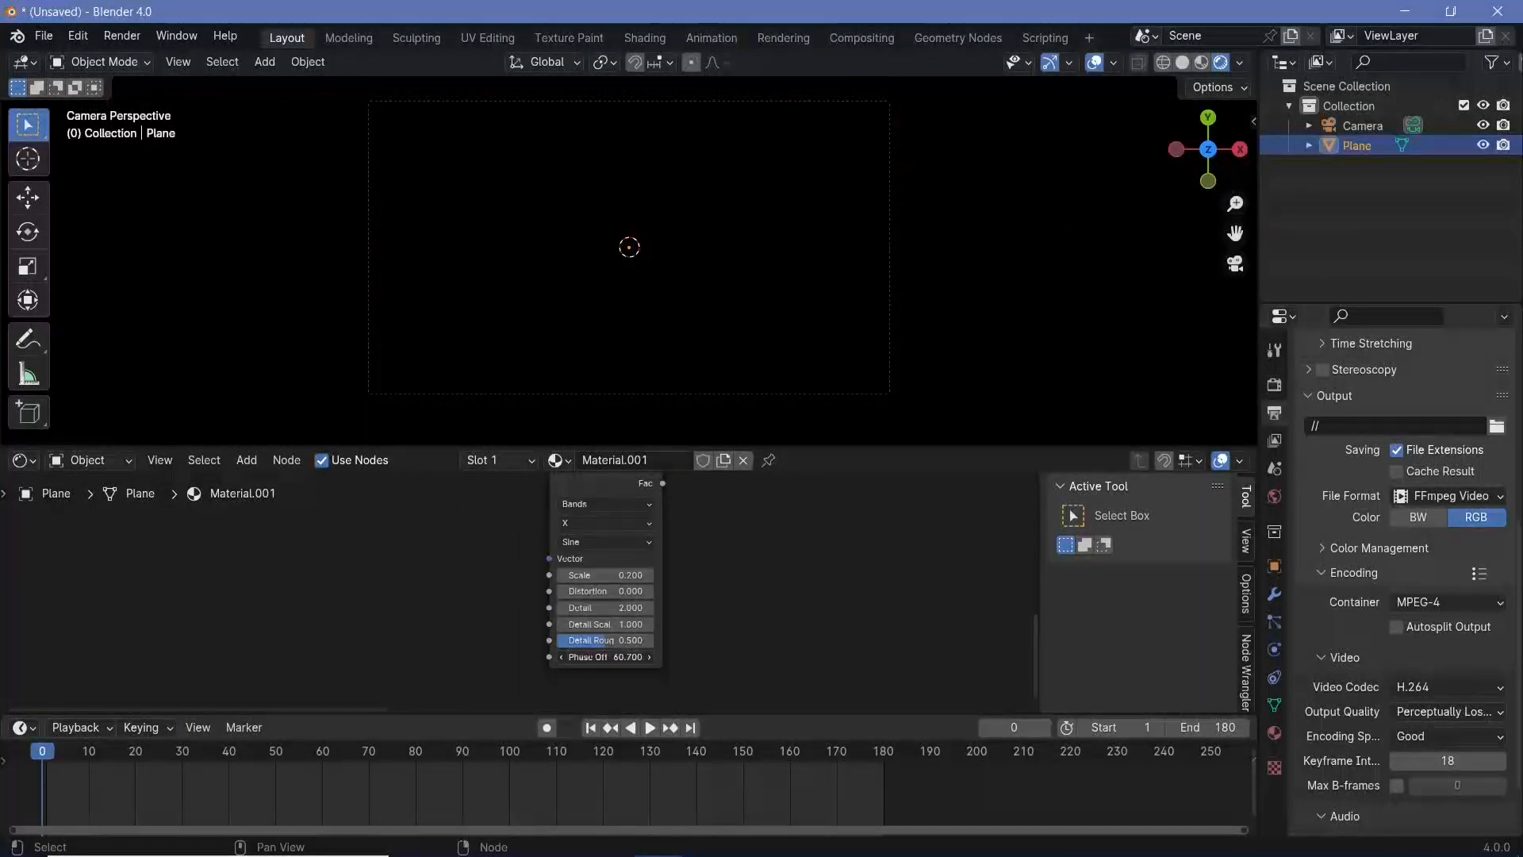
pyautogui.moveTo(603, 656); pyautogui.dragTo(604, 657)
pyautogui.write('64.0+')
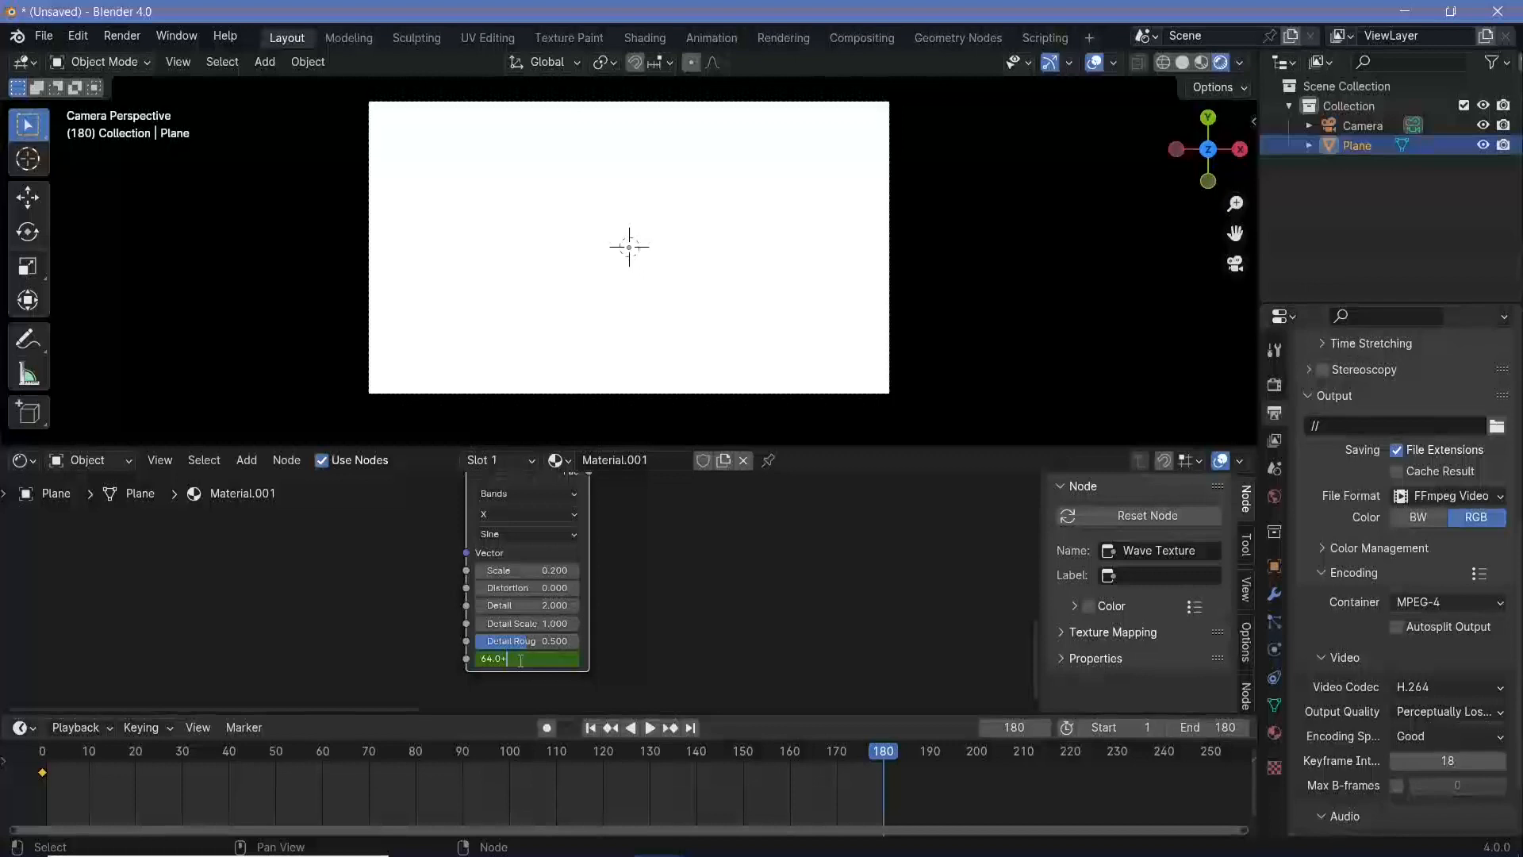
pyautogui.write('tau')
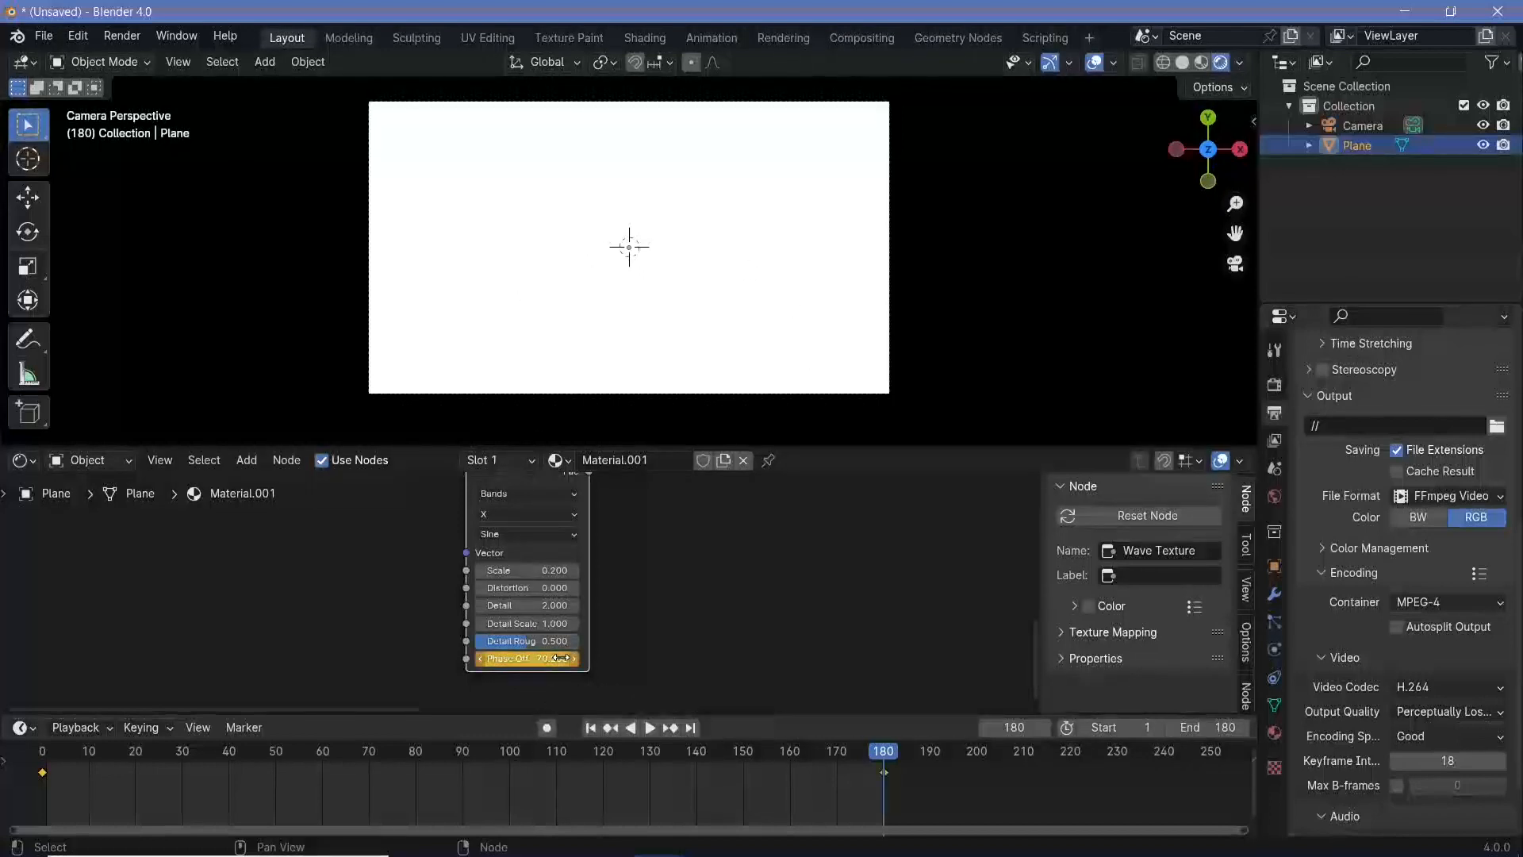
pyautogui.moveTo(558, 659); pyautogui.dragTo(525, 659)
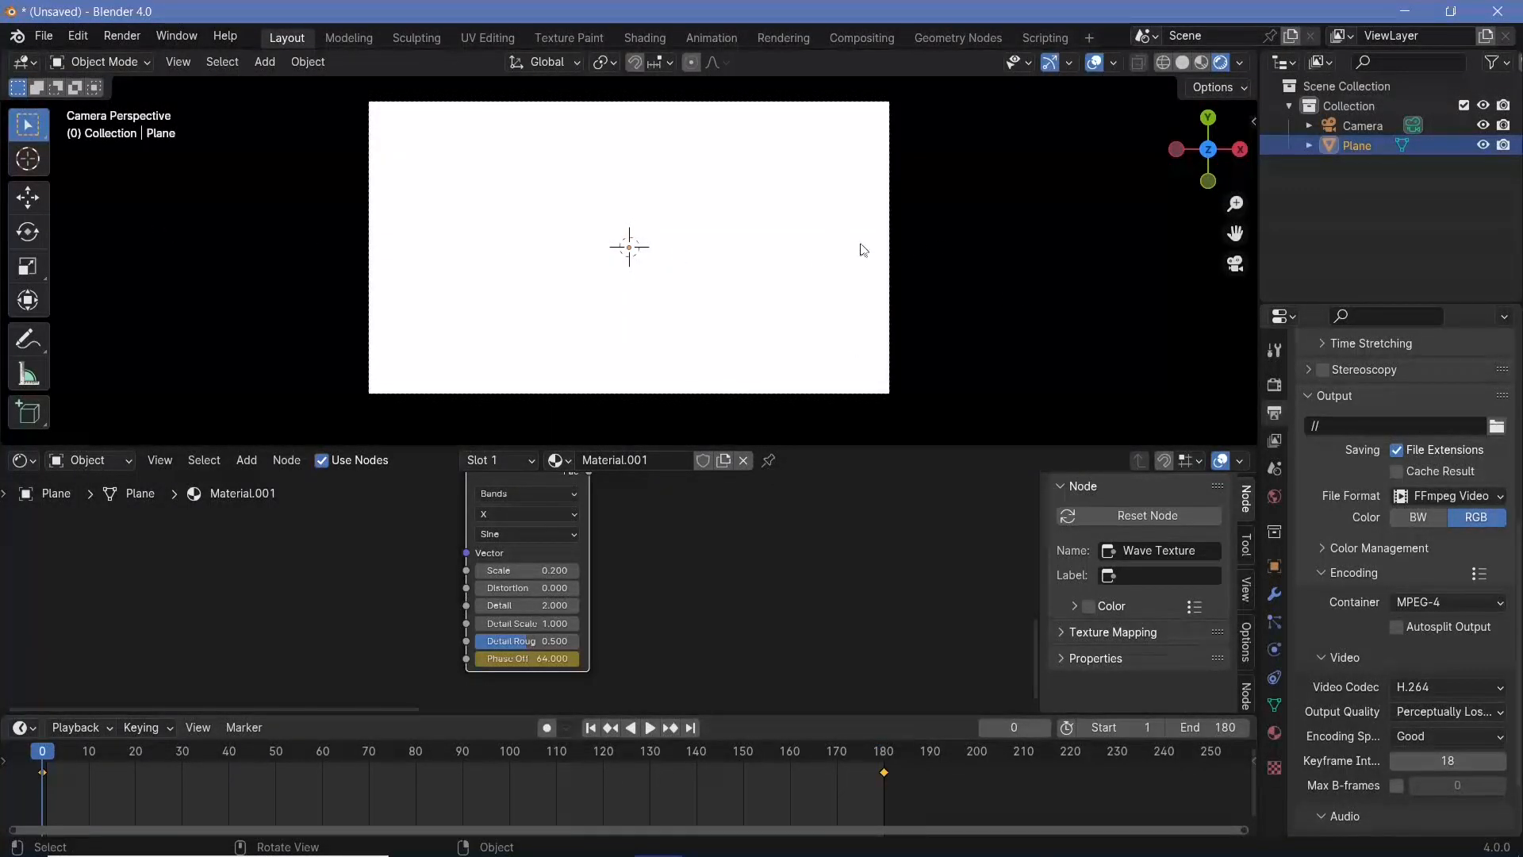
# Scrub the timeline to preview the wave, then search the add-node list for 'col'
pyautogui.click(649, 727)
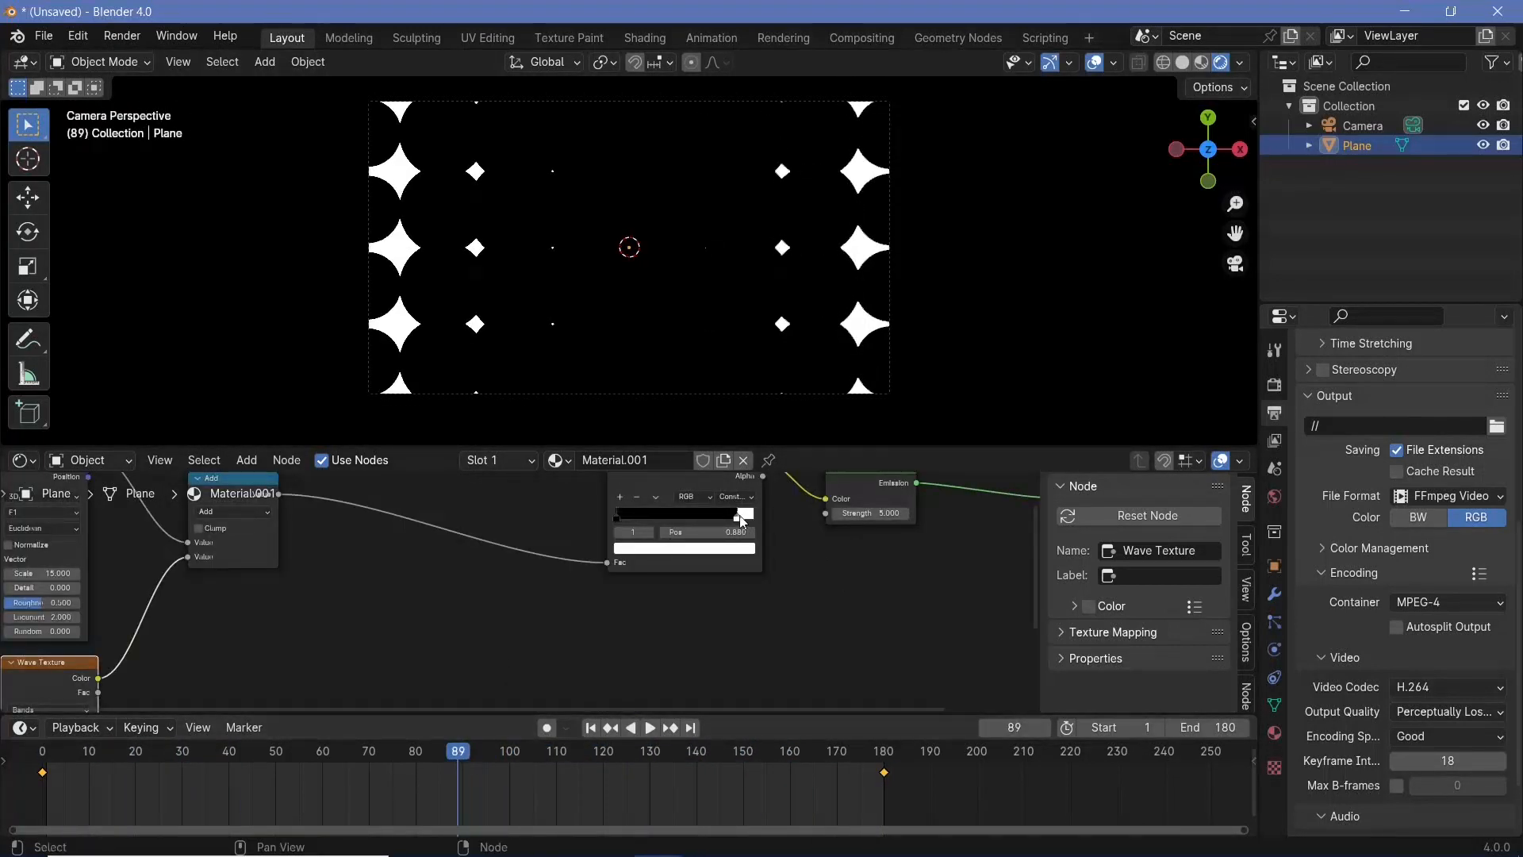
pyautogui.moveTo(737, 532); pyautogui.dragTo(750, 531)
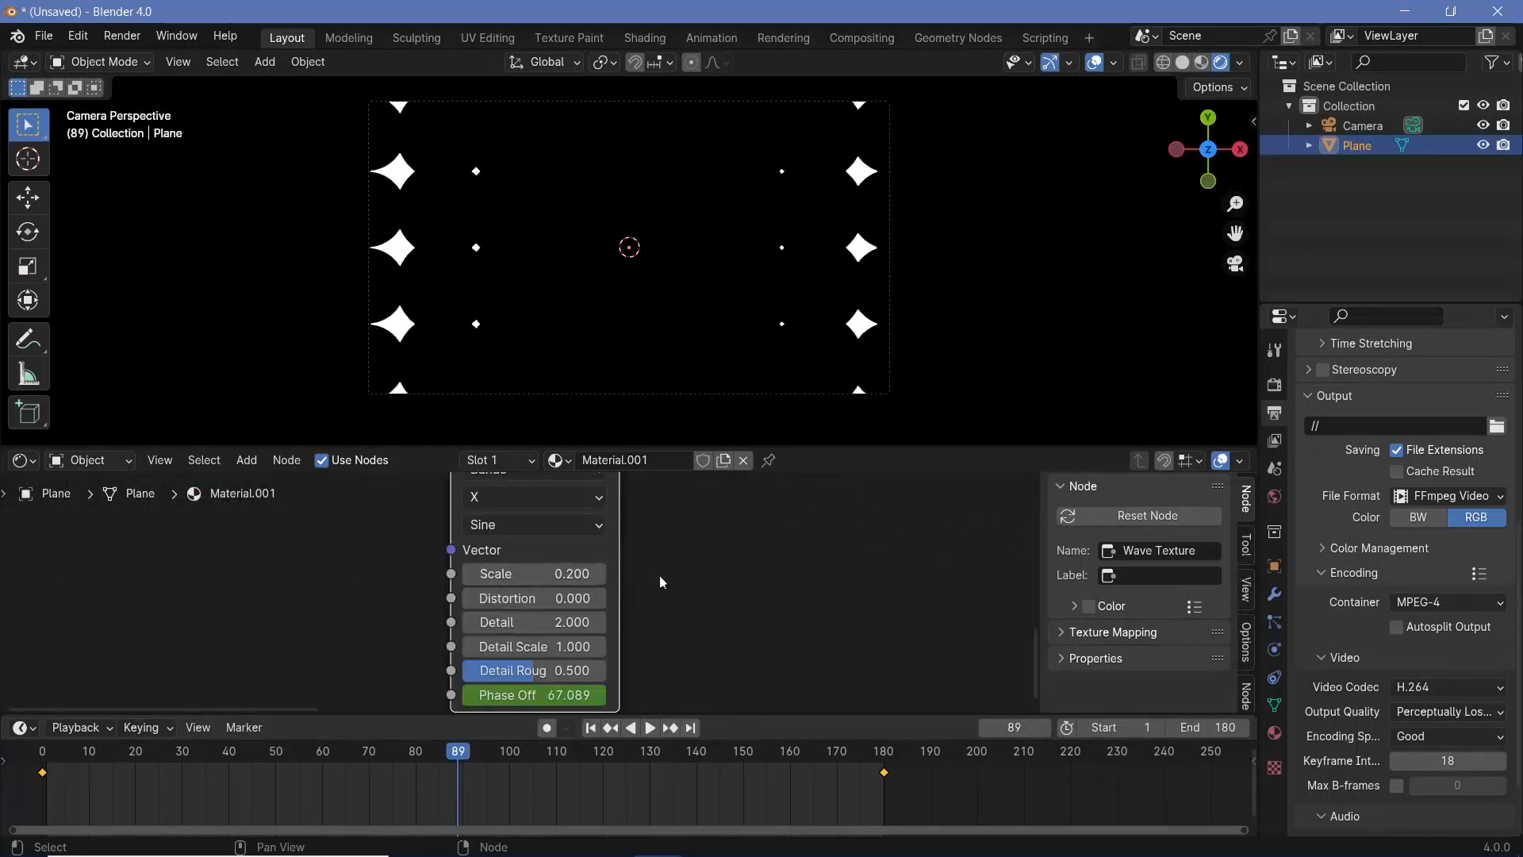
pyautogui.doubleClick(533, 573)
pyautogui.write('col')
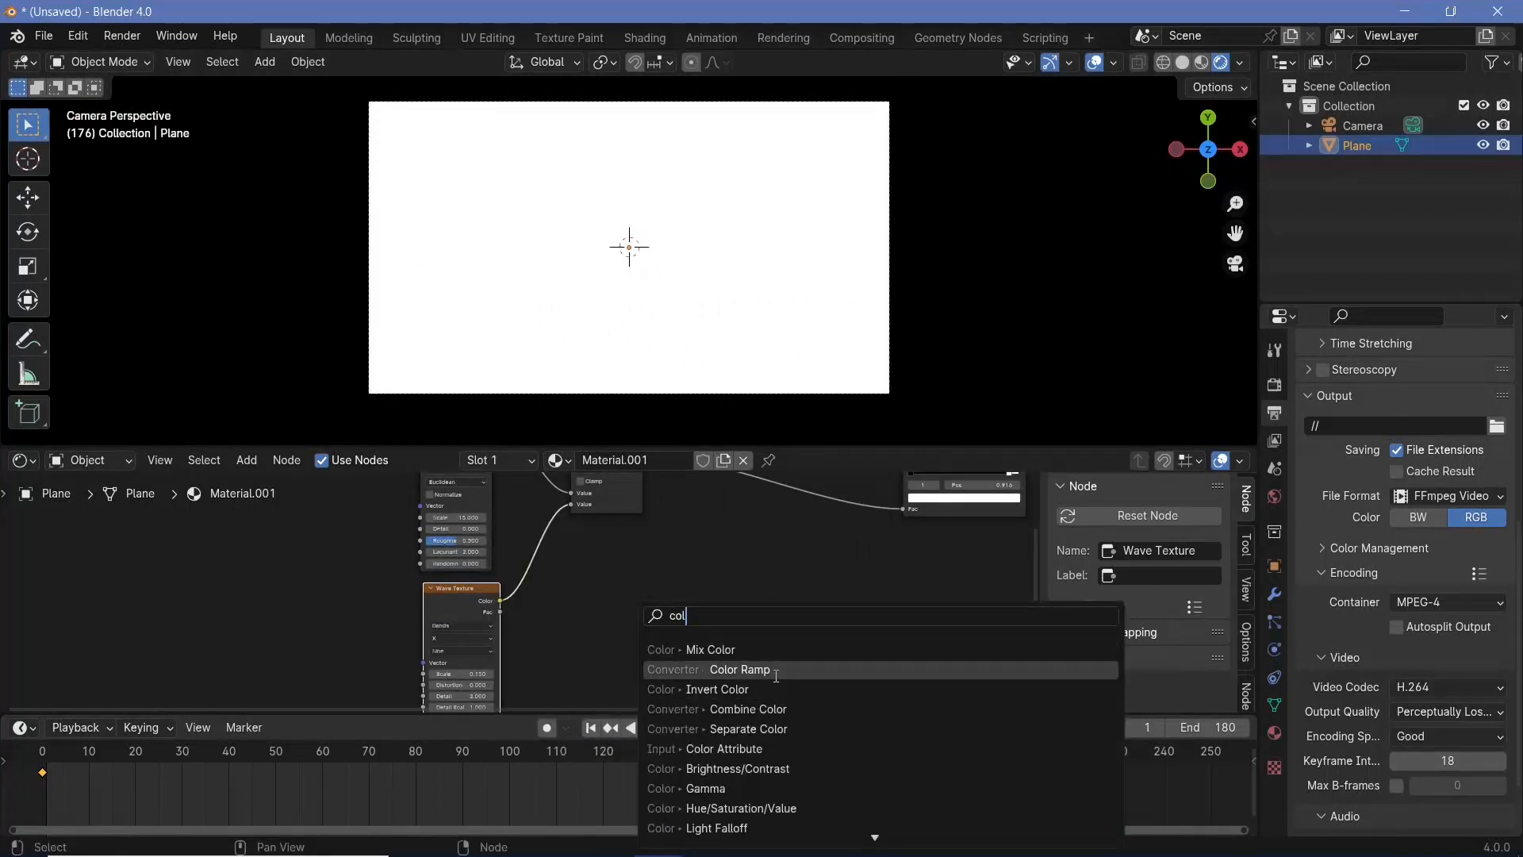
# Insert a Color Ramp after the Wave Texture with Ease interpolation and preview the wipe
pyautogui.click(739, 670)
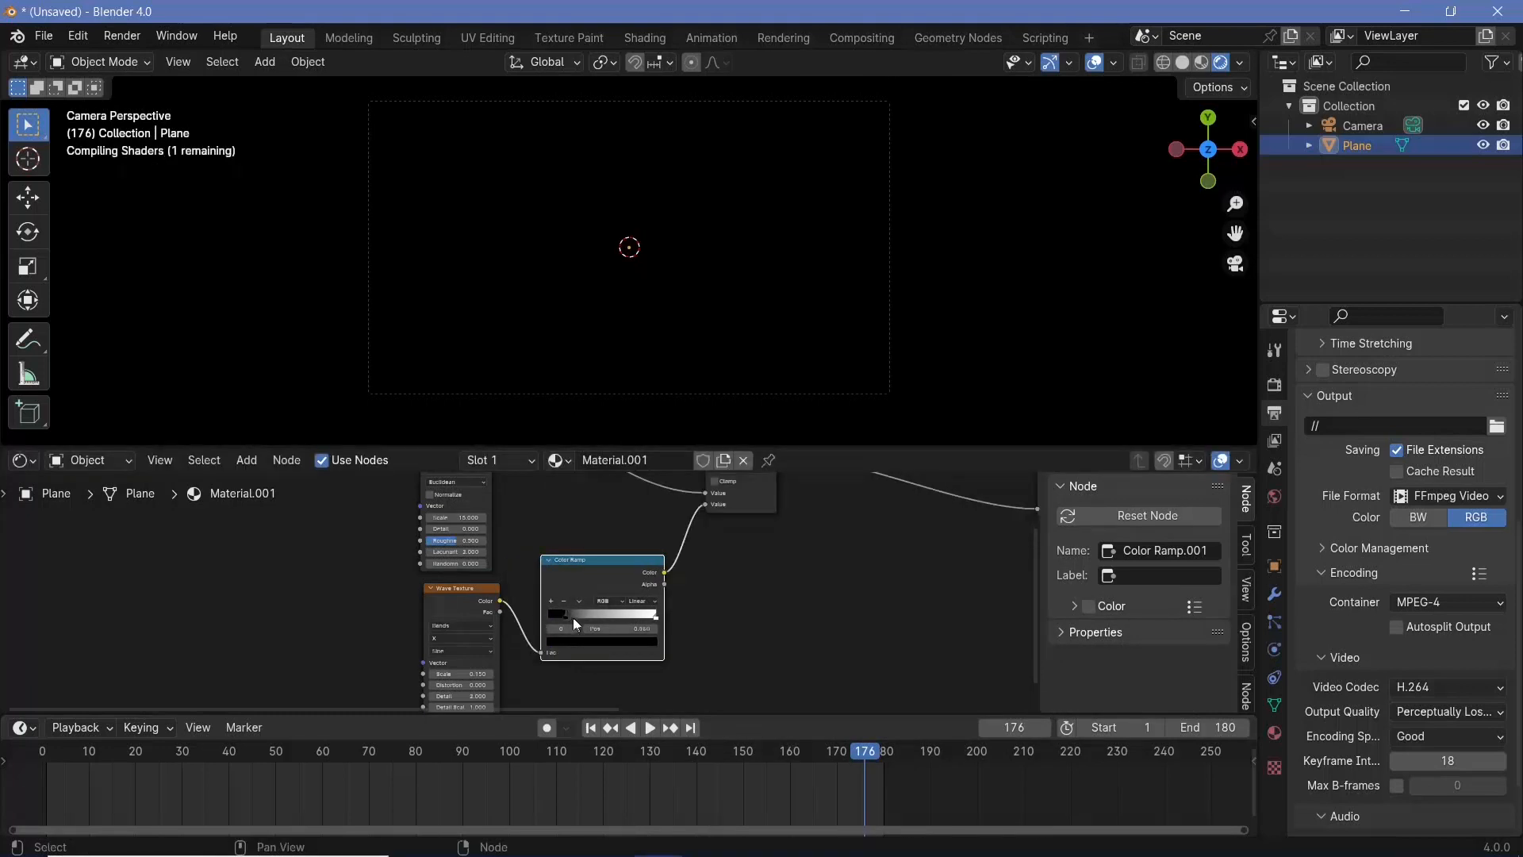
pyautogui.click(648, 726)
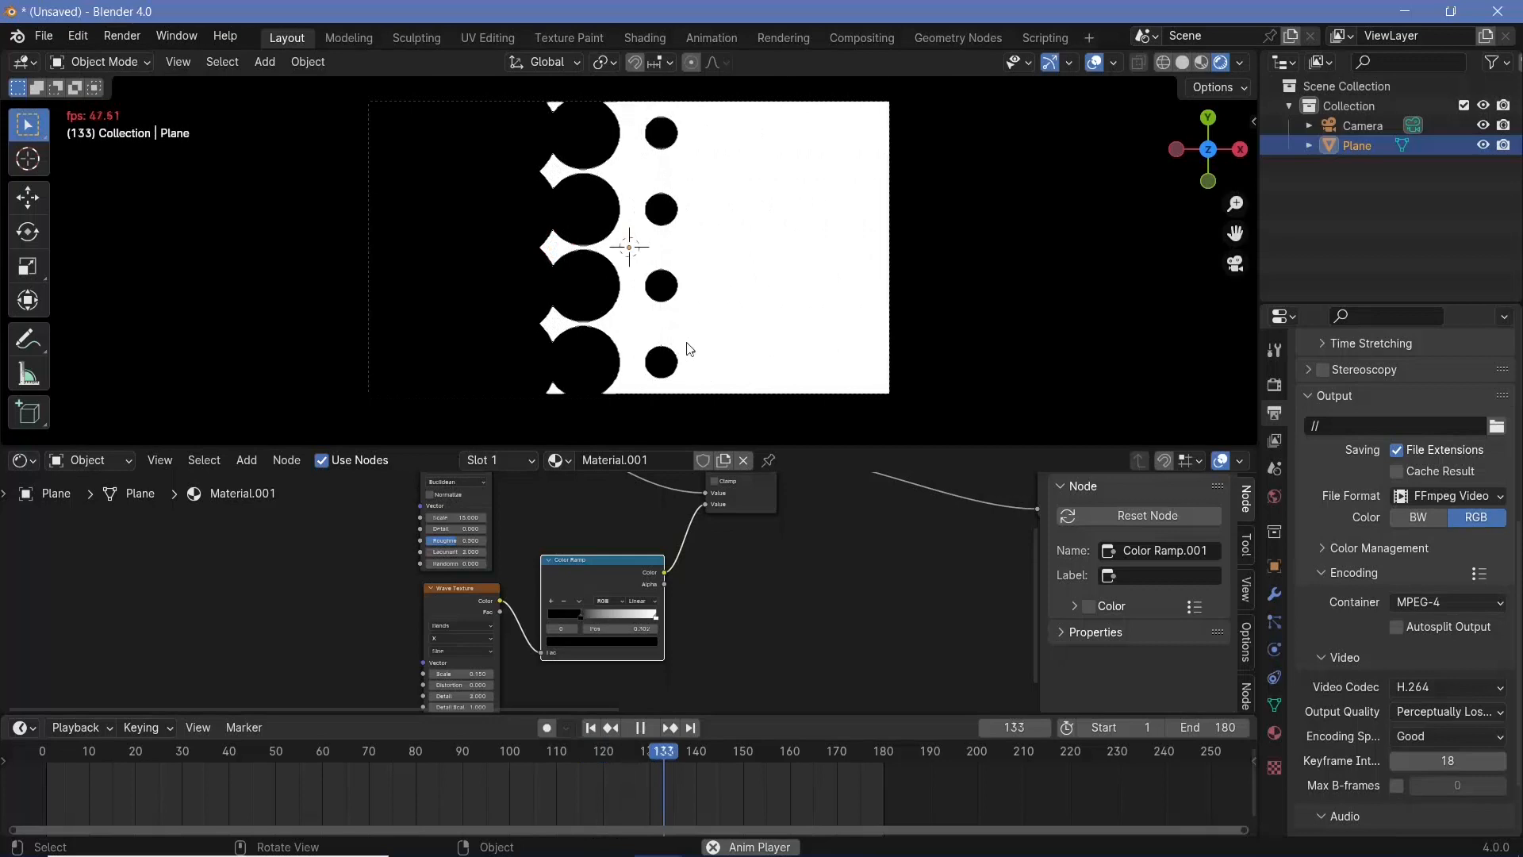
pyautogui.click(698, 604)
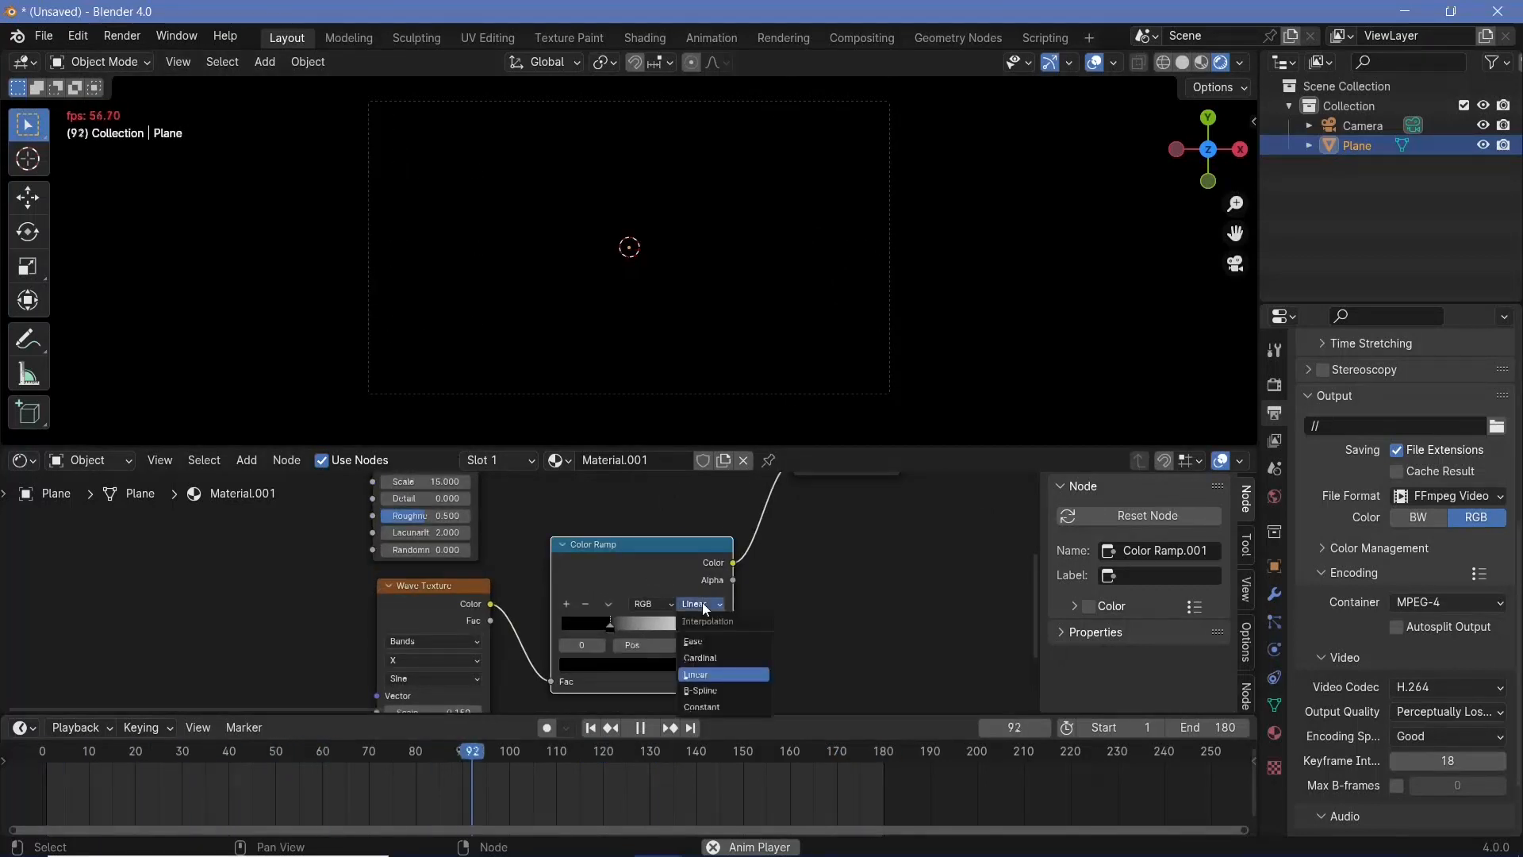
pyautogui.click(691, 641)
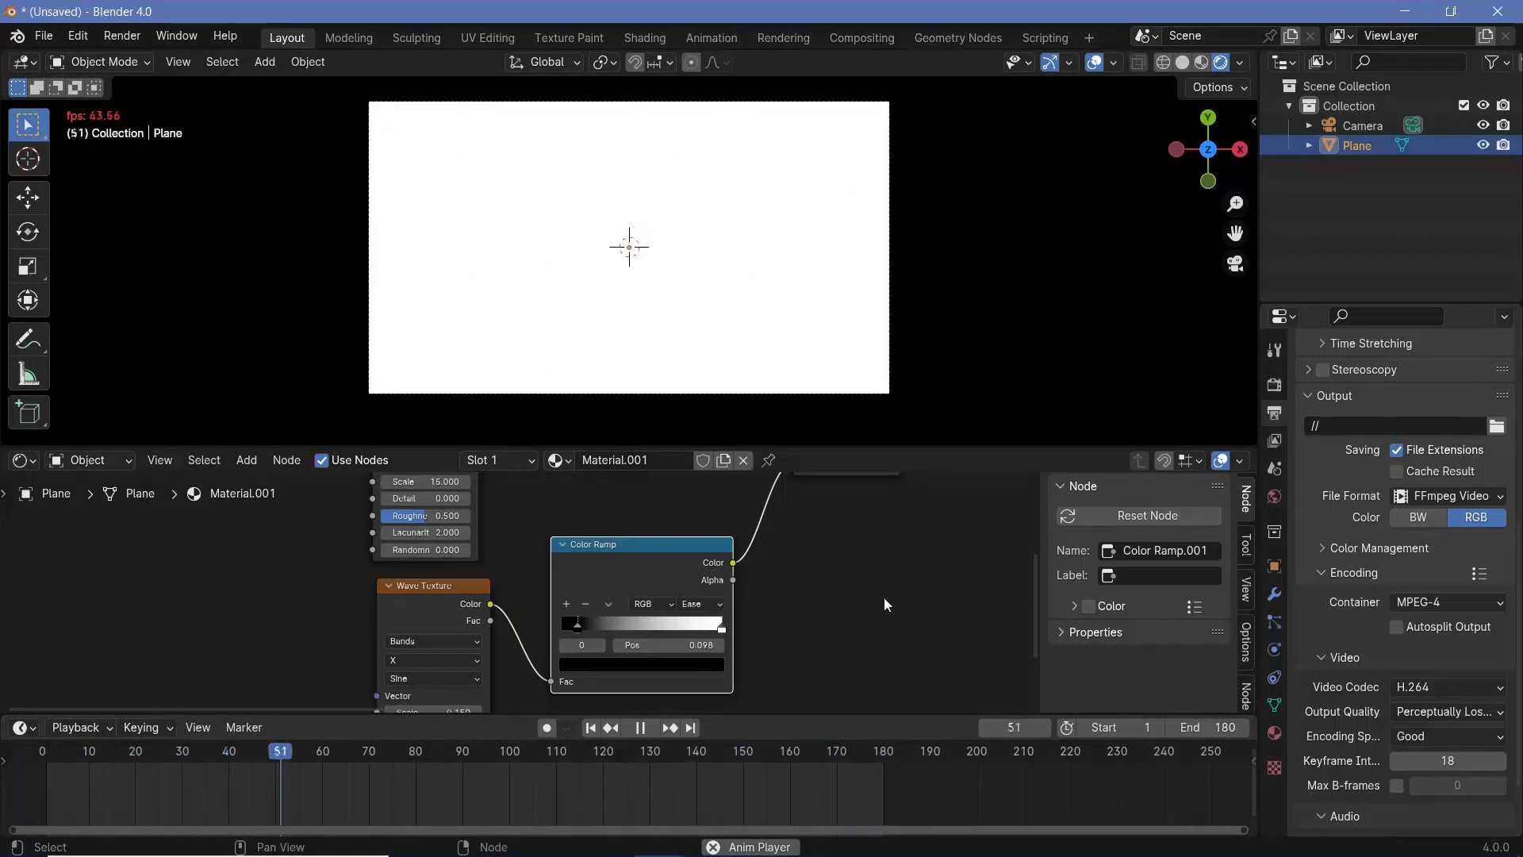
pyautogui.click(640, 727)
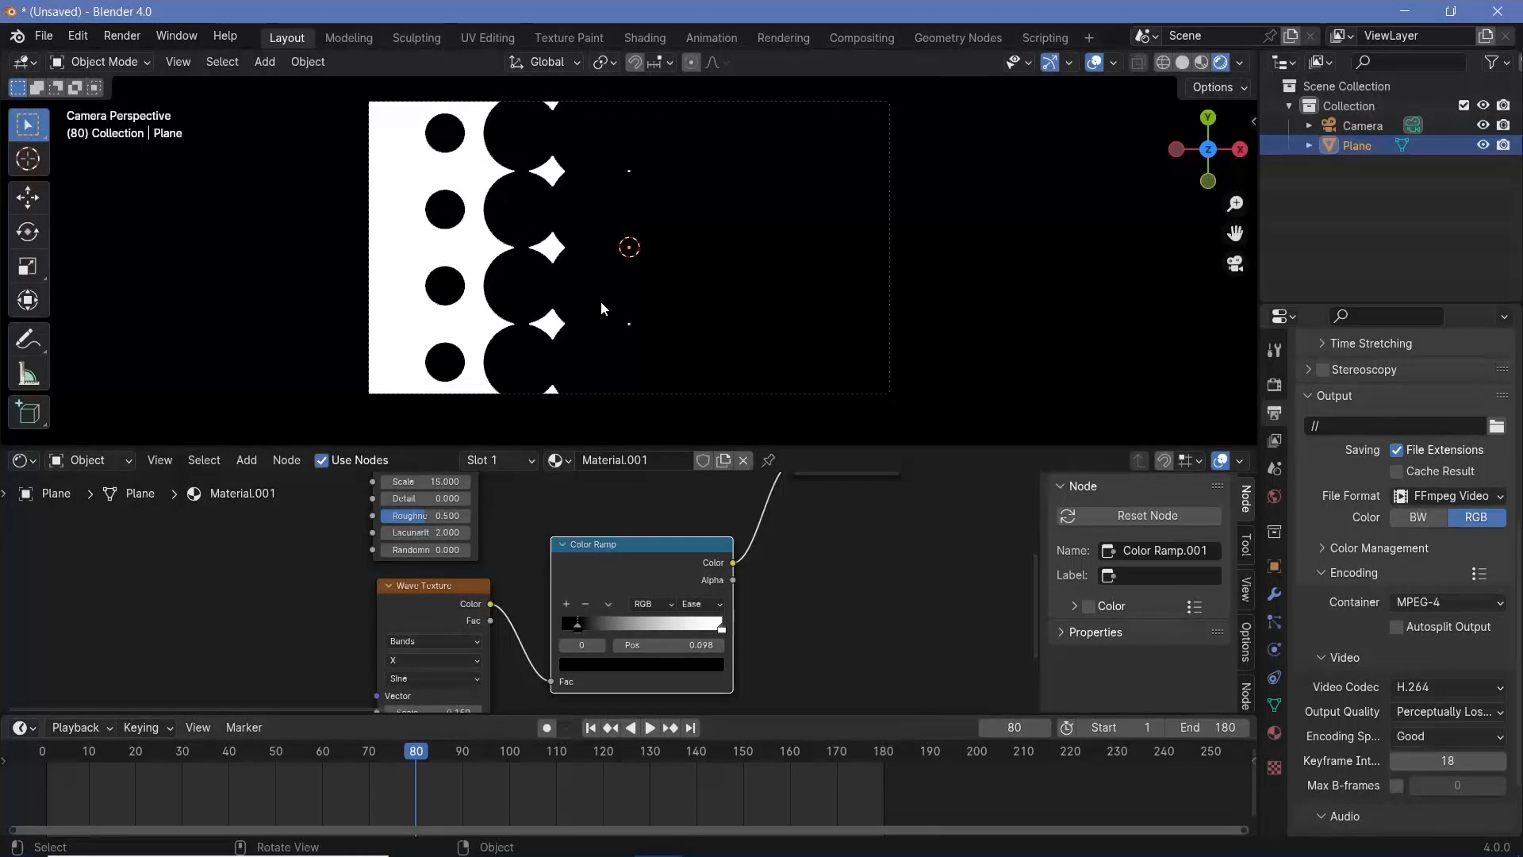
pyautogui.moveTo(549, 274)
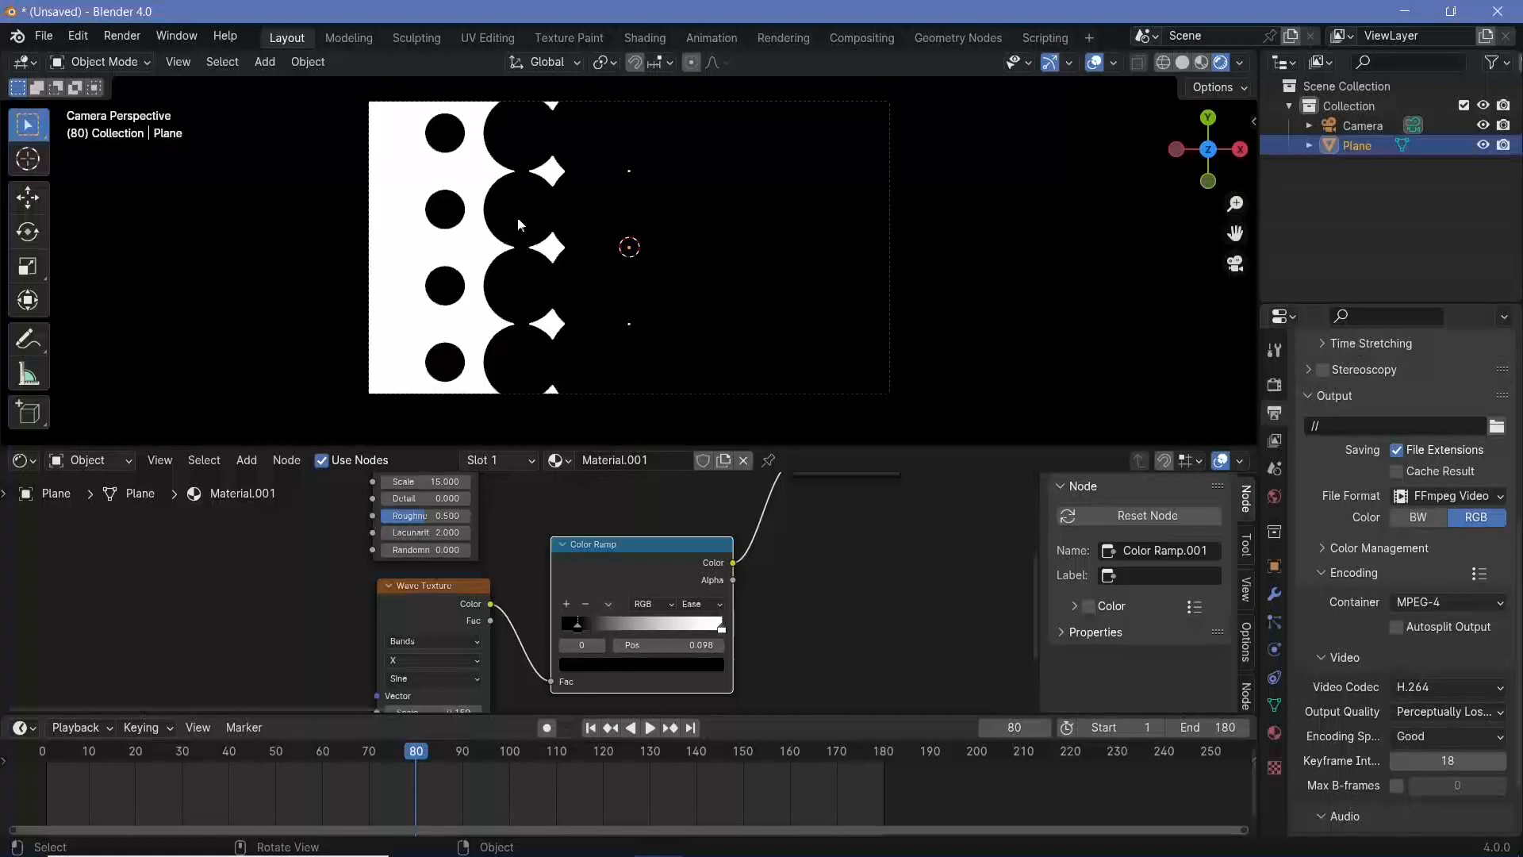
pyautogui.moveTo(436, 191)
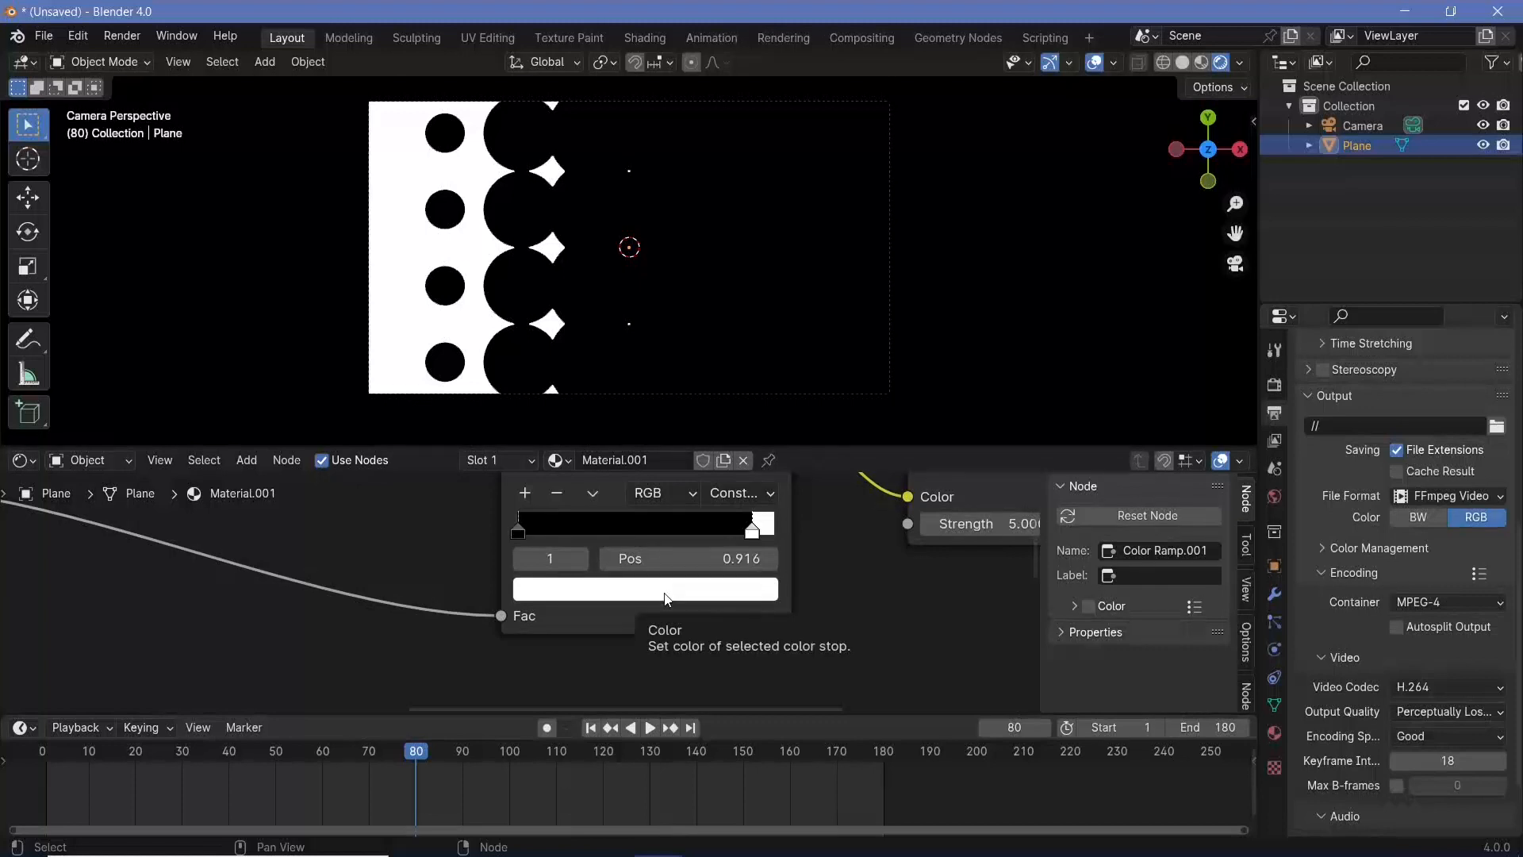
# Make the last ramp stop pure green and place a white stop before it at 0.727
pyautogui.click(644, 587)
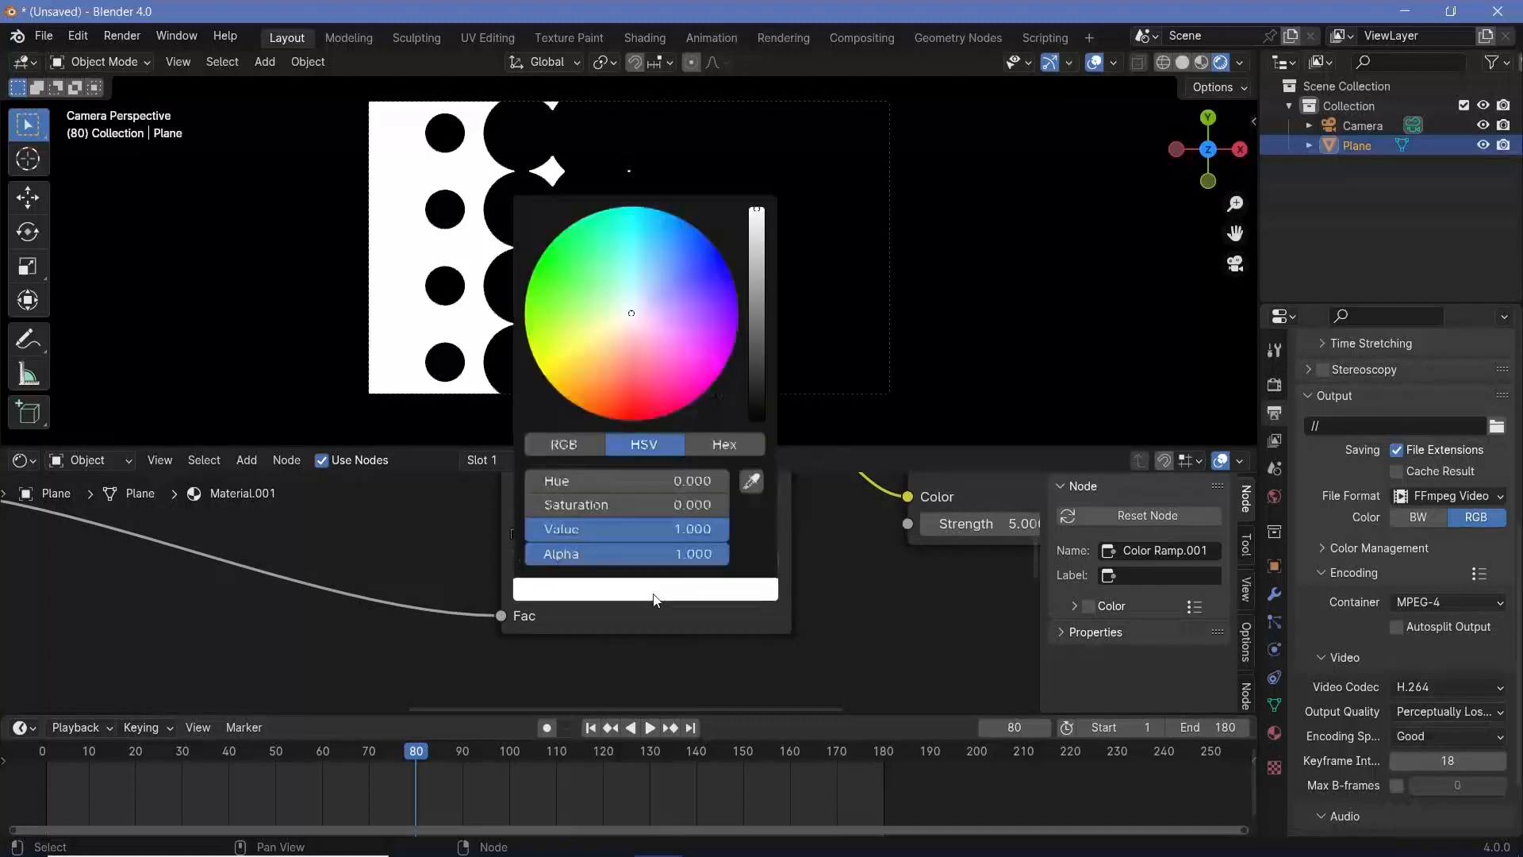
pyautogui.click(538, 259)
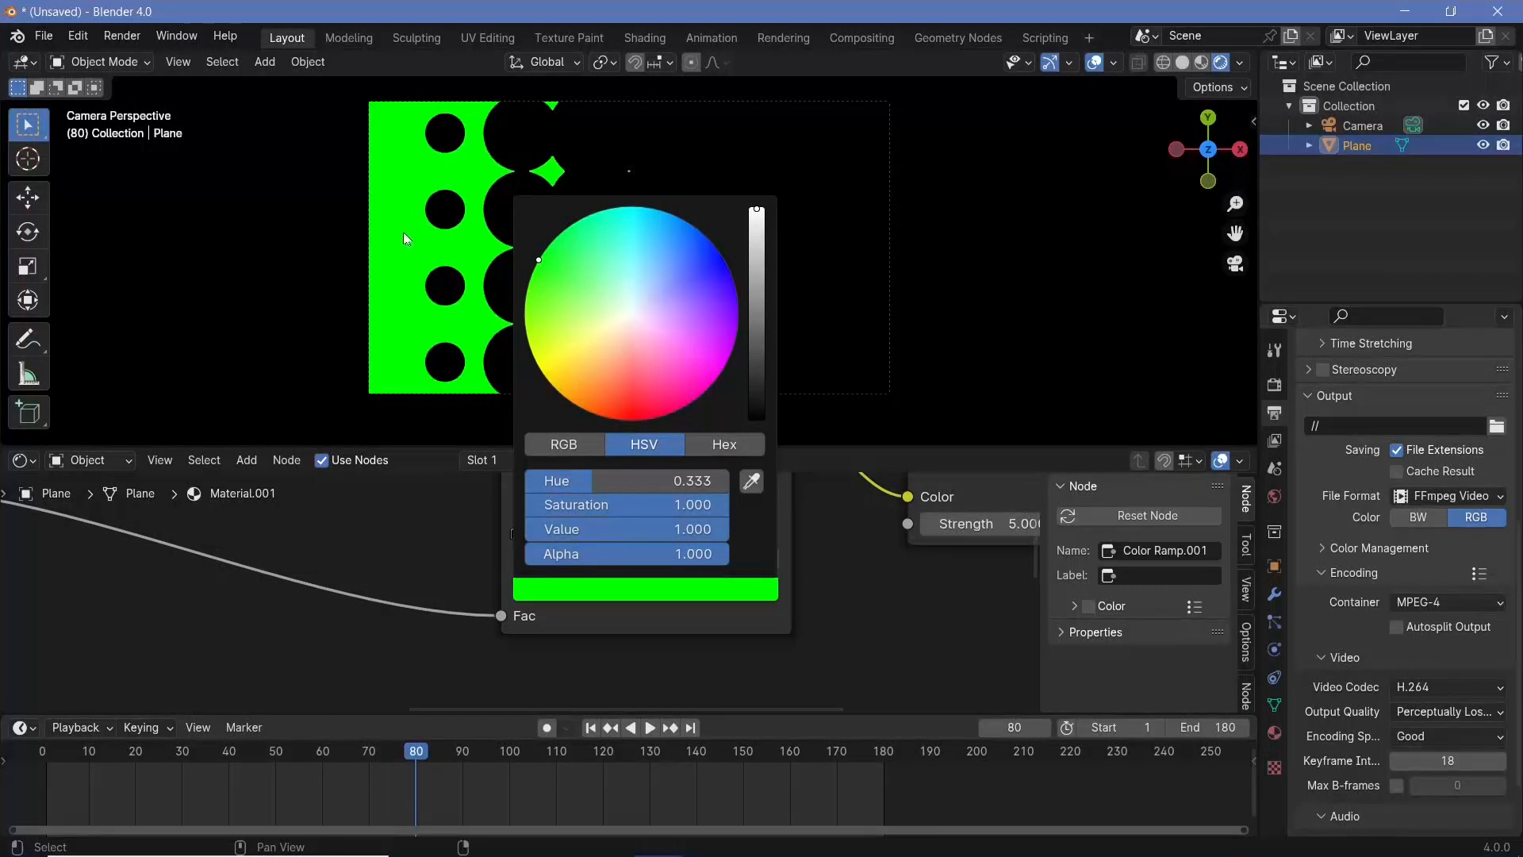
pyautogui.click(649, 727)
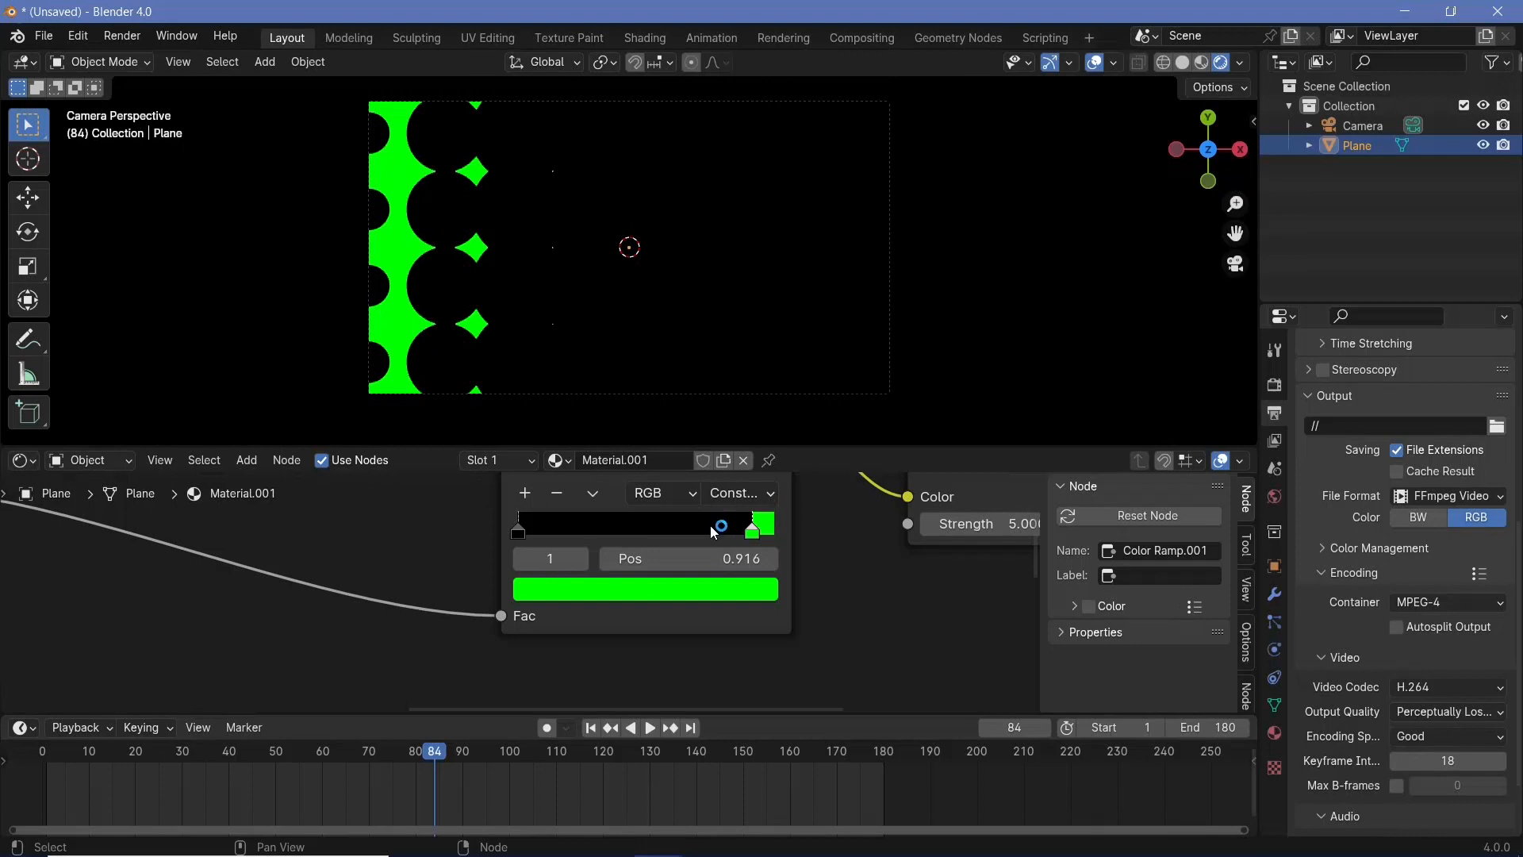
pyautogui.moveTo(720, 525); pyautogui.dragTo(703, 525)
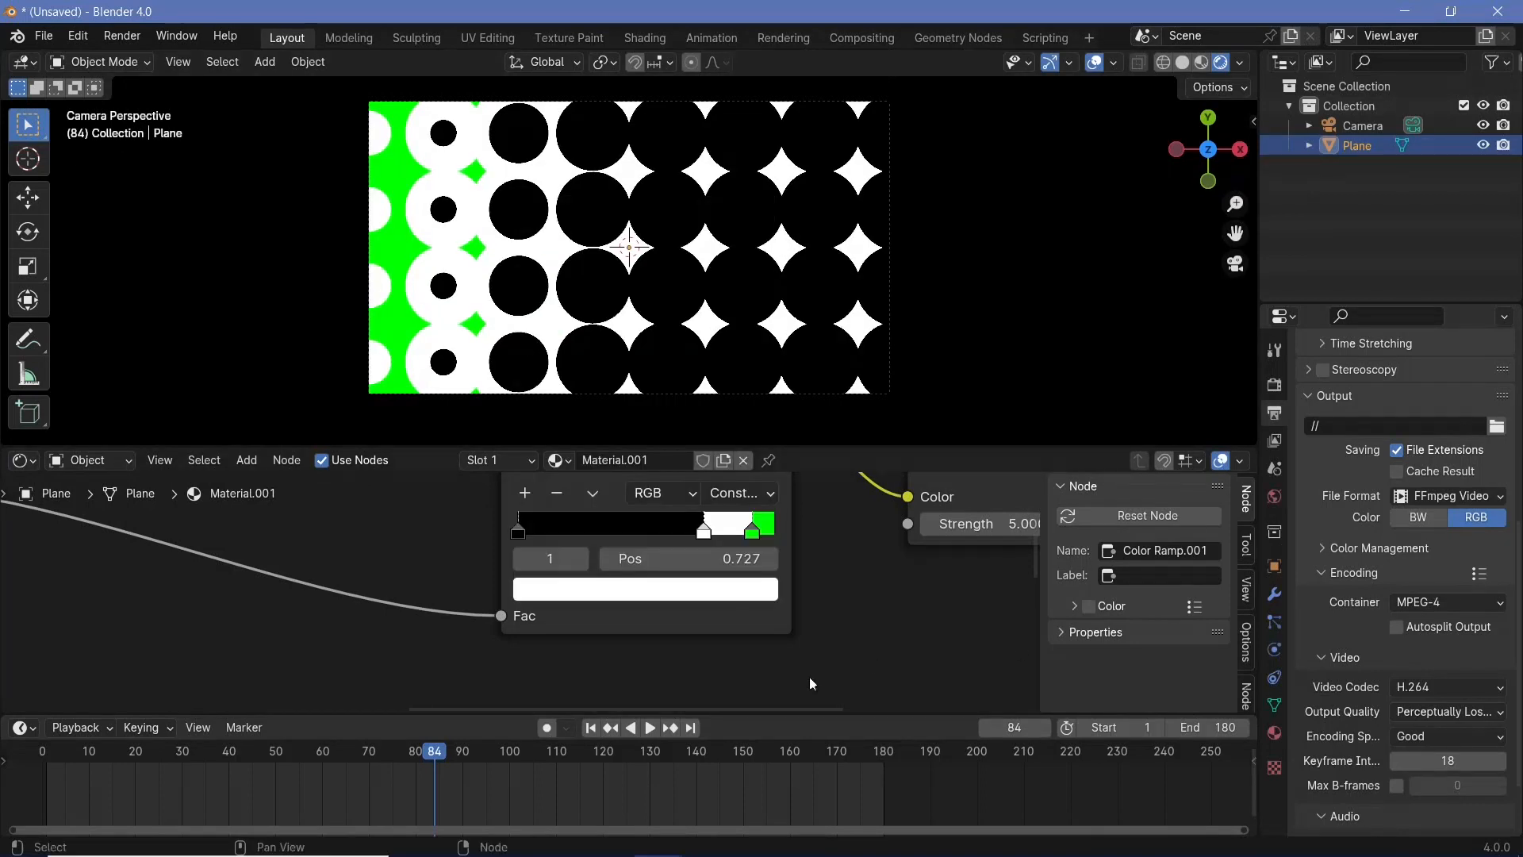
# Move the white stop to Pos 0.876 for thin white circle outlines, checked at frame 120
pyautogui.click(648, 726)
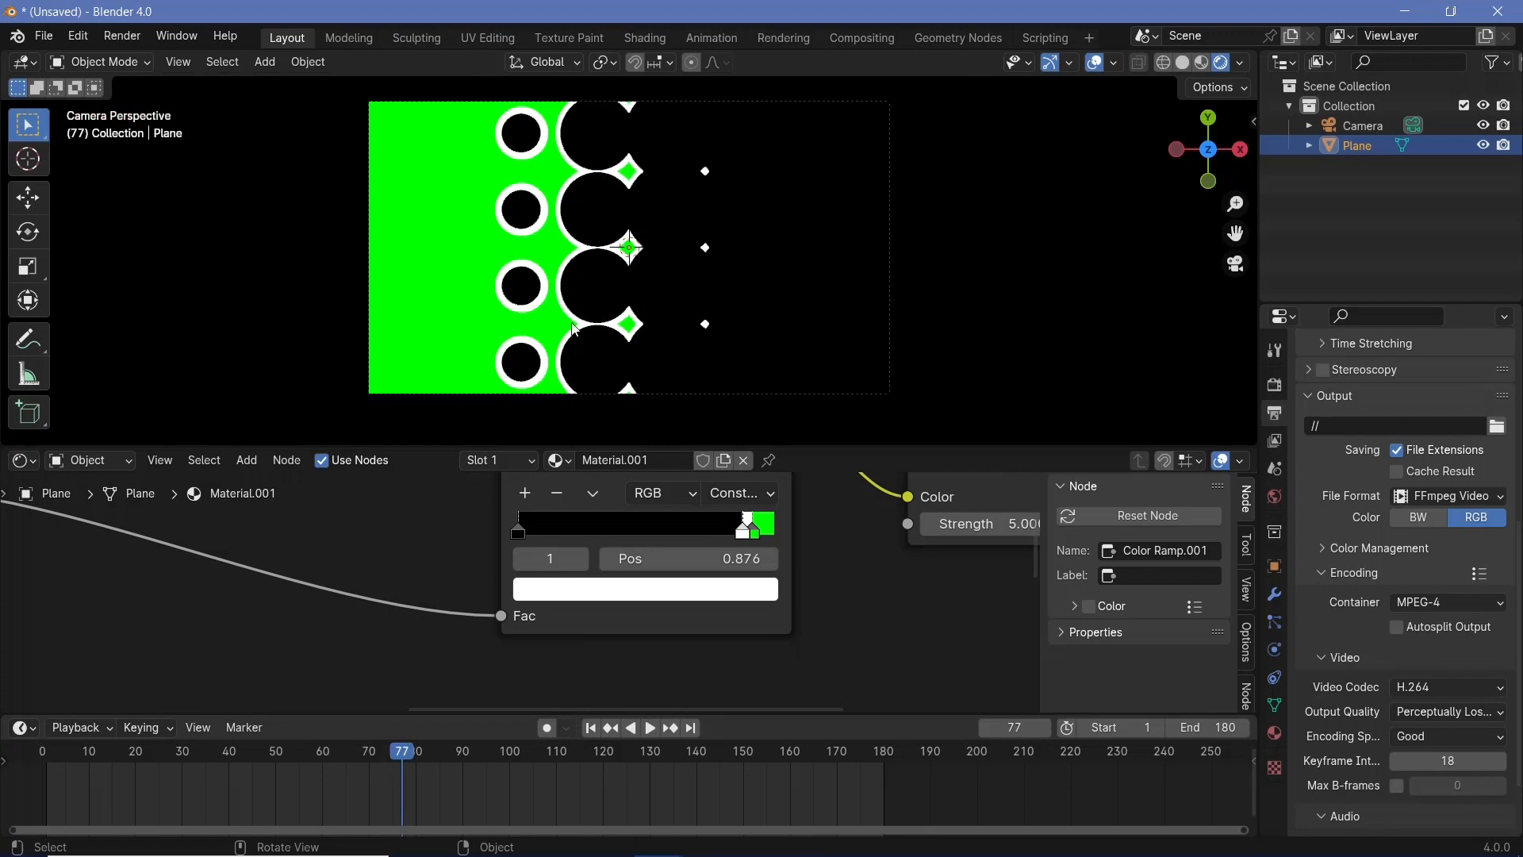
pyautogui.click(648, 727)
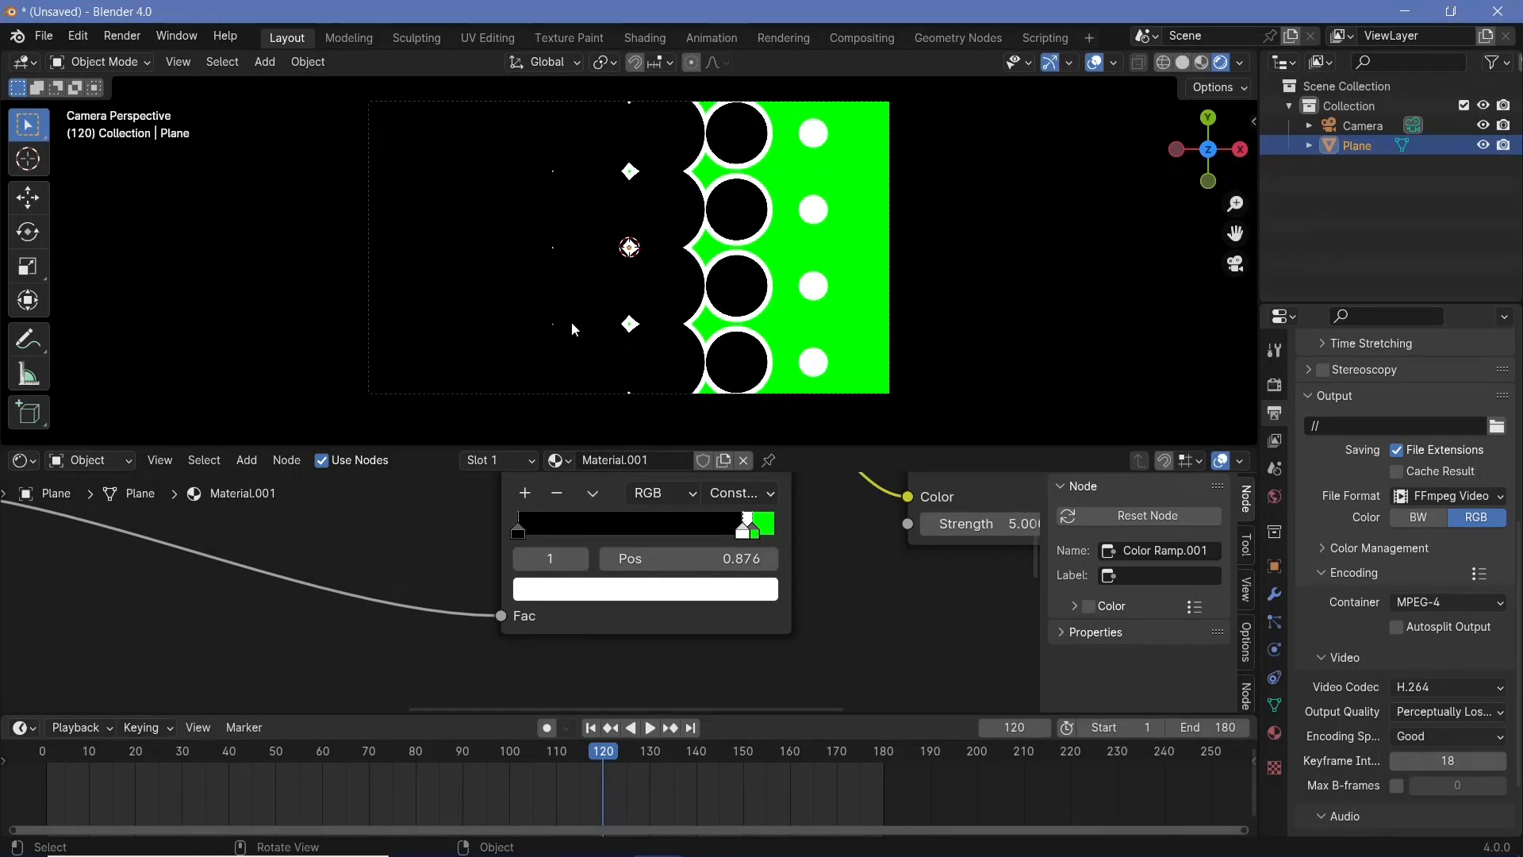
# Advance to frame 137 and bring up the Render menu for Render Animation
pyautogui.moveTo(603, 750); pyautogui.dragTo(682, 751)
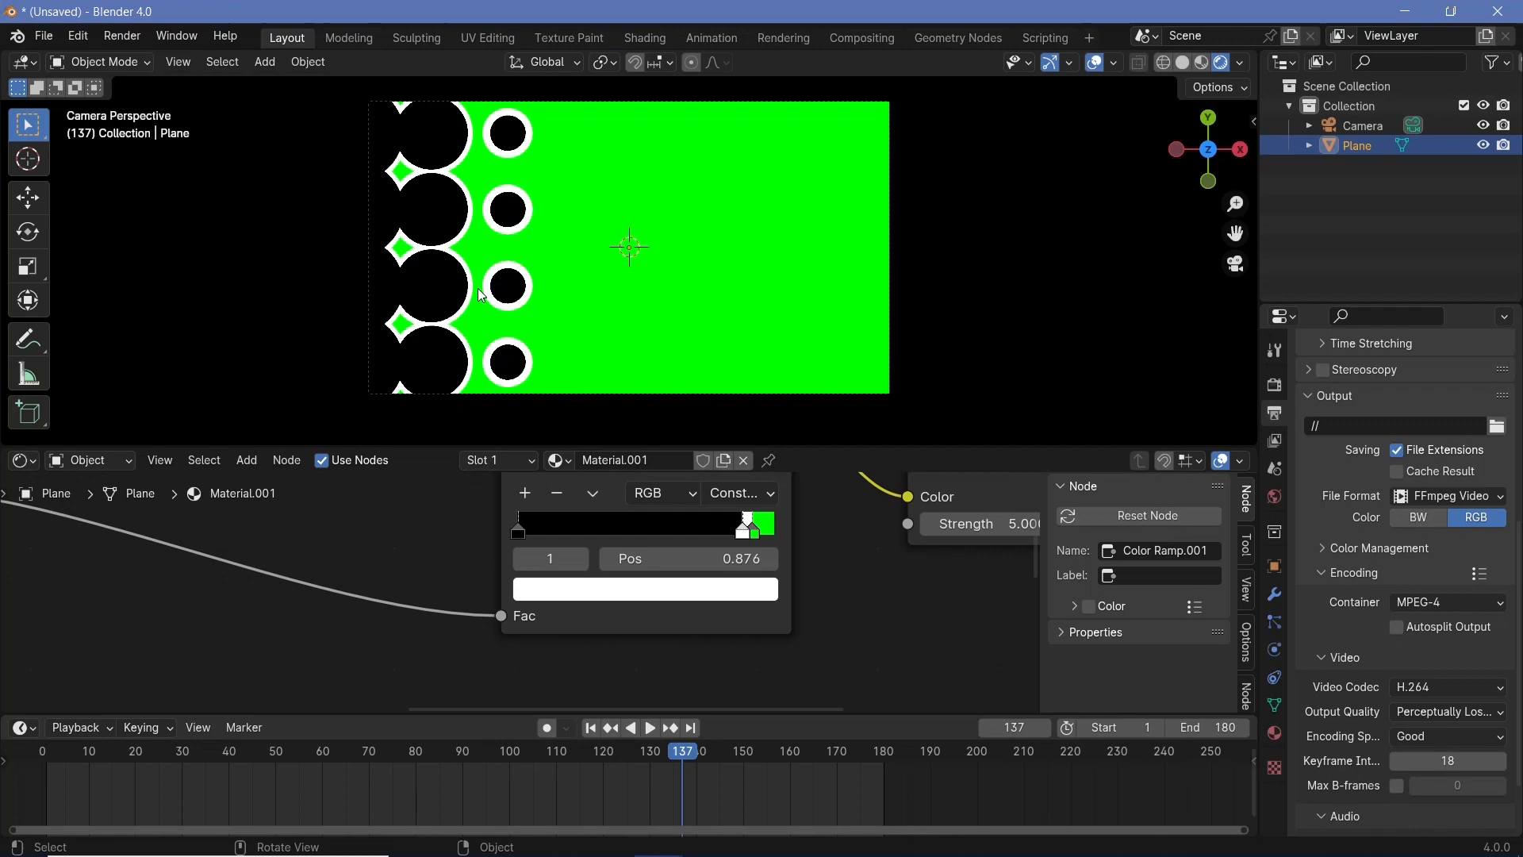
pyautogui.click(122, 37)
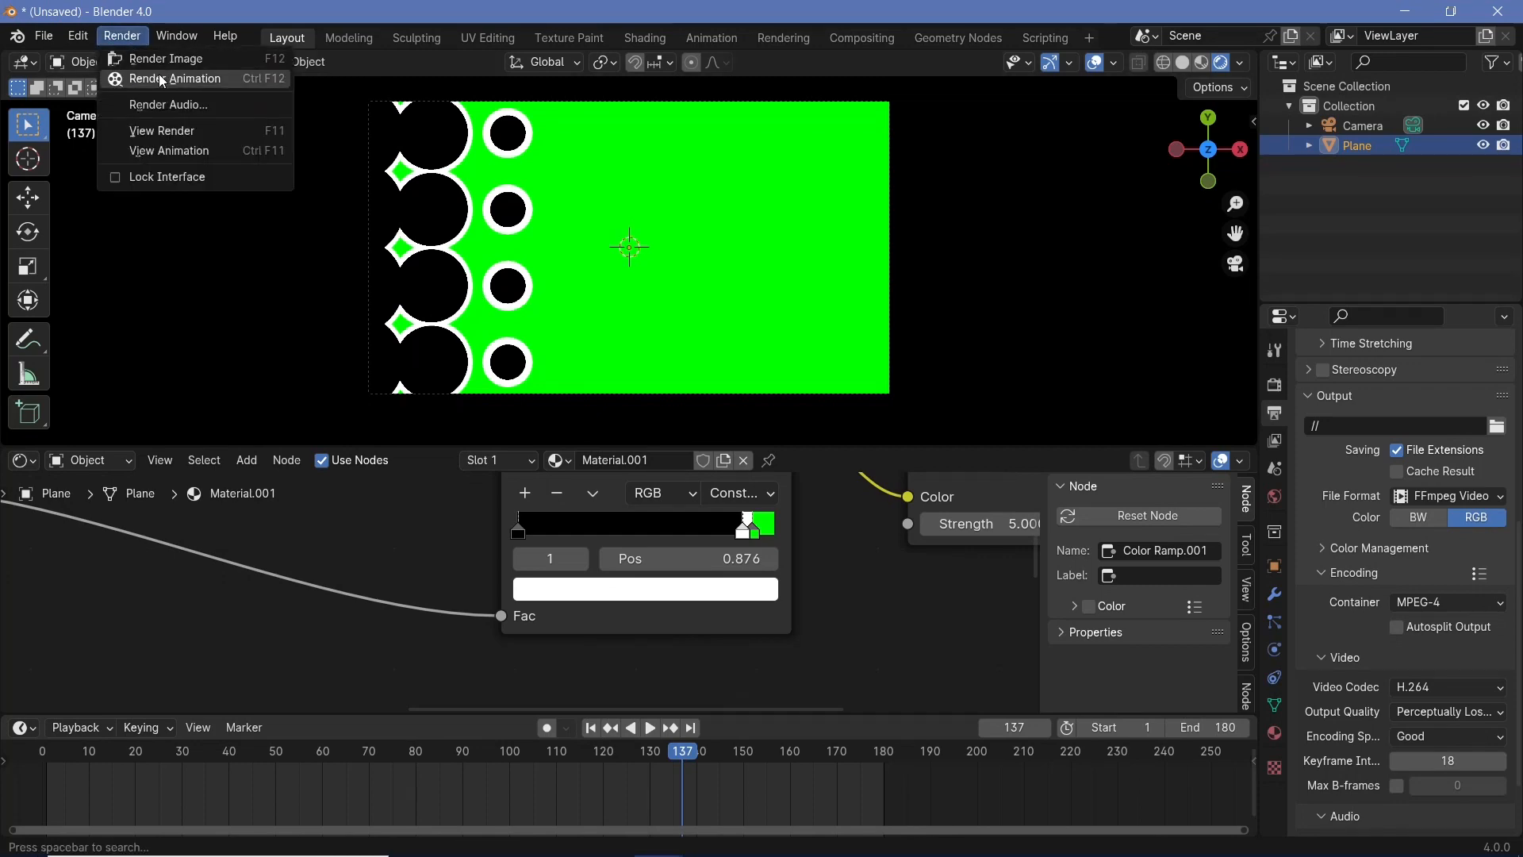